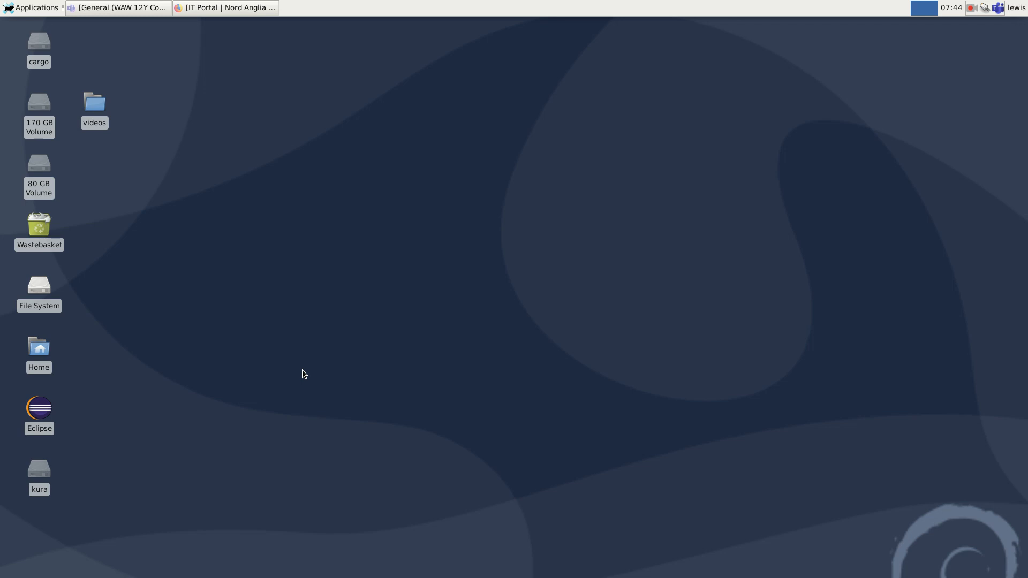
mouse_move(242, 32)
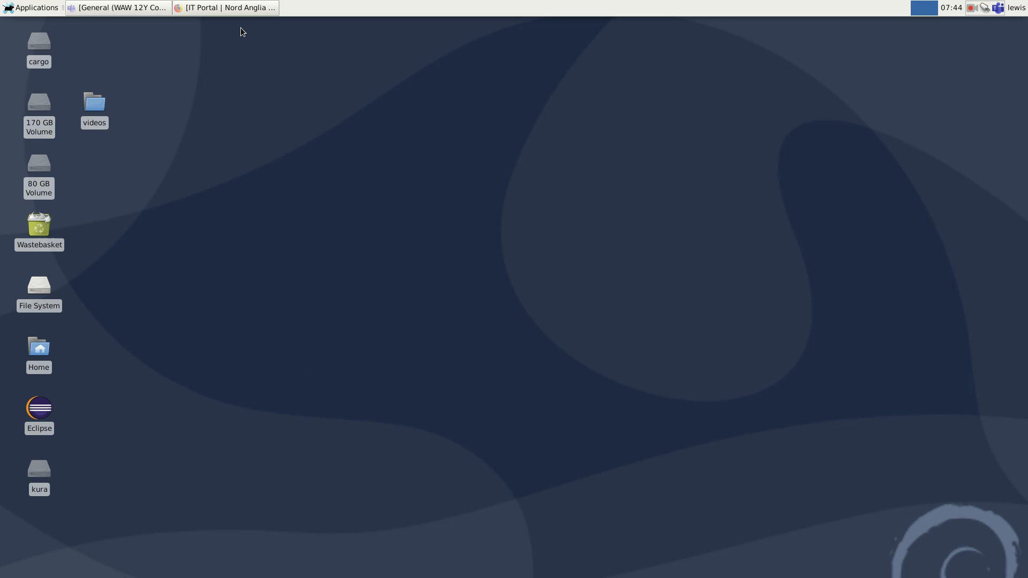
Step: From the school portal, go into Office 365's app list and launch Sway to reach its start page
left_click(225, 8)
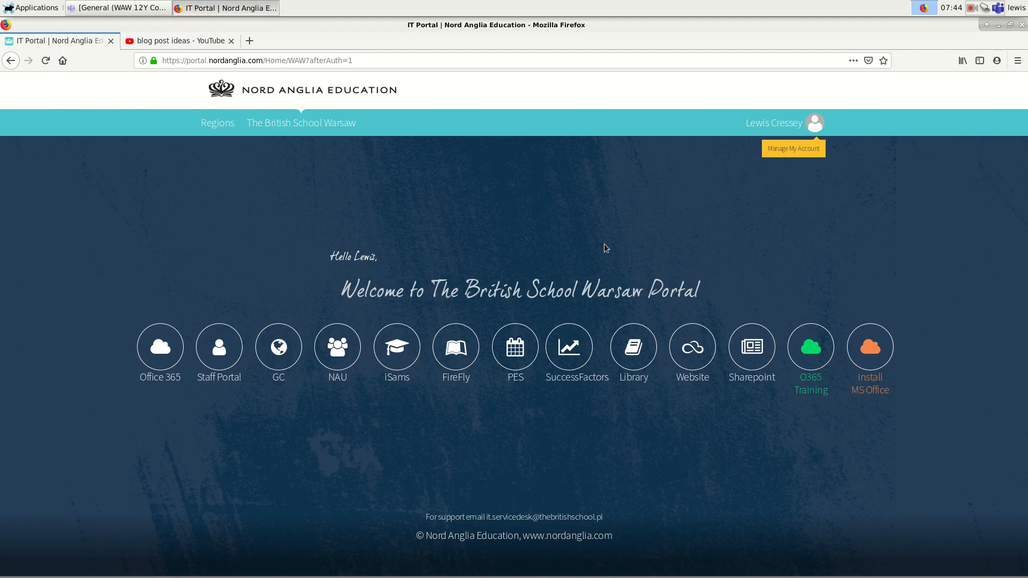
mouse_move(485, 209)
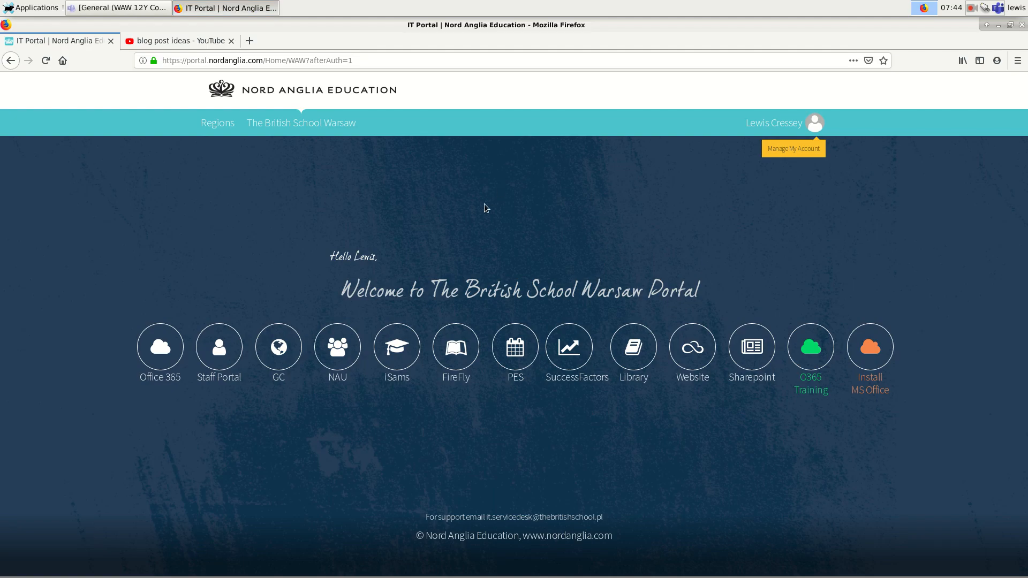
mouse_move(2, 267)
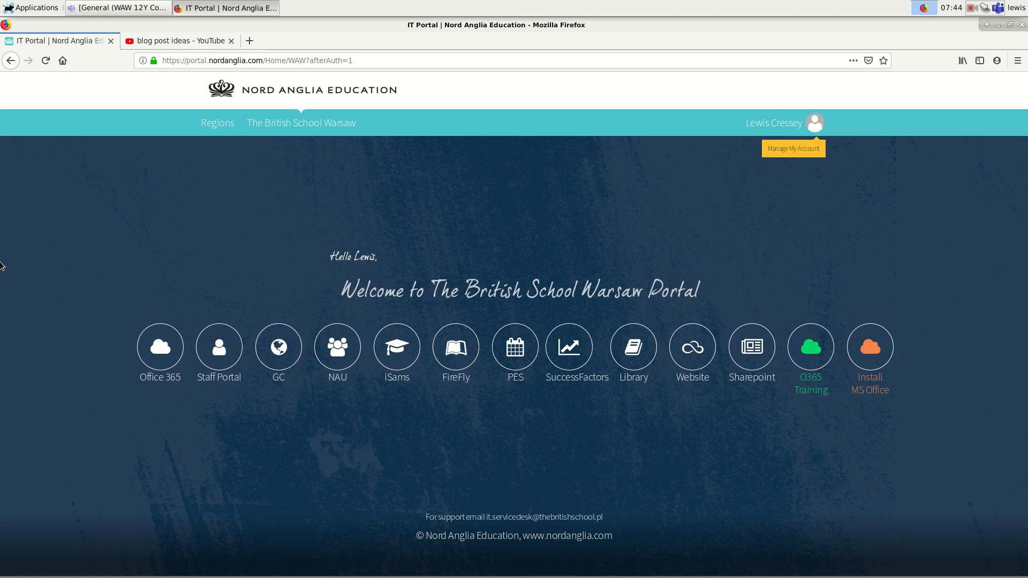
mouse_move(159, 346)
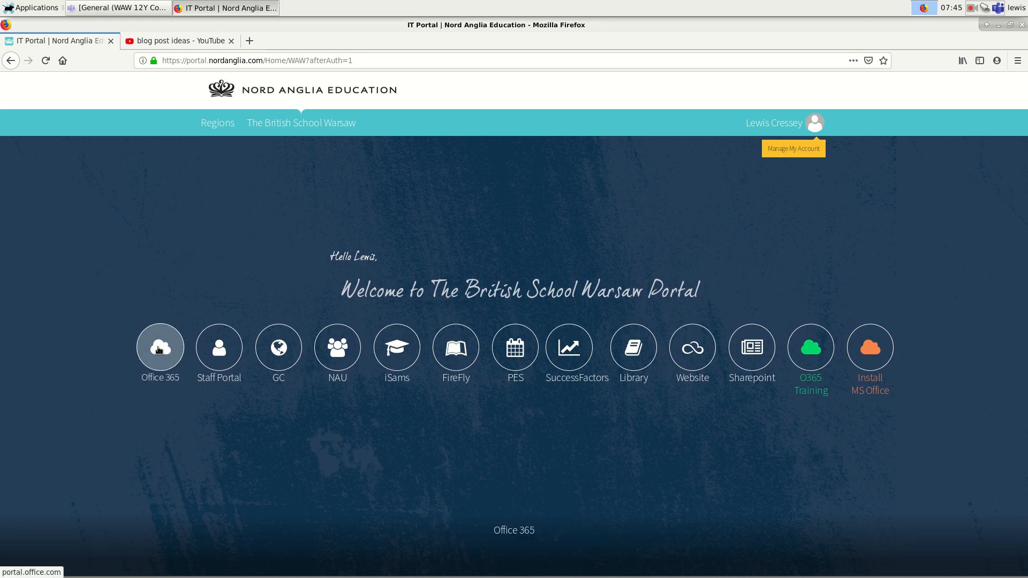
left_click(159, 346)
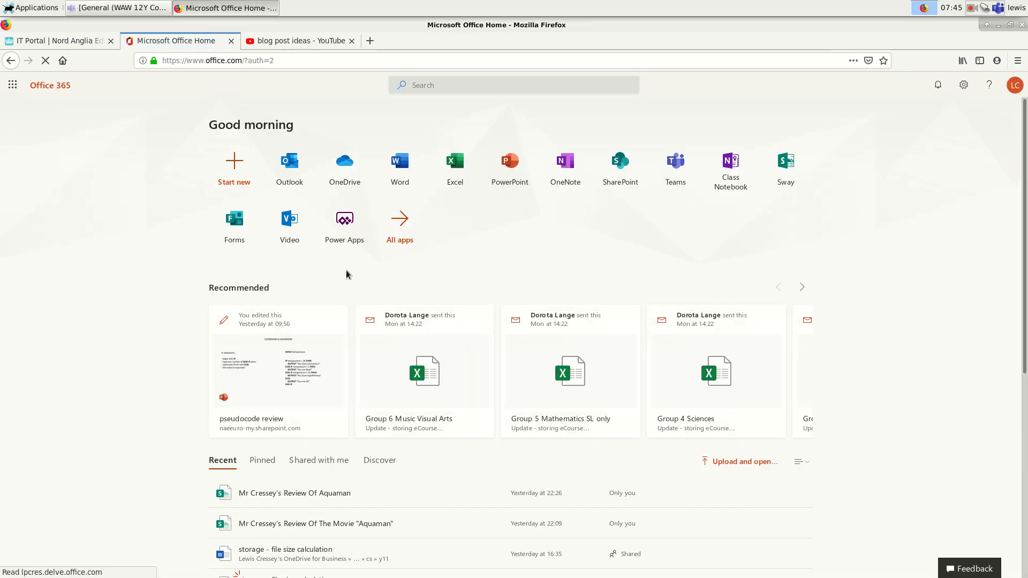
left_click(399, 219)
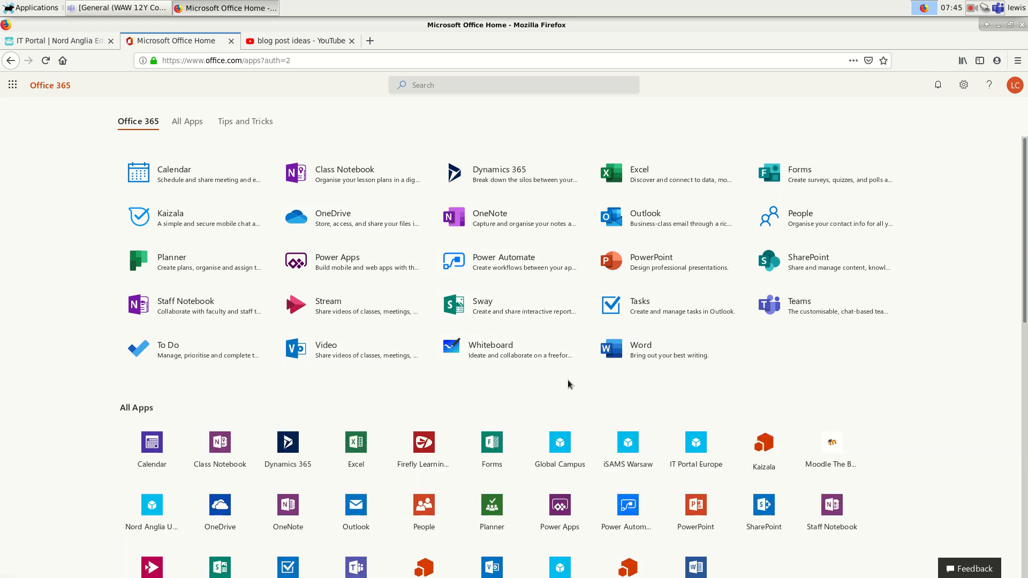
mouse_move(481, 307)
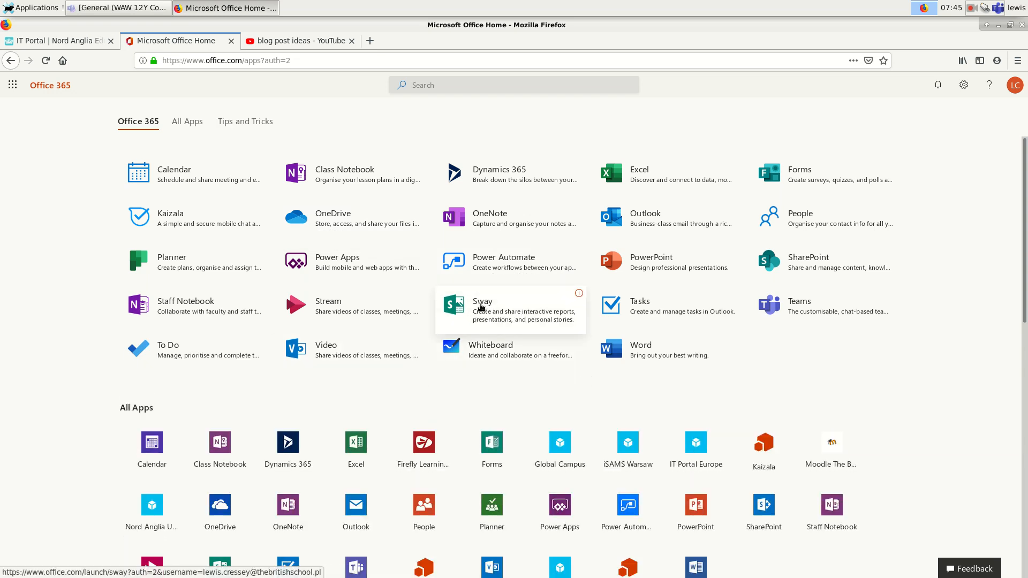
left_click(482, 306)
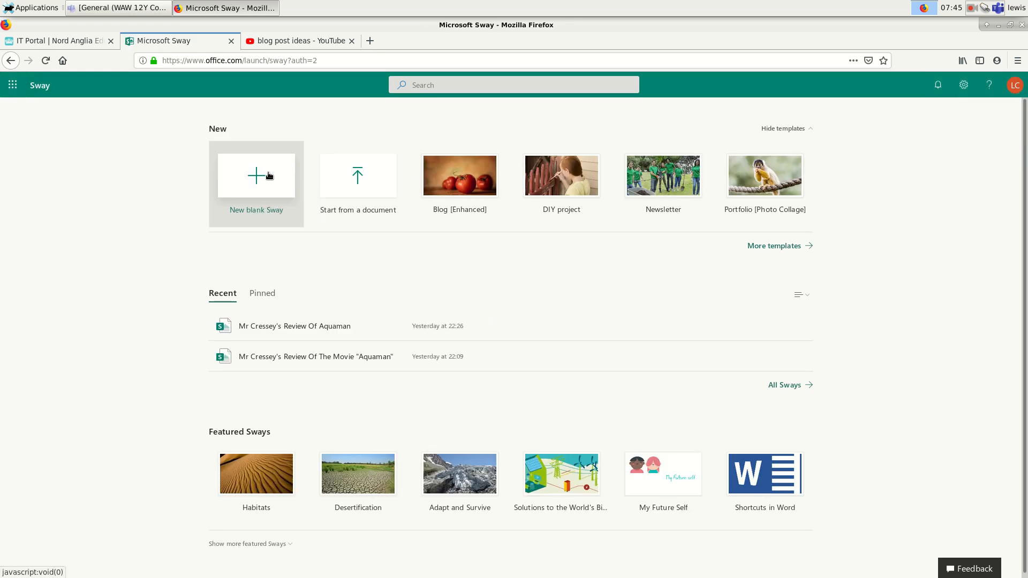
Step: Create a new blank Sway and title it '"Aquaman" reviewed by Mr Cressey'
left_click(256, 174)
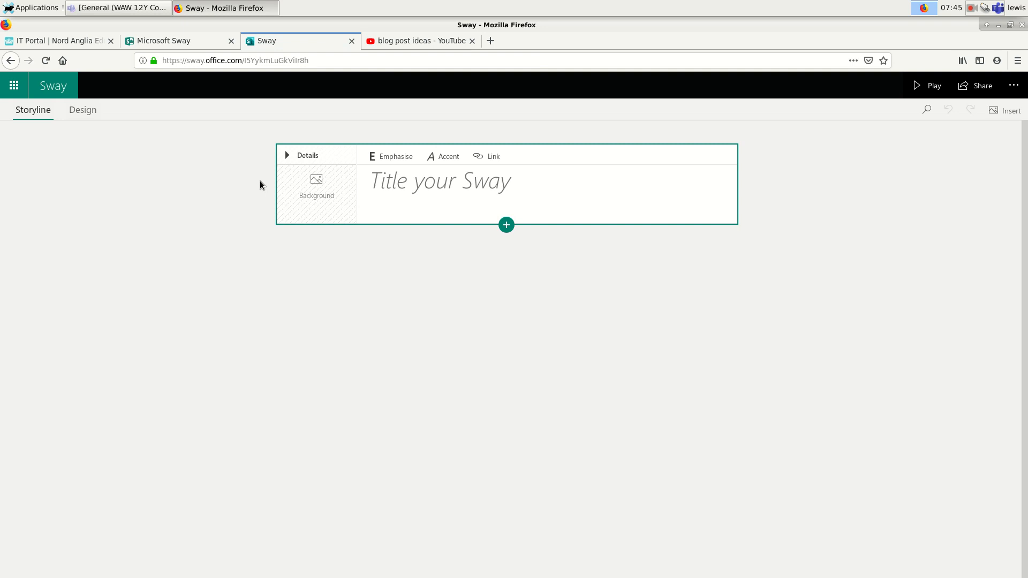
mouse_move(251, 186)
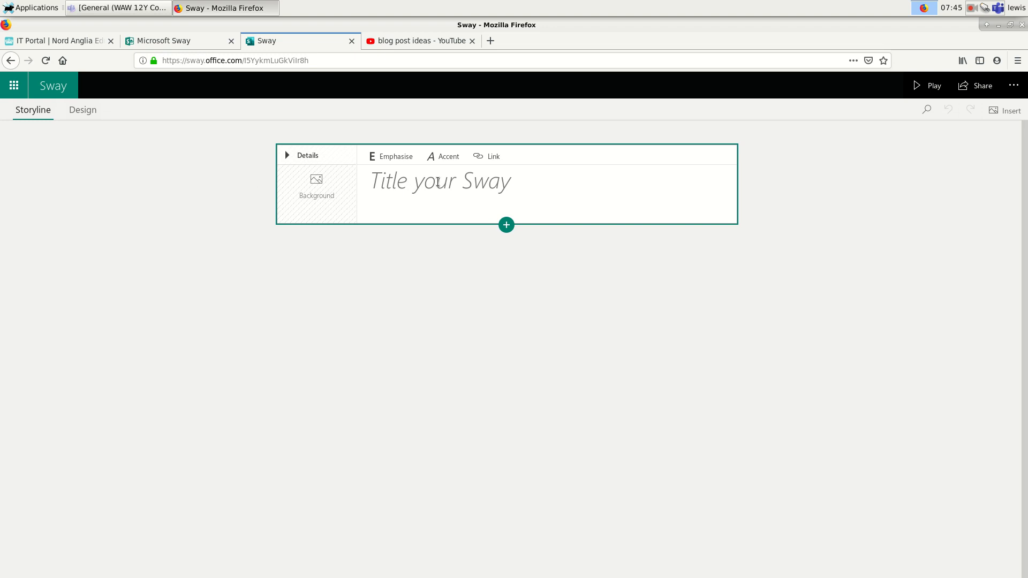
left_click(439, 182)
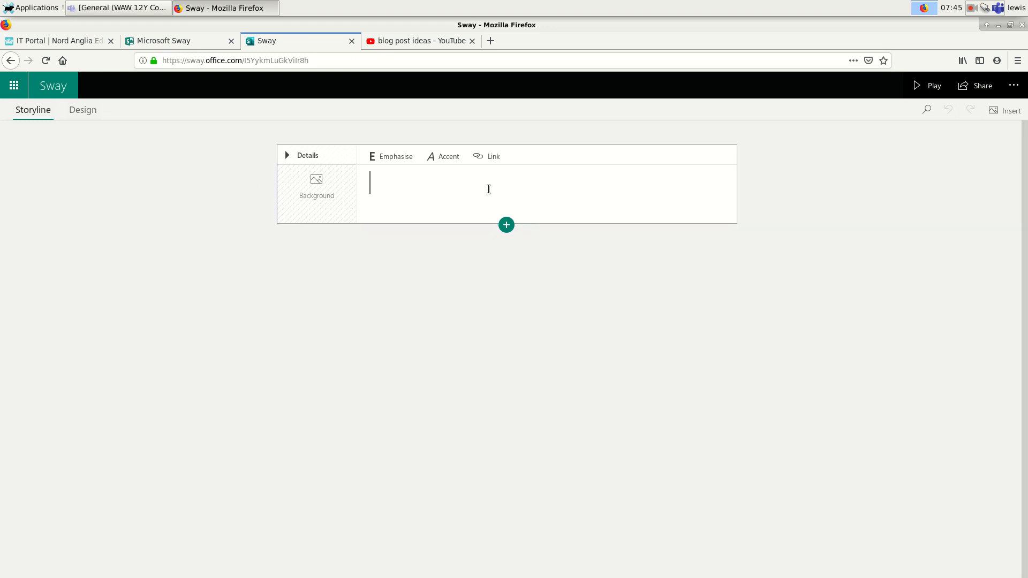
mouse_move(587, 194)
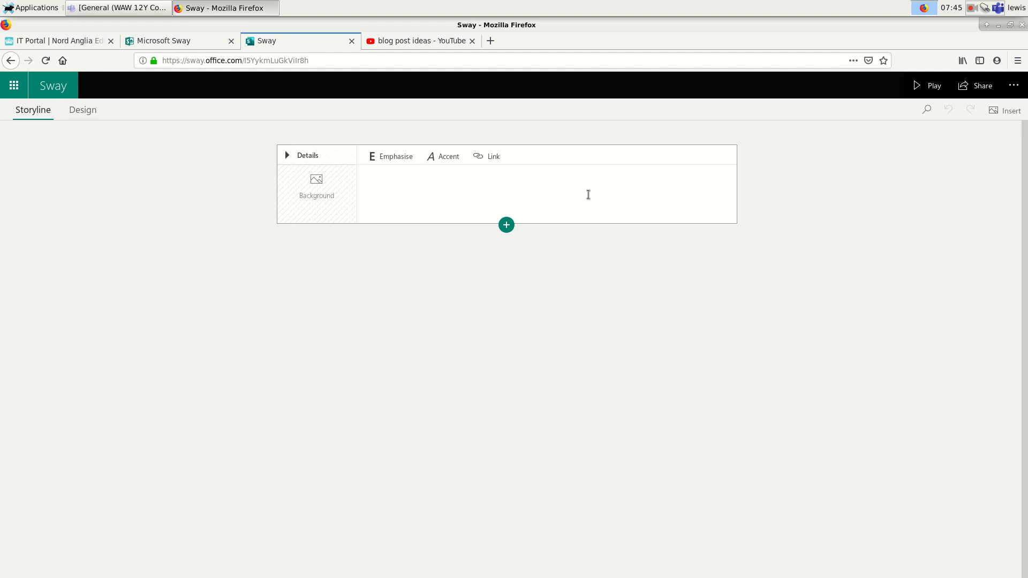
type("A")
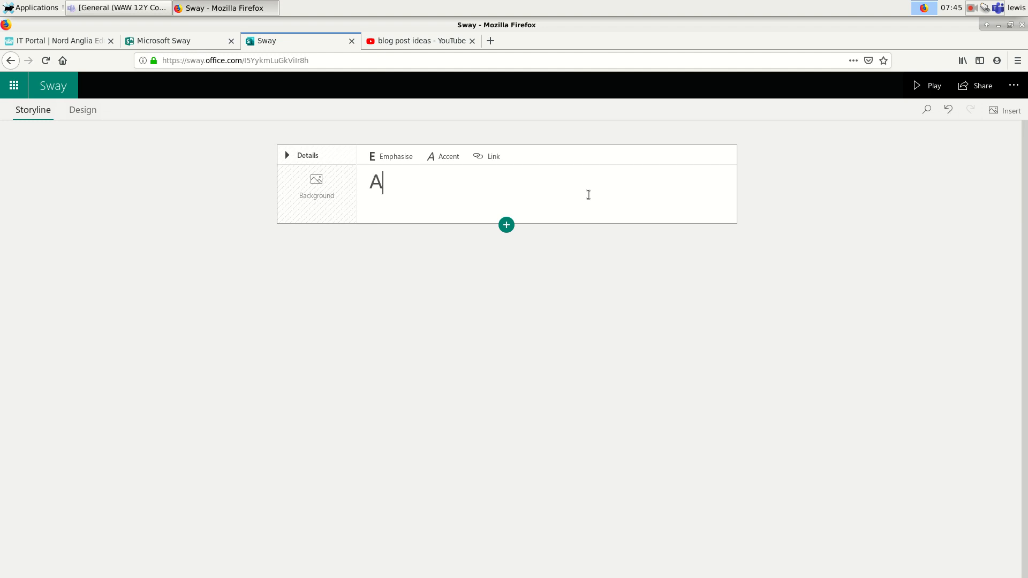
type("quaman")
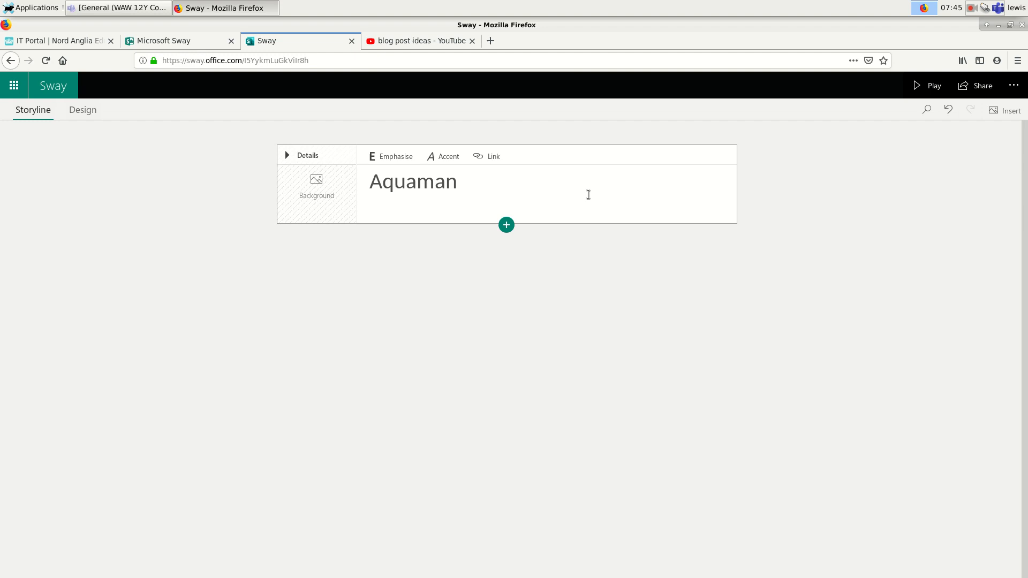
type("\"")
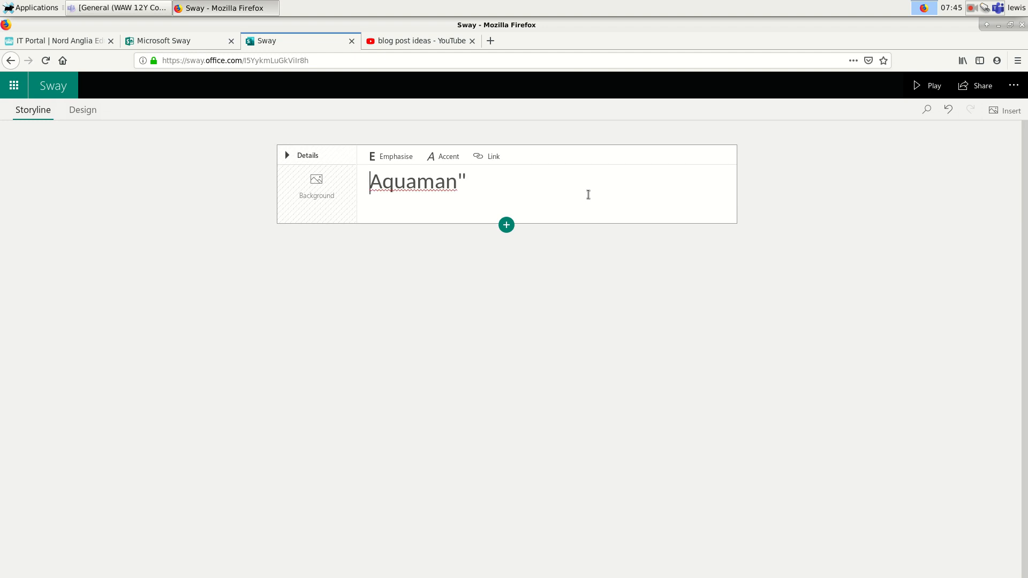
type("\"Aquaman\" reviewed by")
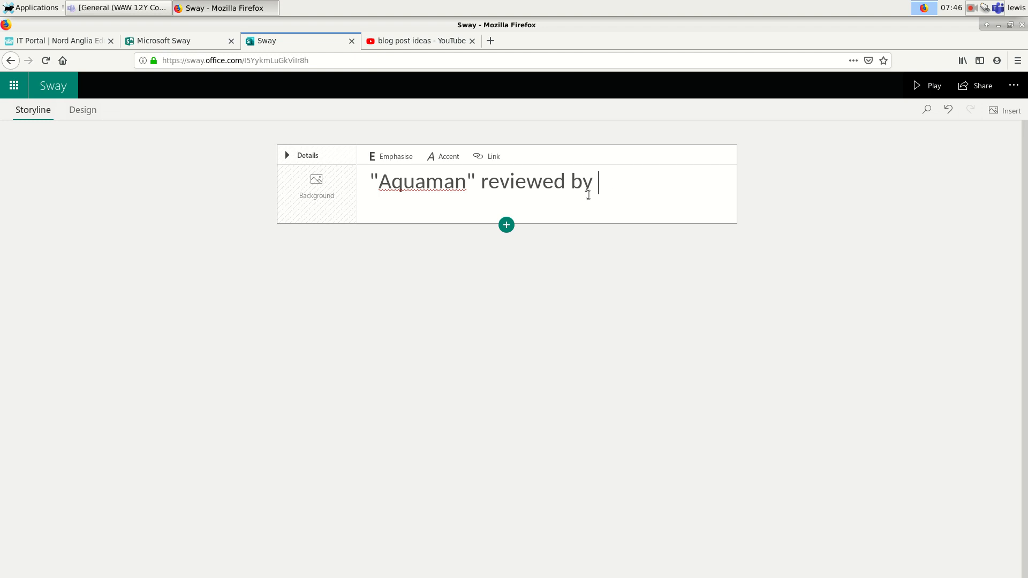
type("Mr Cressey")
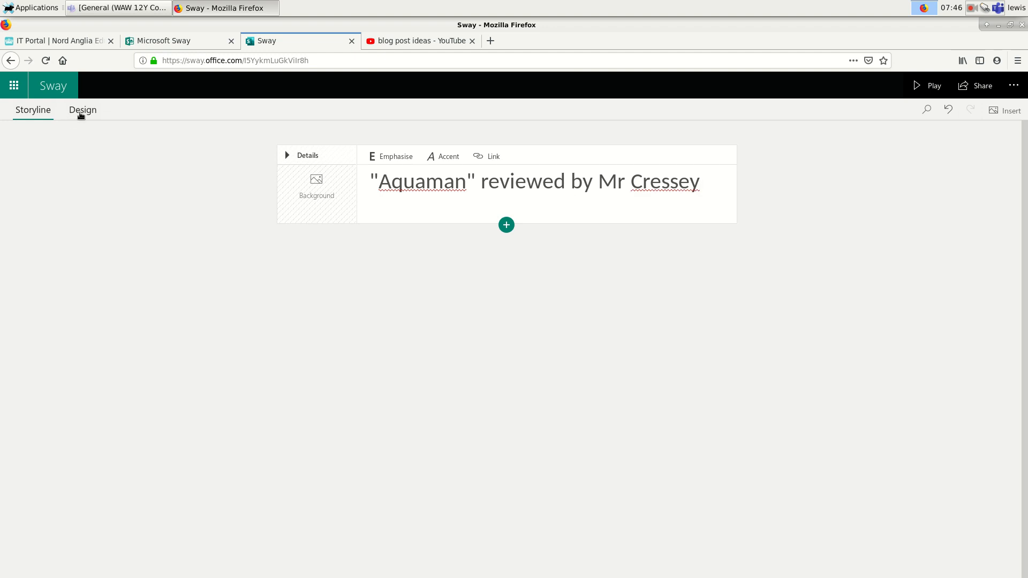
left_click(82, 109)
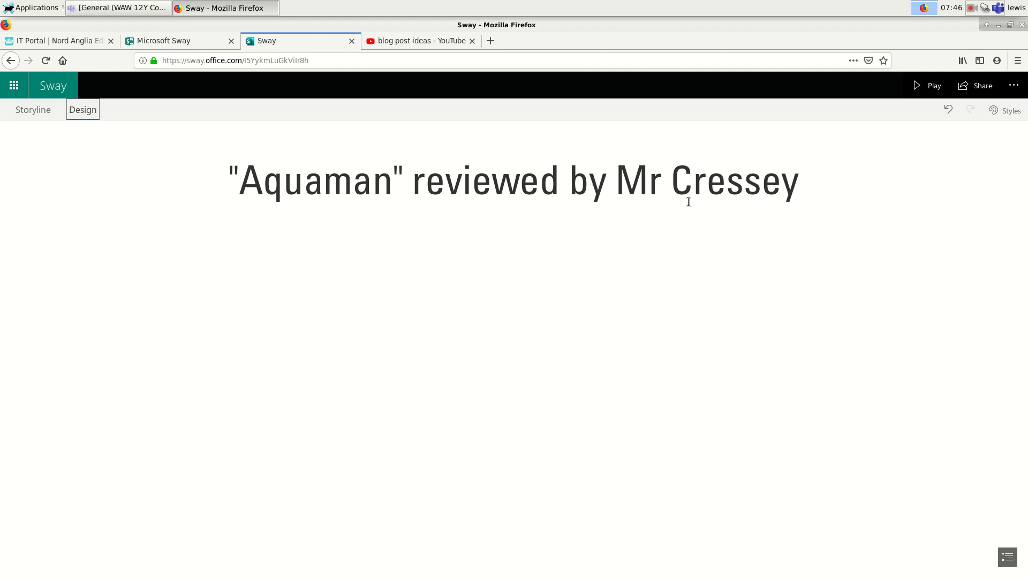
mouse_move(243, 284)
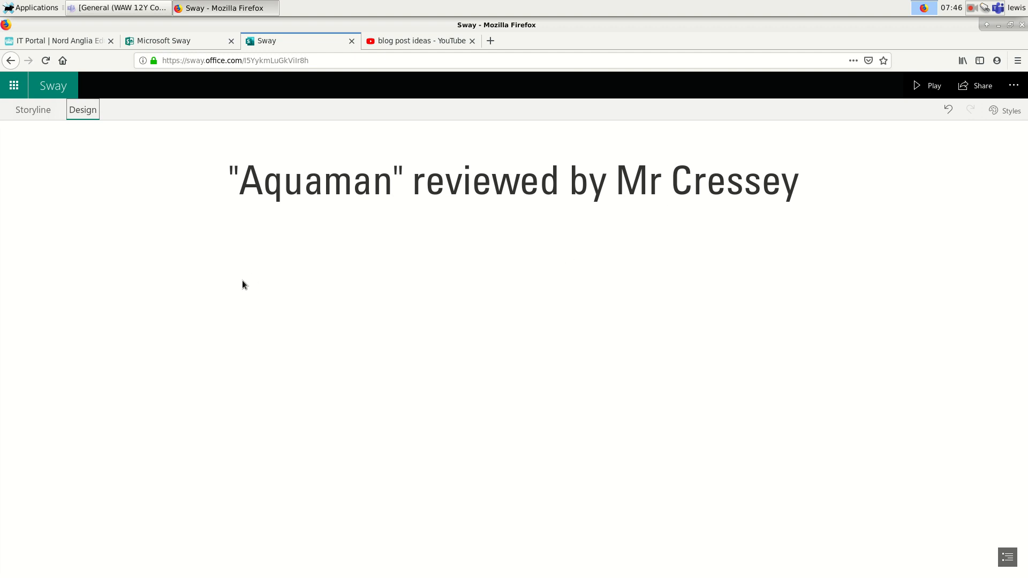
mouse_move(161, 241)
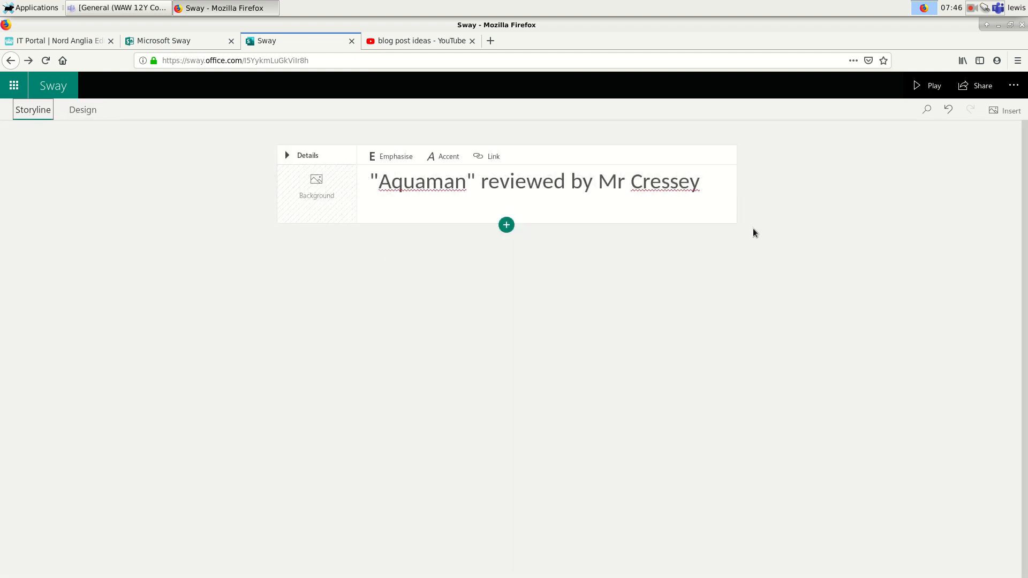
Step: Search the insert media panel for 'Aquaman' and set a comic illustration as the title background
left_click(1006, 110)
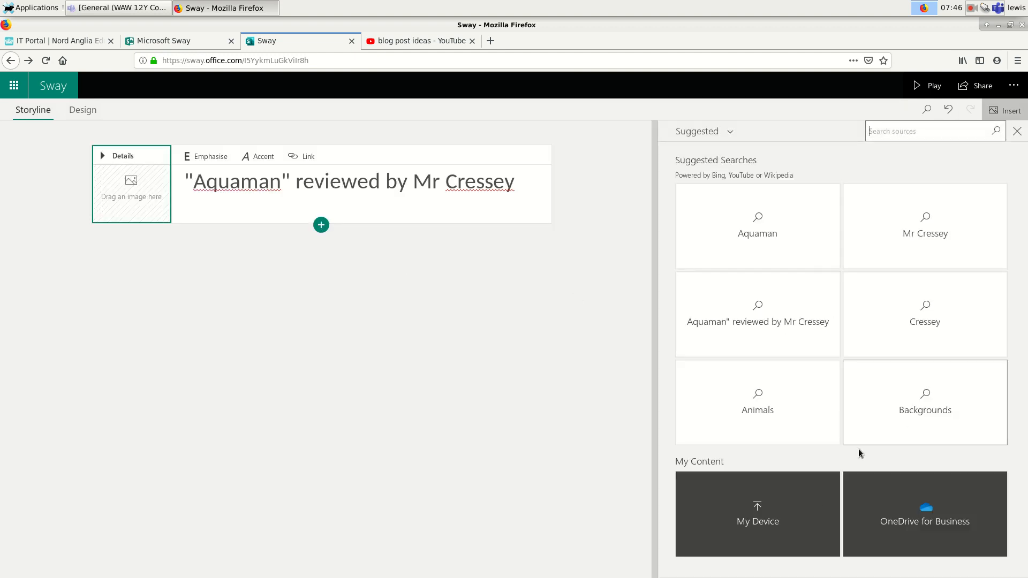
mouse_move(851, 444)
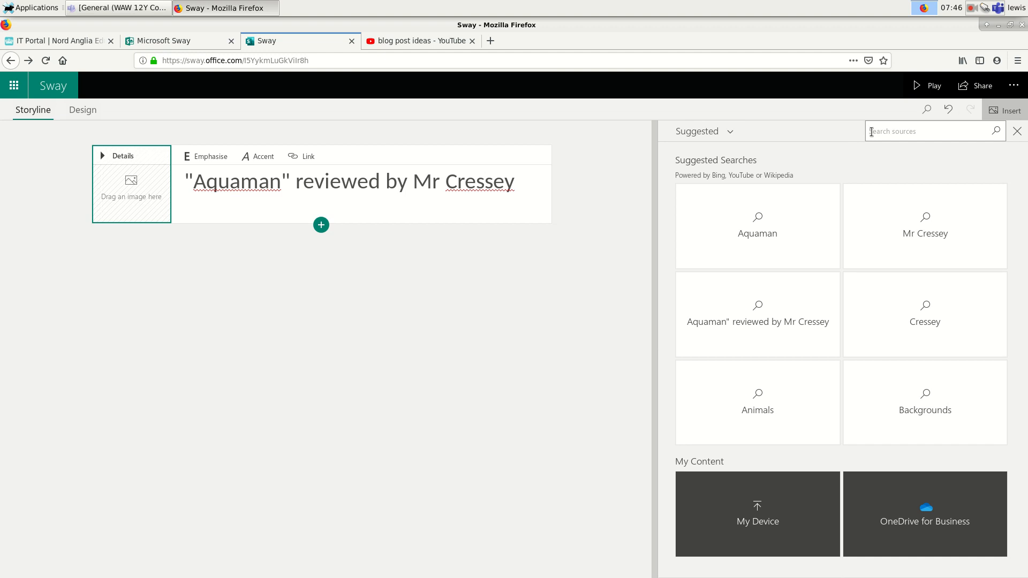
type("Aquaman")
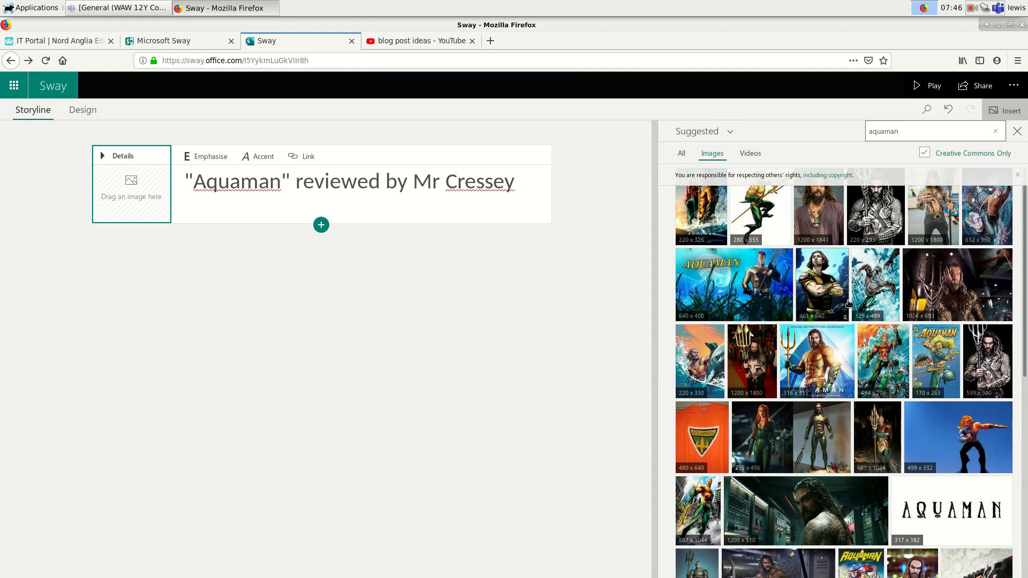
scroll("down", 3)
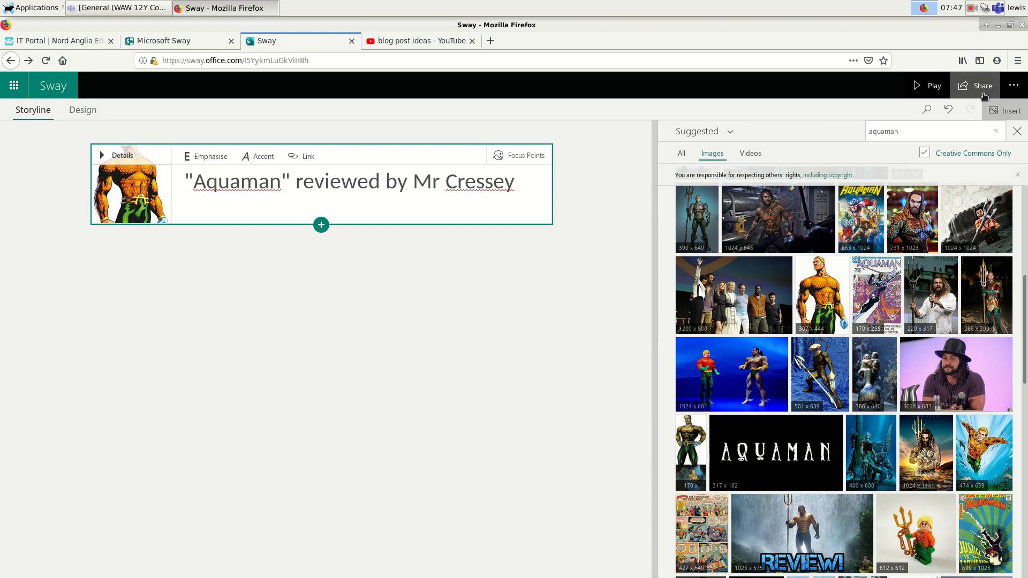
Step: Swap the title card background to the Aquaman soundtrack poster and check it in preview
left_click(927, 86)
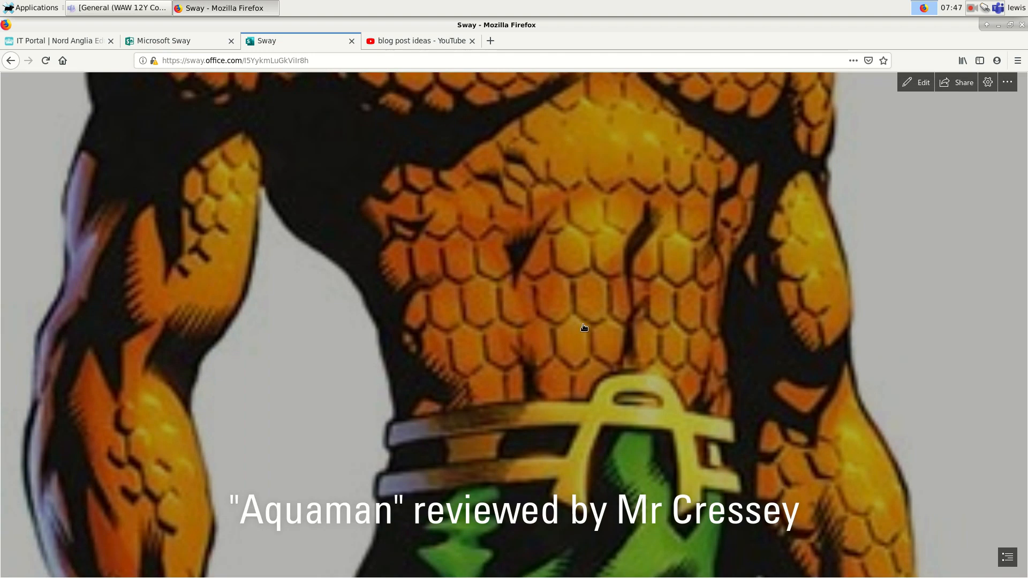
mouse_move(577, 310)
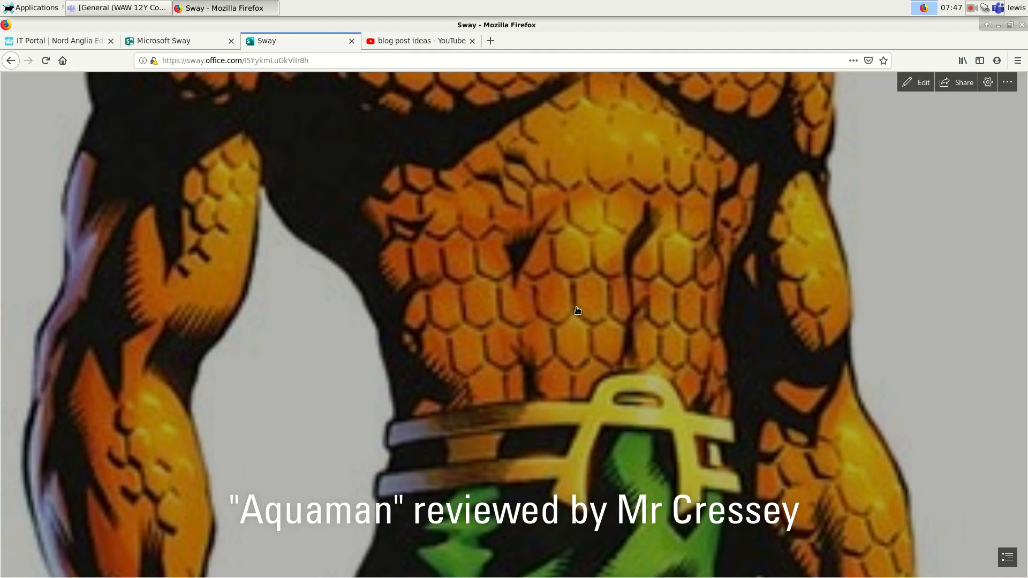
mouse_move(562, 318)
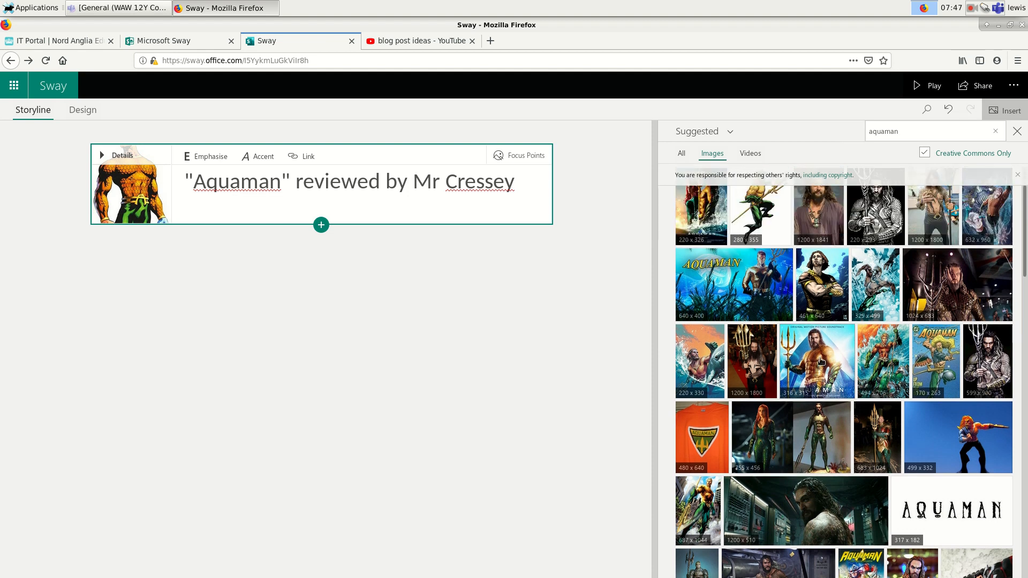
left_click(817, 361)
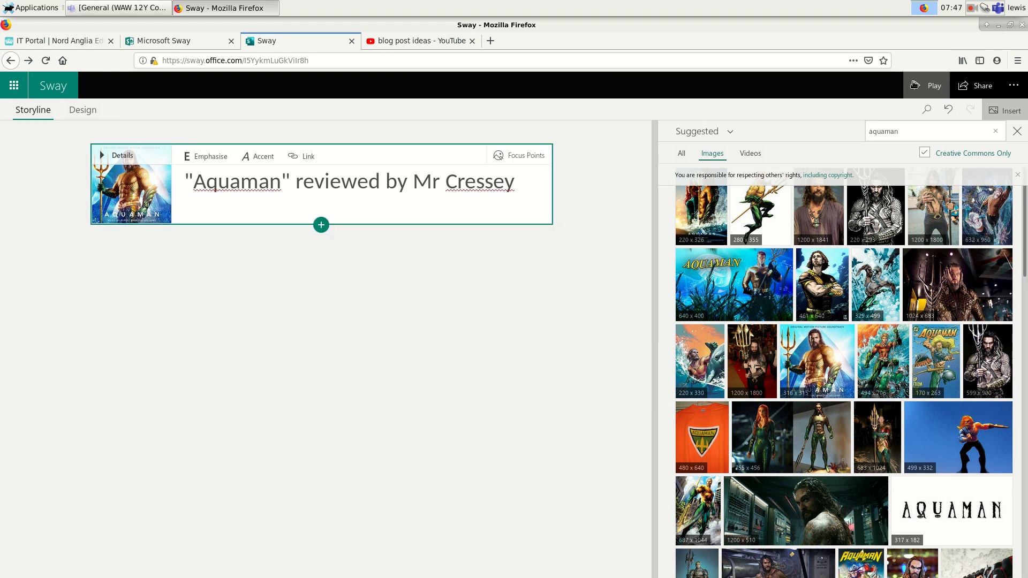
left_click(932, 86)
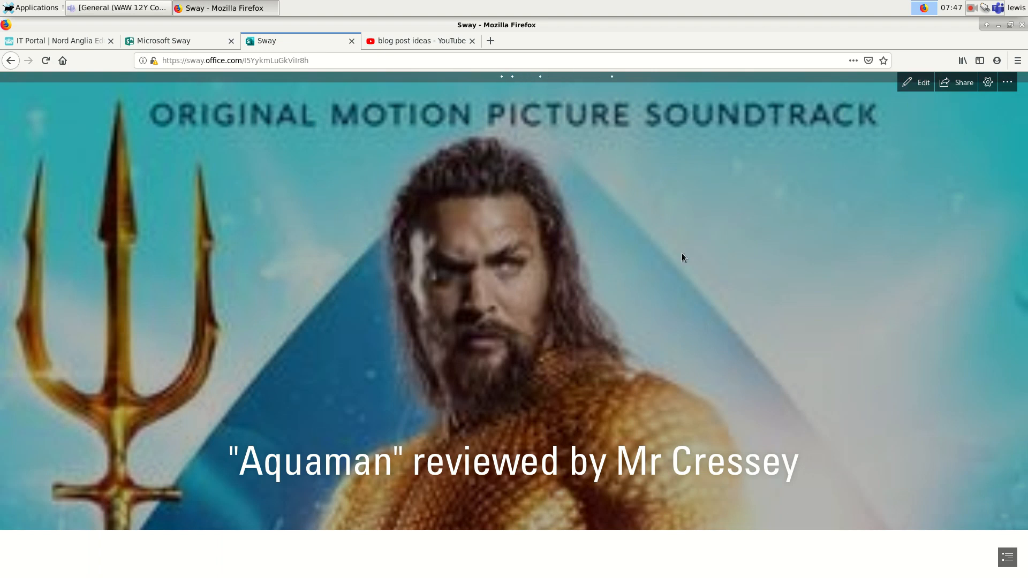
scroll("down", 3)
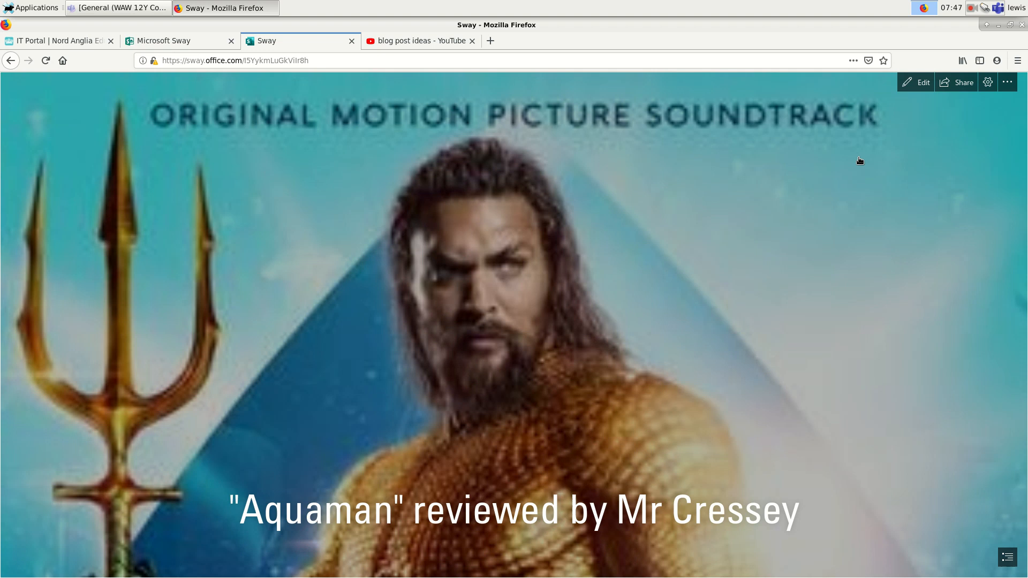
mouse_move(923, 82)
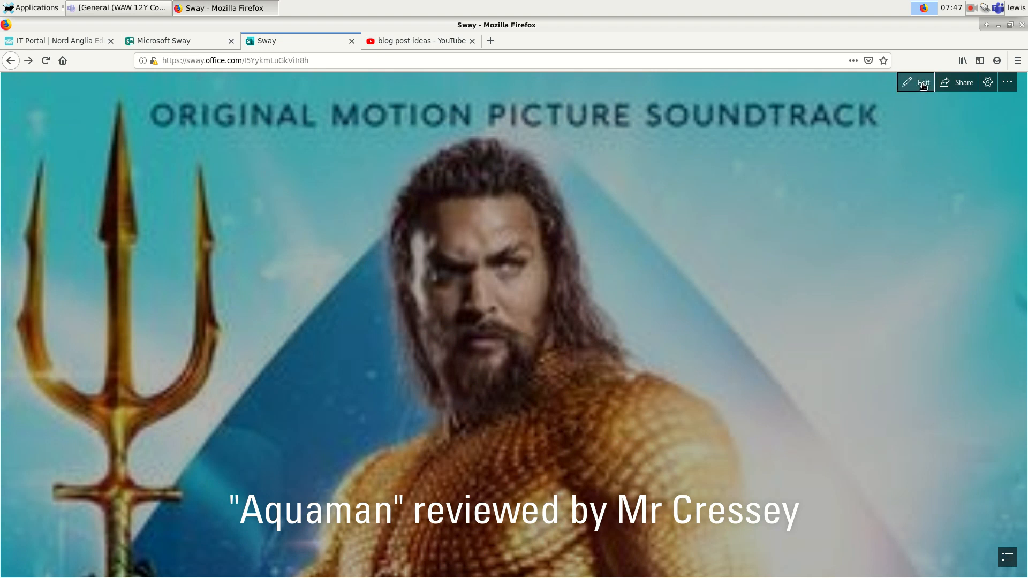
left_click(923, 83)
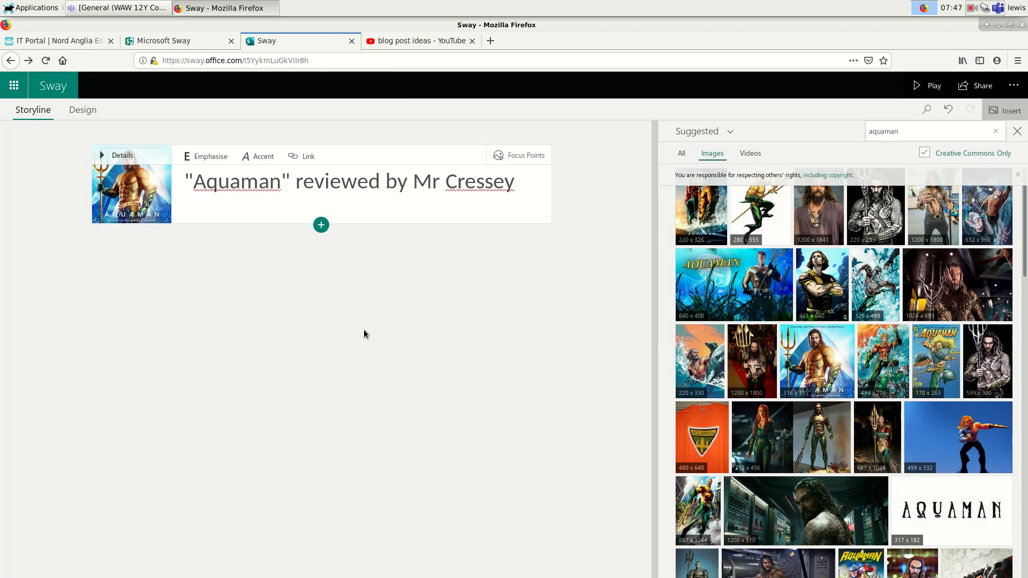
mouse_move(320, 225)
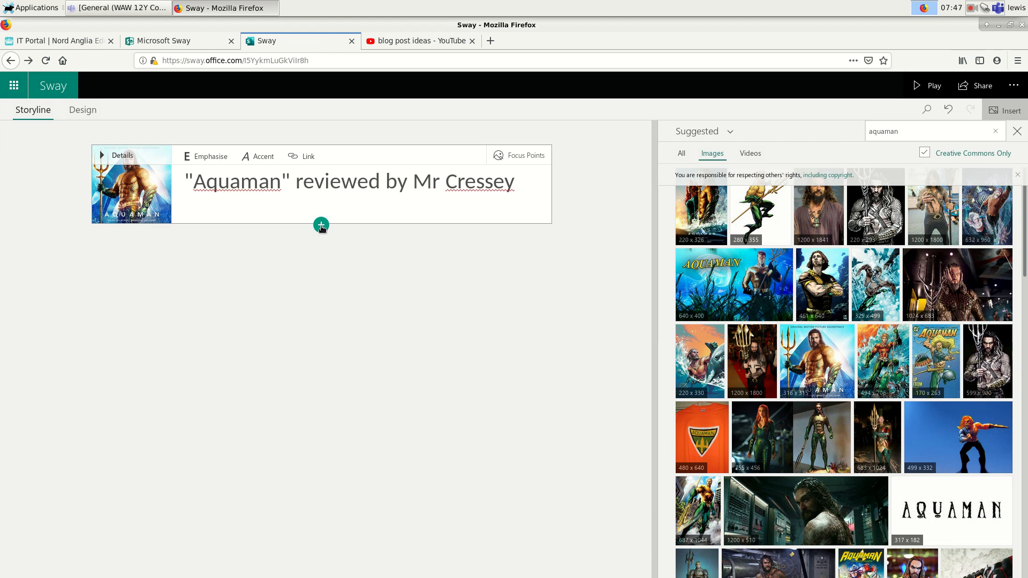
Step: Add a text card saying he only watches superhero or Marvel movies when really, really bored
left_click(320, 225)
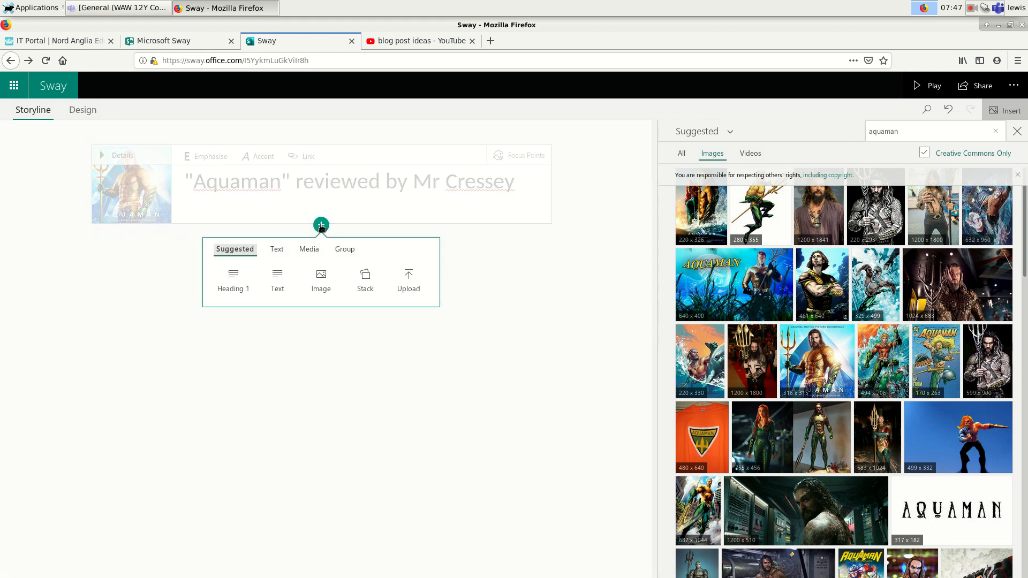
left_click(276, 279)
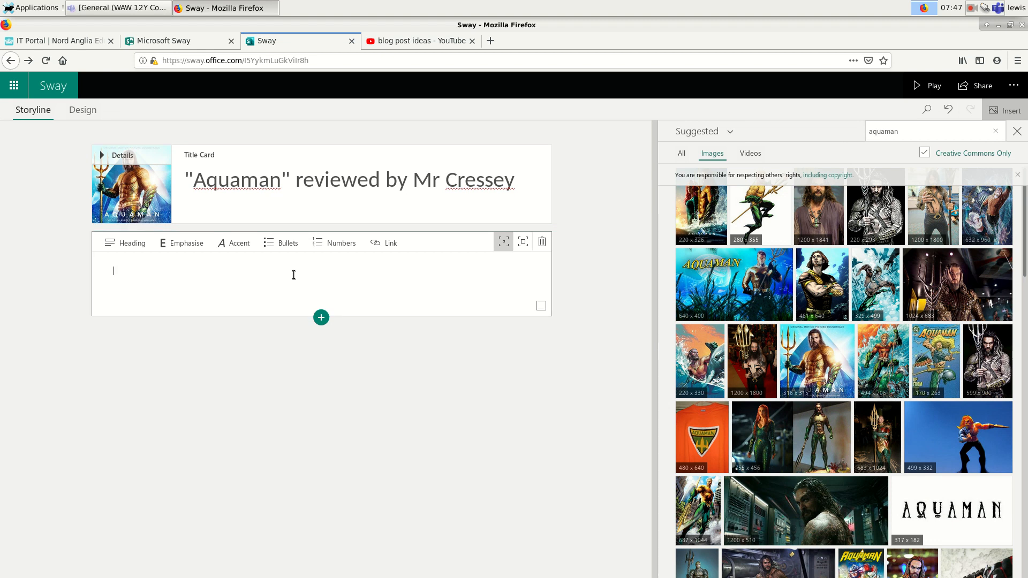
mouse_move(95, 267)
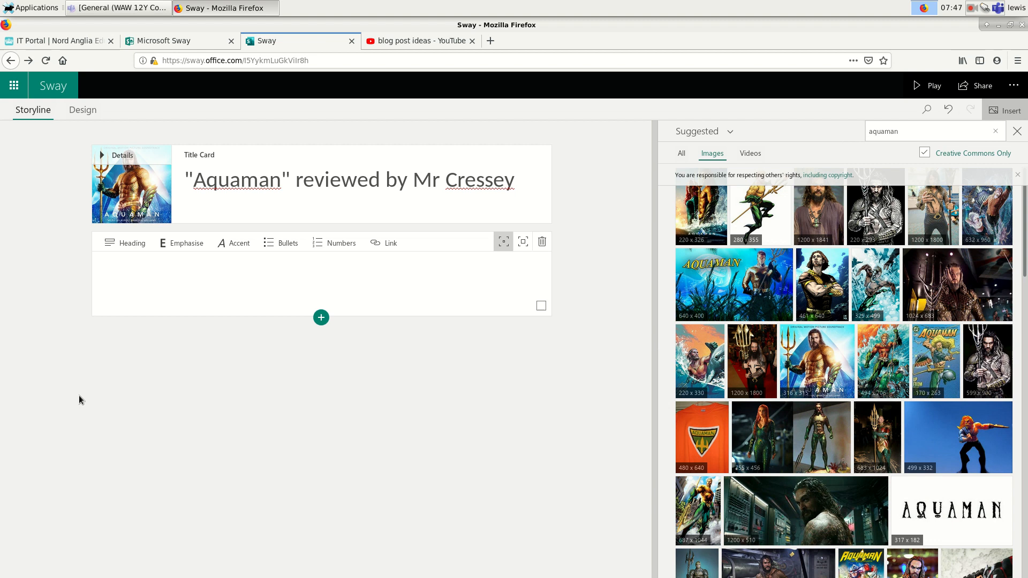
type("s")
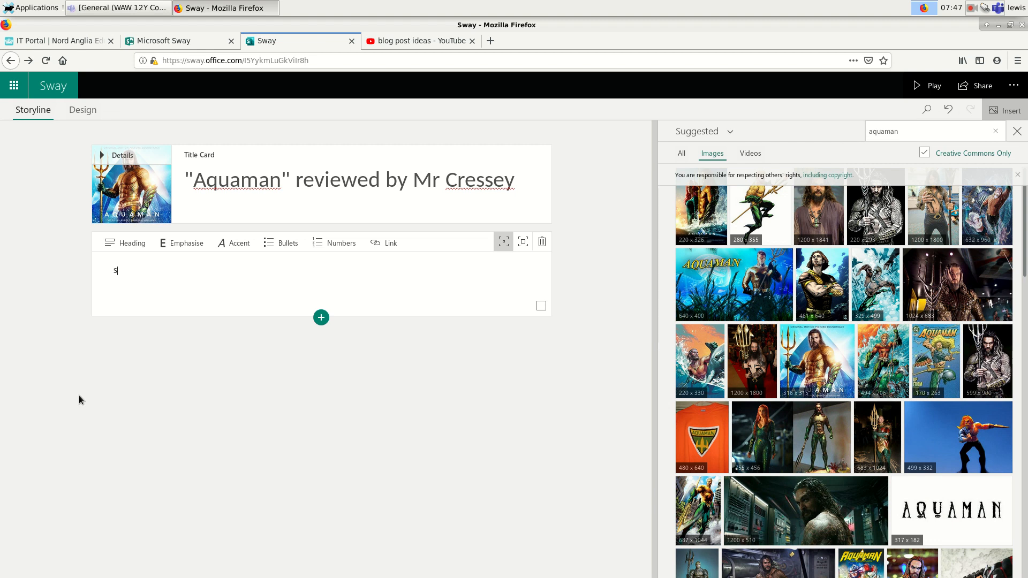
type("ometime")
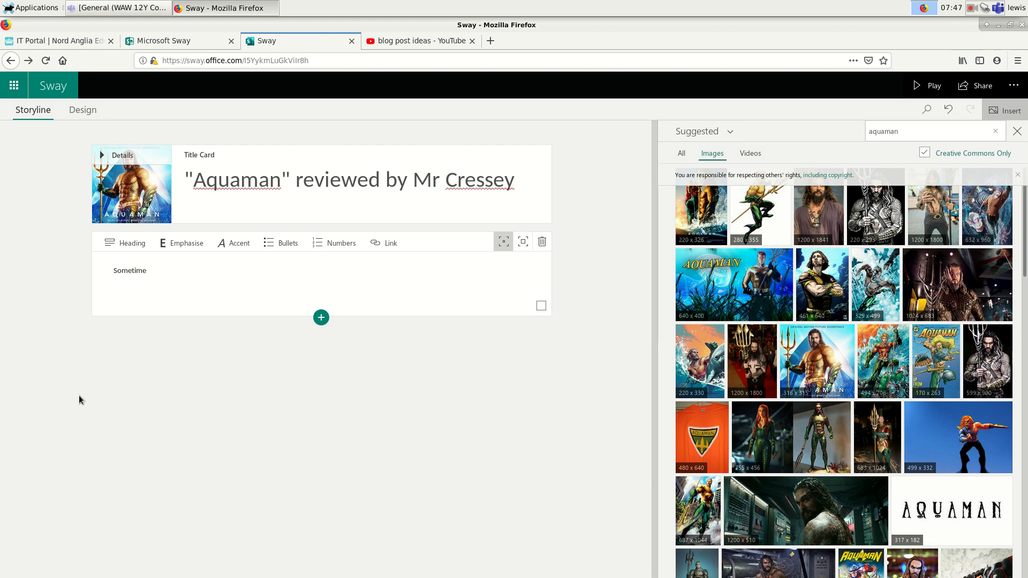
type("s when")
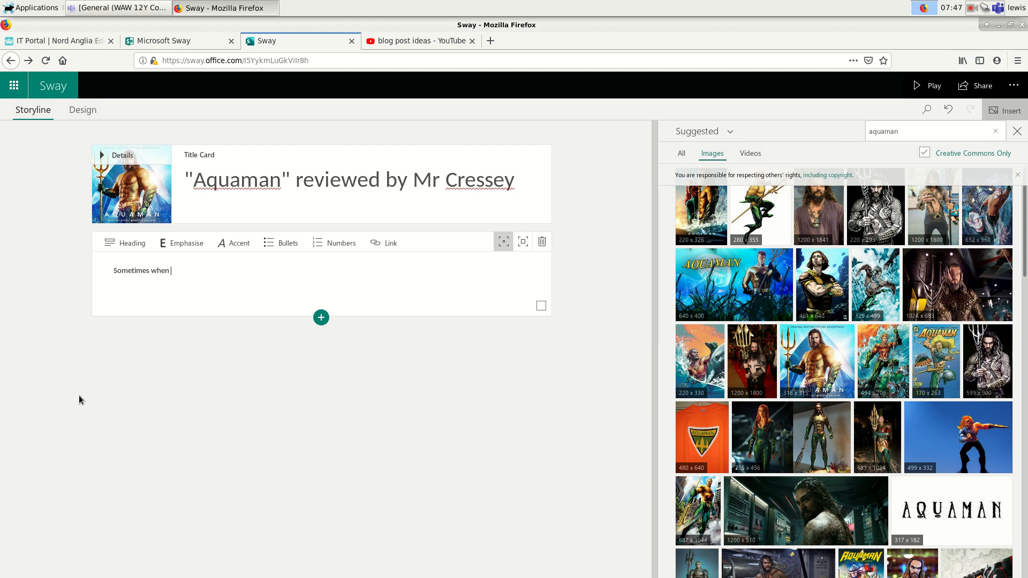
type("I'm bored I want to")
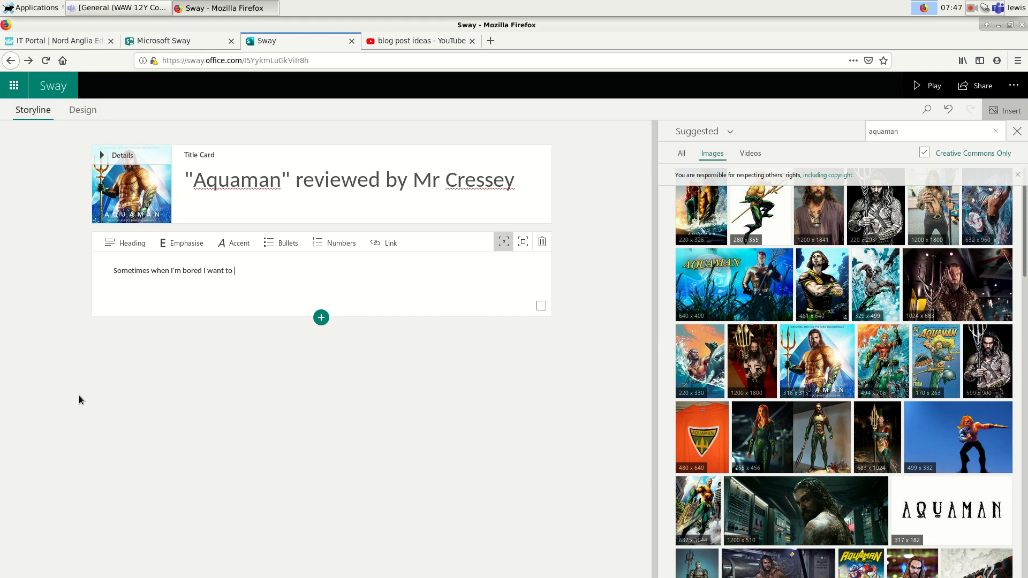
type("watch a movie.")
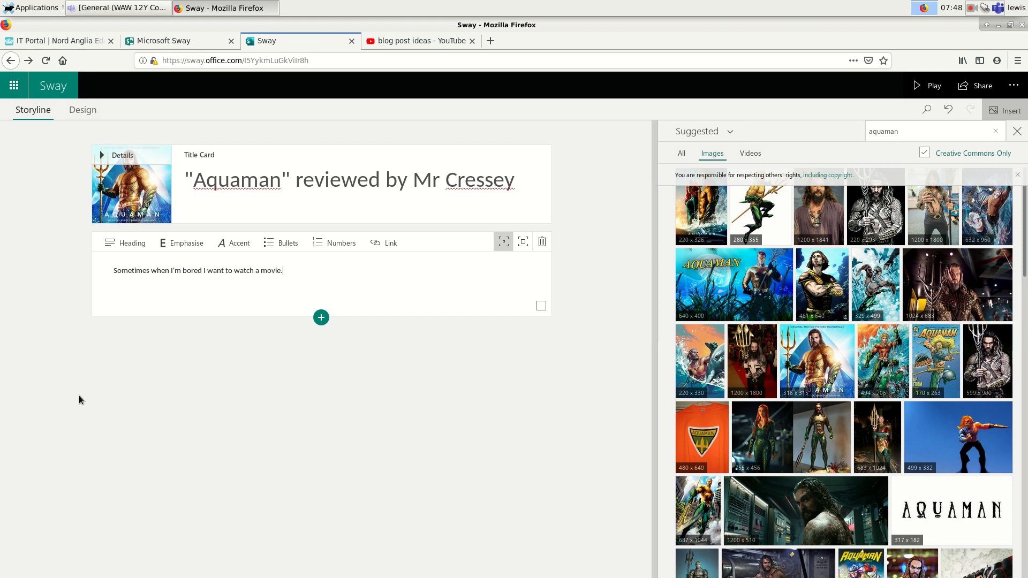
type("If")
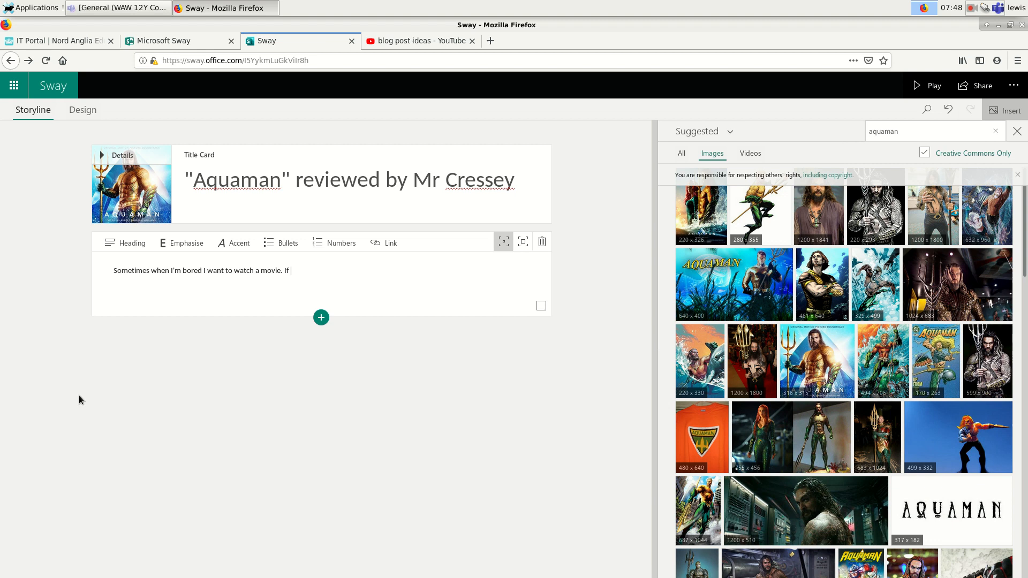
type("I'm real")
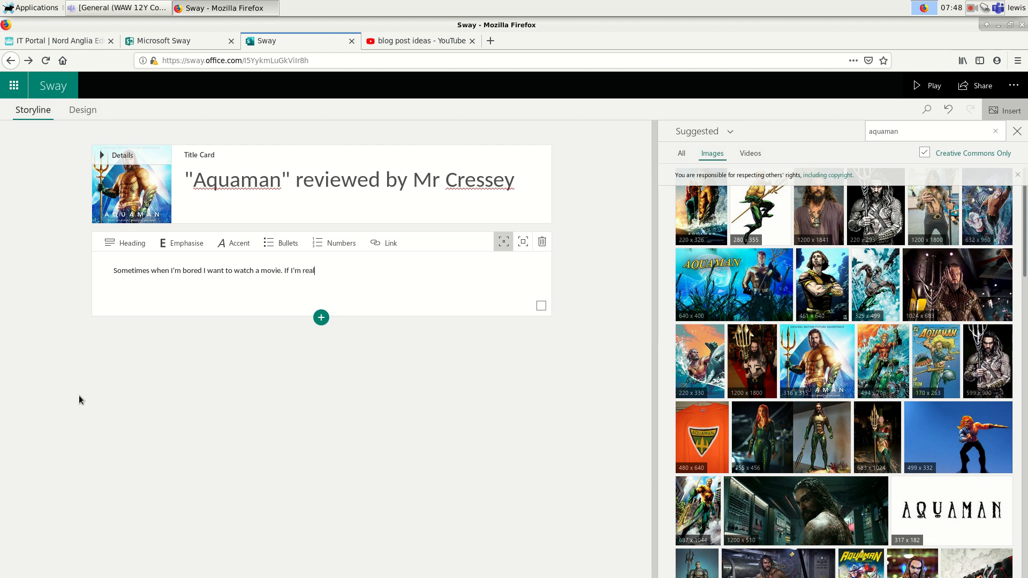
type("ly bored,")
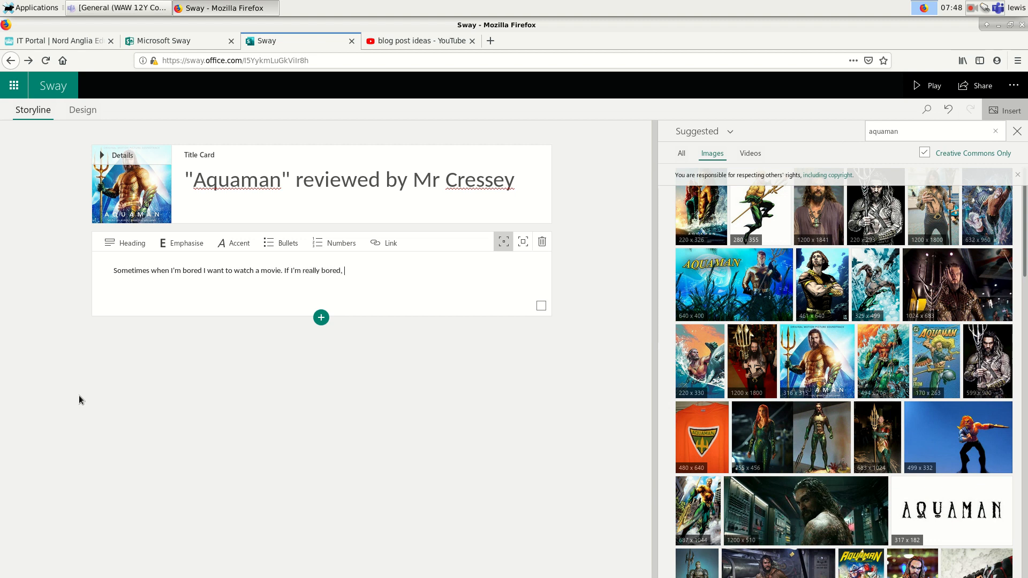
type("might even w")
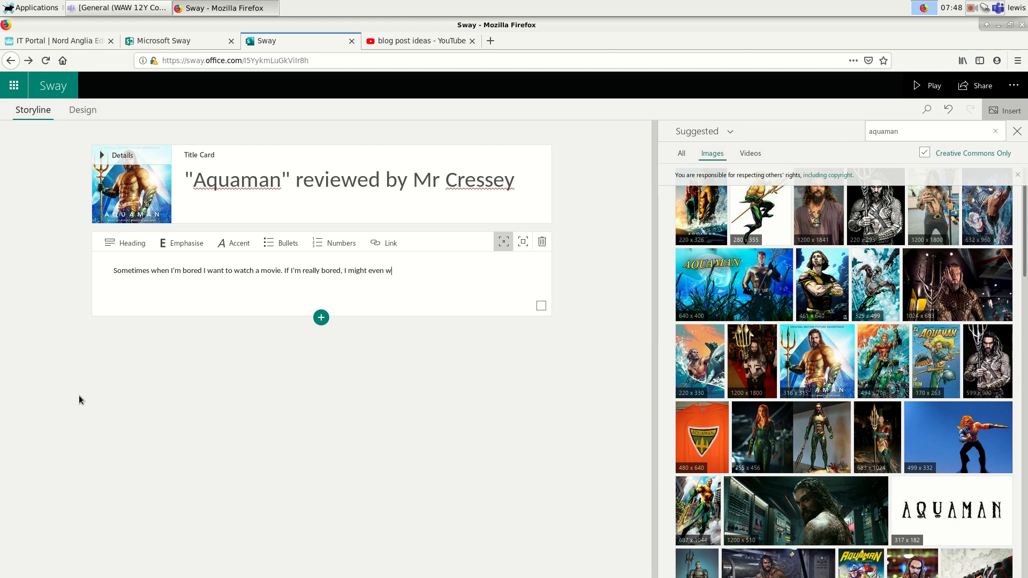
type("ant to watch a")
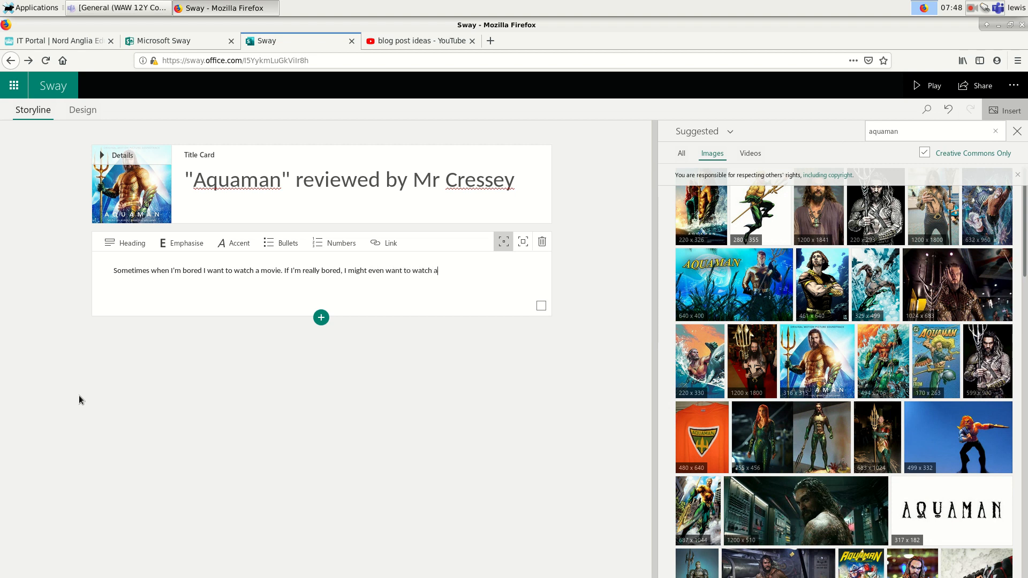
type("superhero movie.")
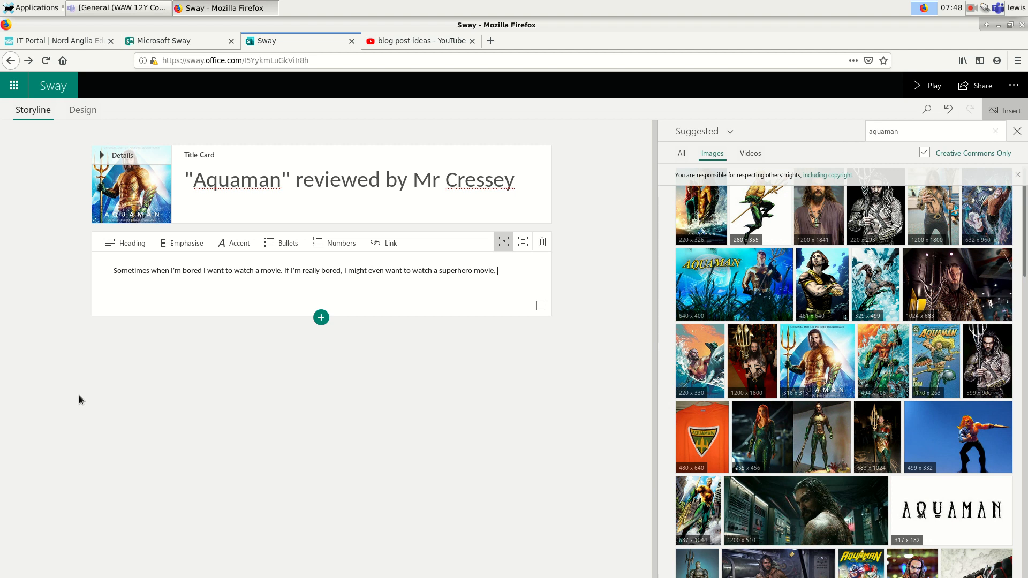
type("However,")
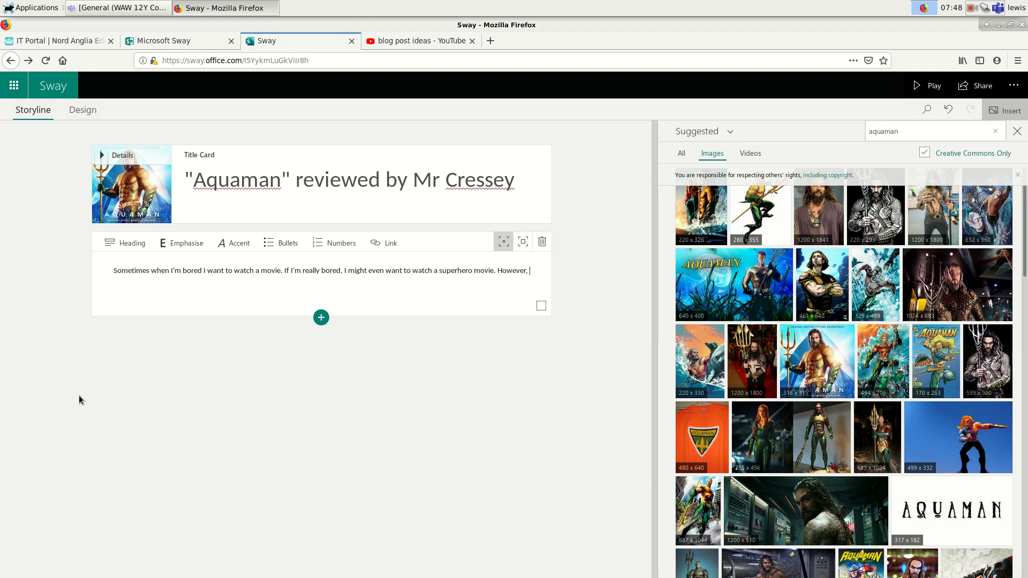
type("I have to be")
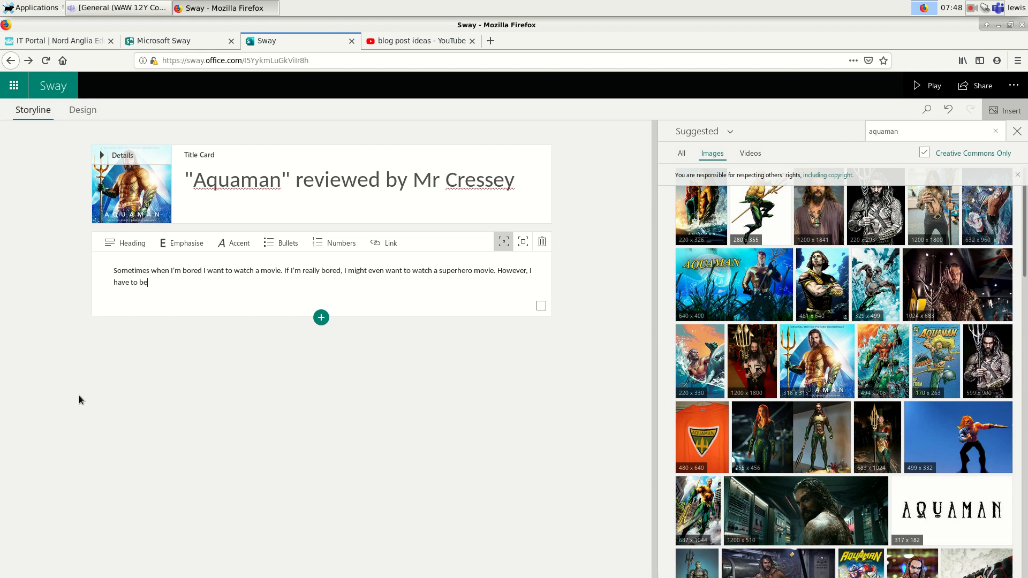
type("really really really really bored")
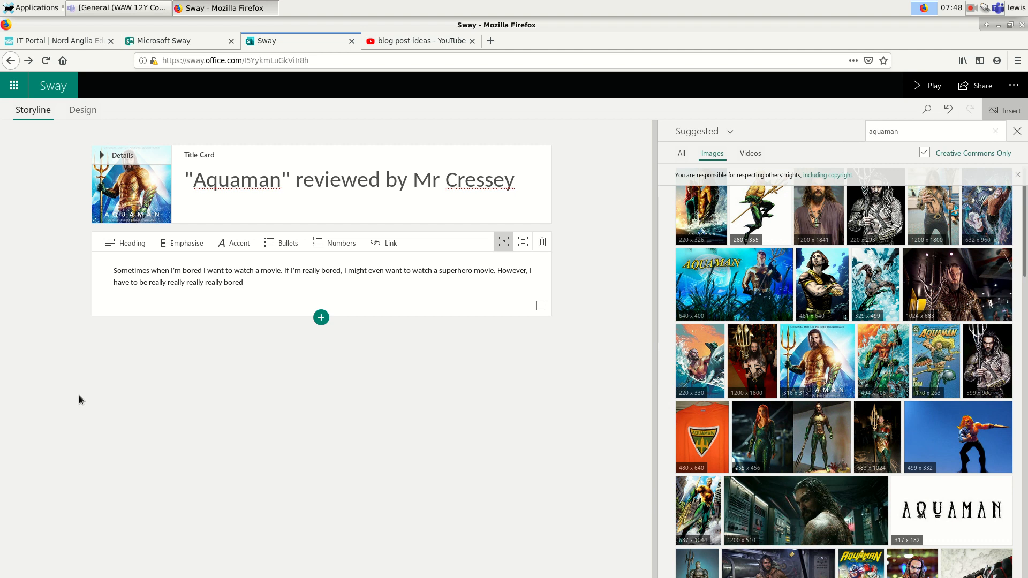
type("to want to watch a M")
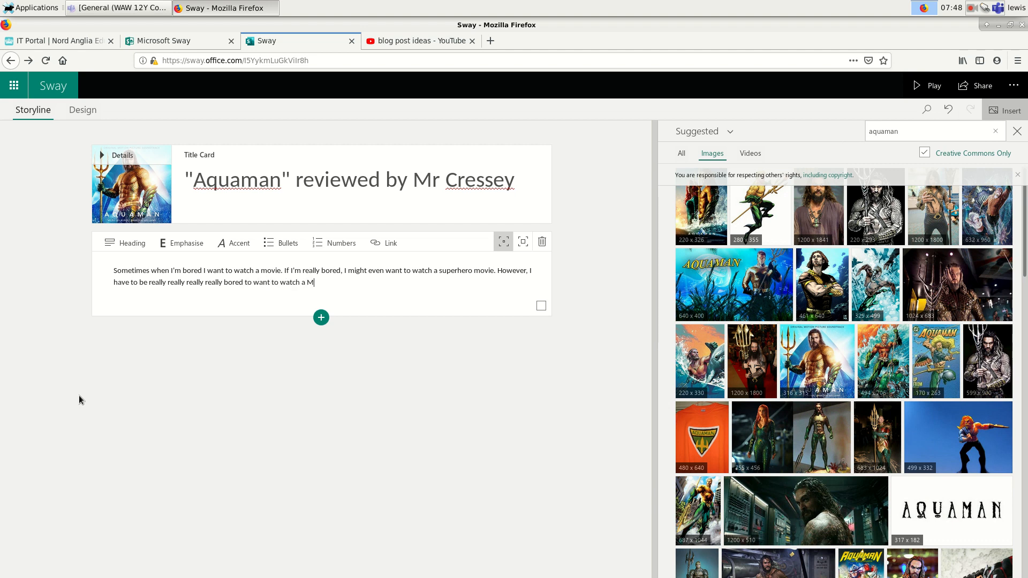
type("arvel super")
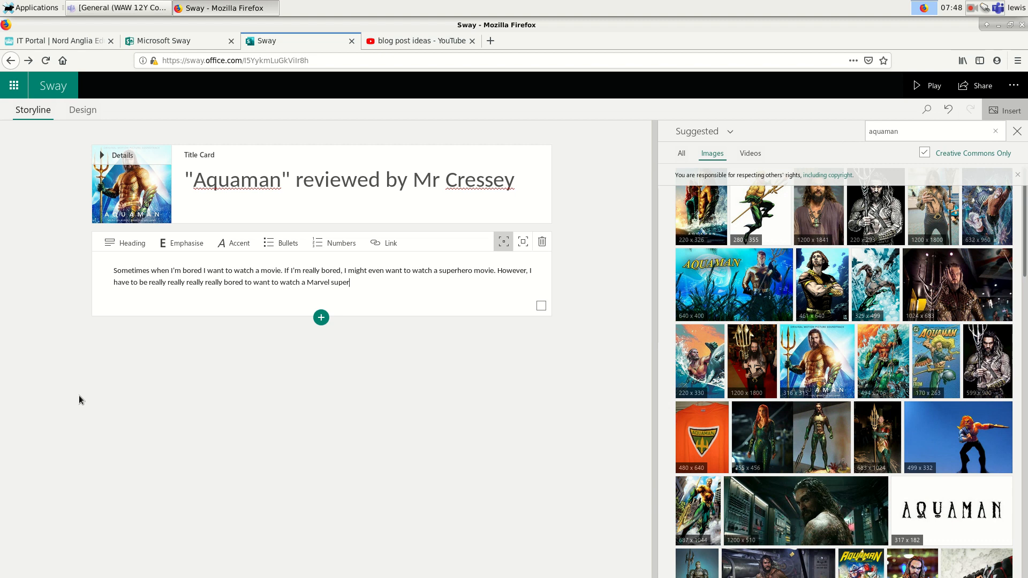
type("hero movie.")
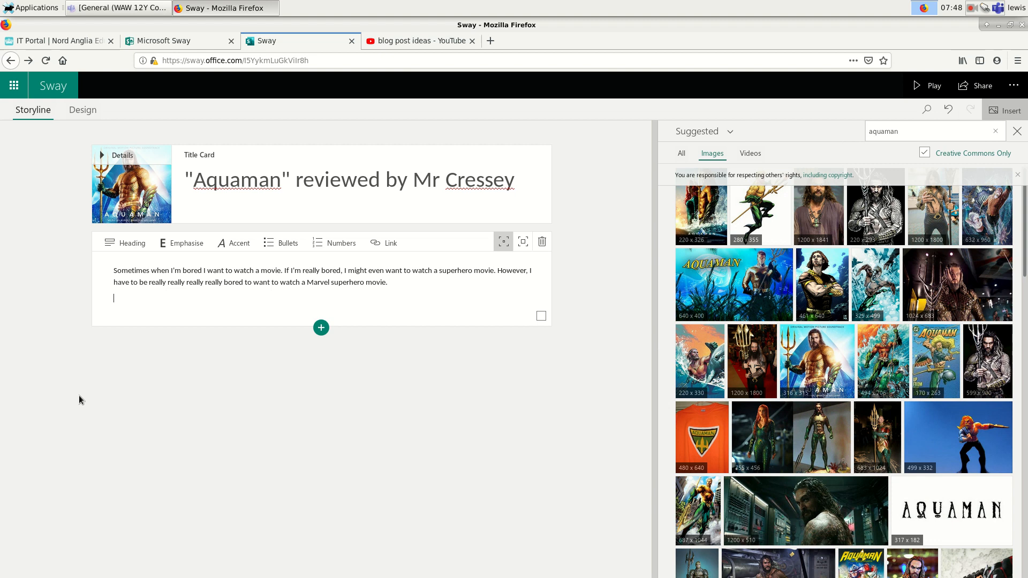
Step: Continue: 'My expectations for Aquaman were not high, and I was not disappointed:'
type("My expe")
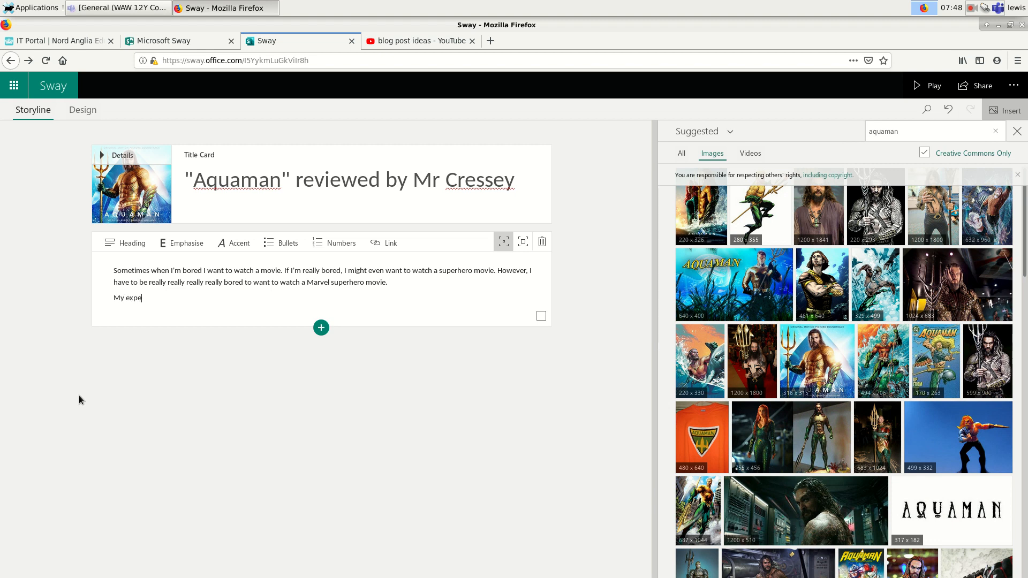
type("ctations")
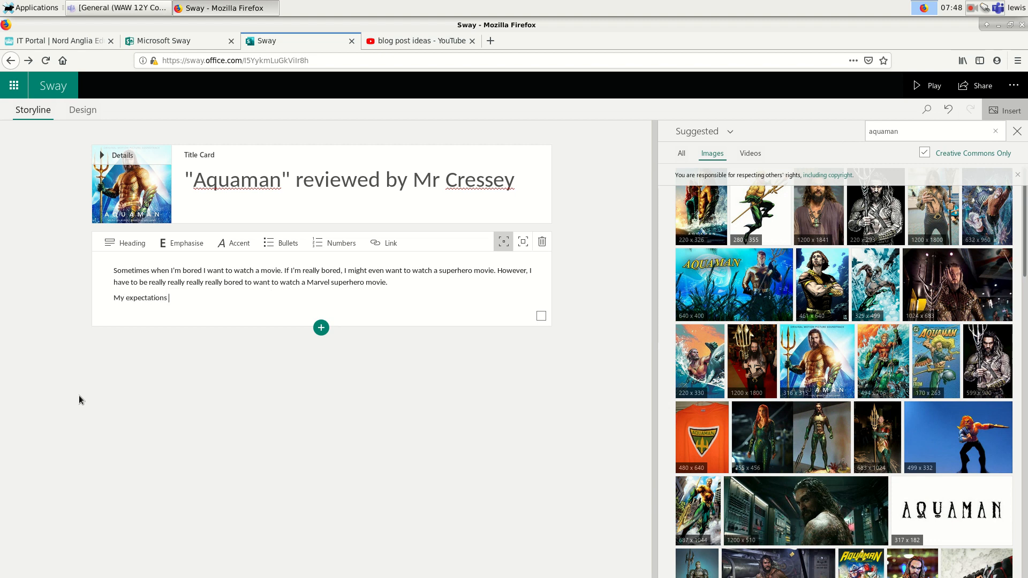
type("for Aquaman were")
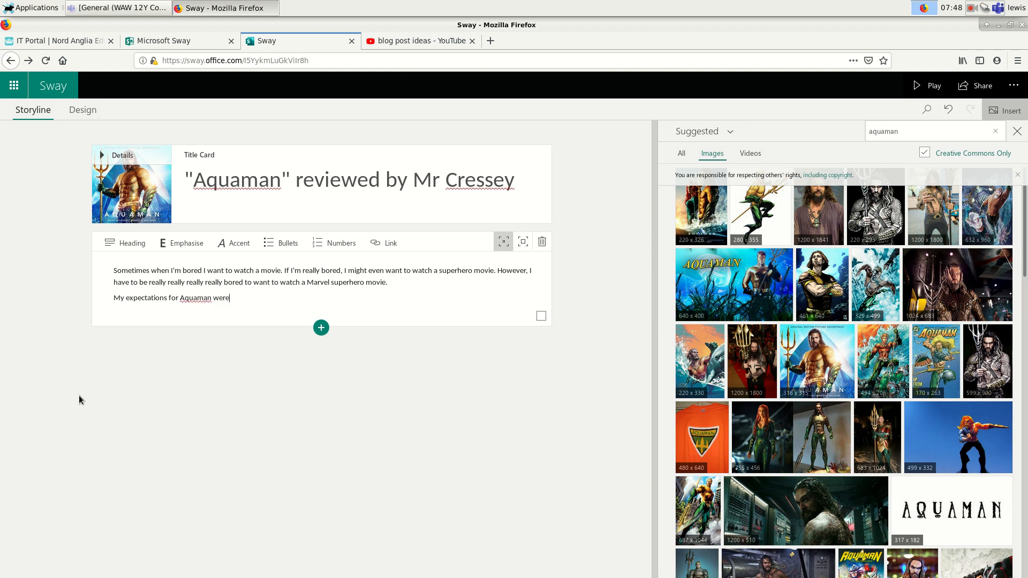
type("not high")
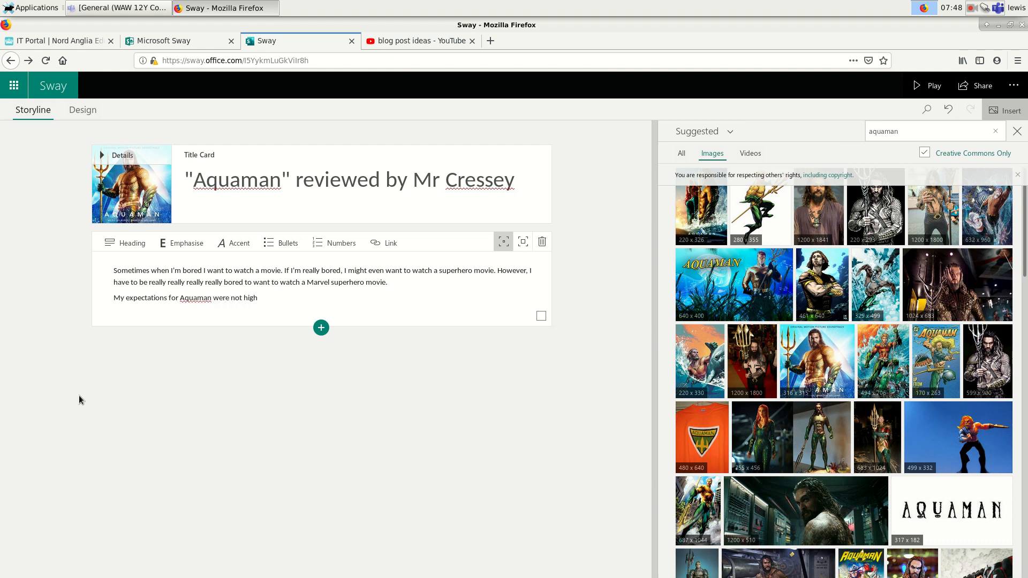
type(", and I w")
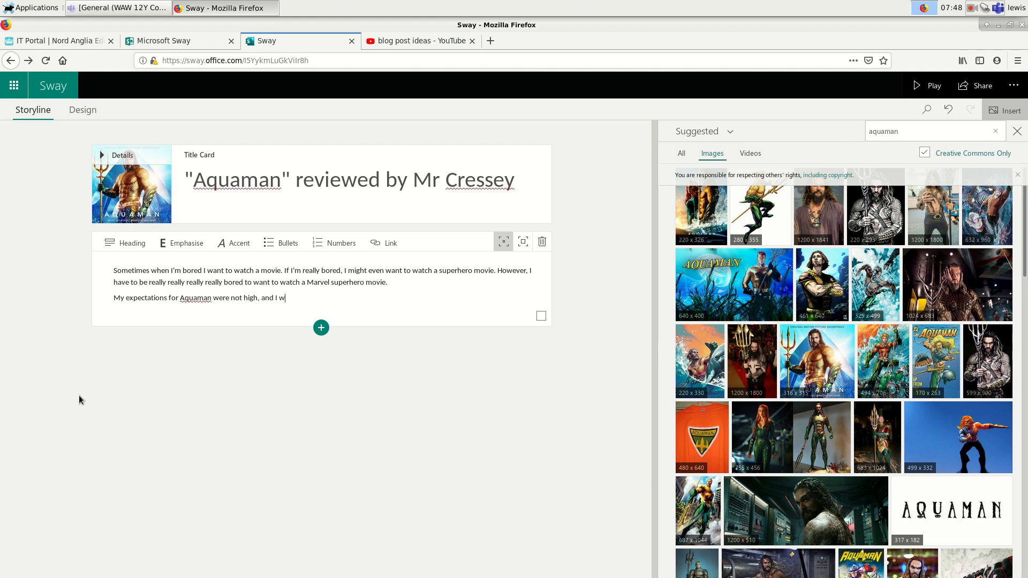
type("as not disa")
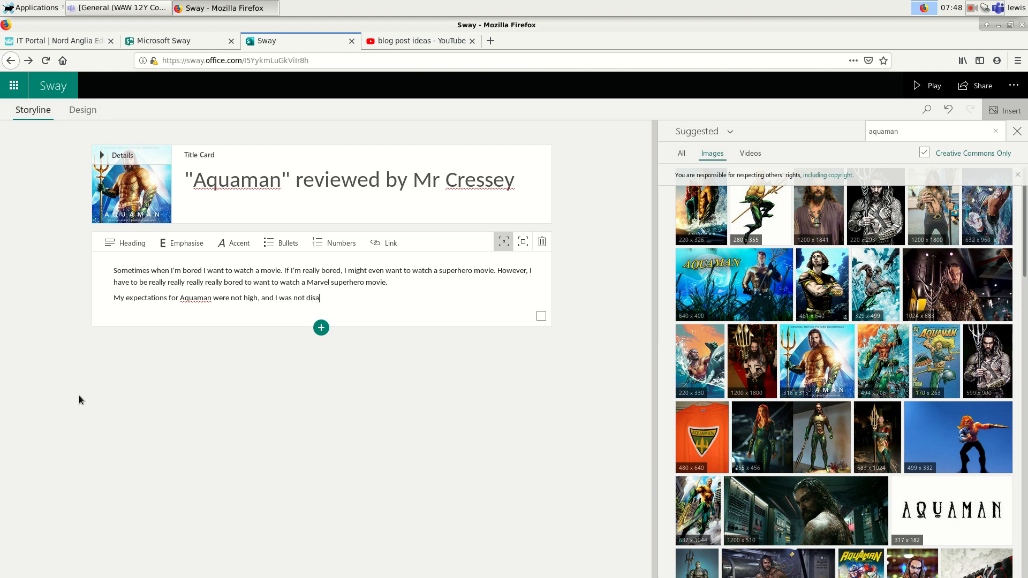
type("ppointed:")
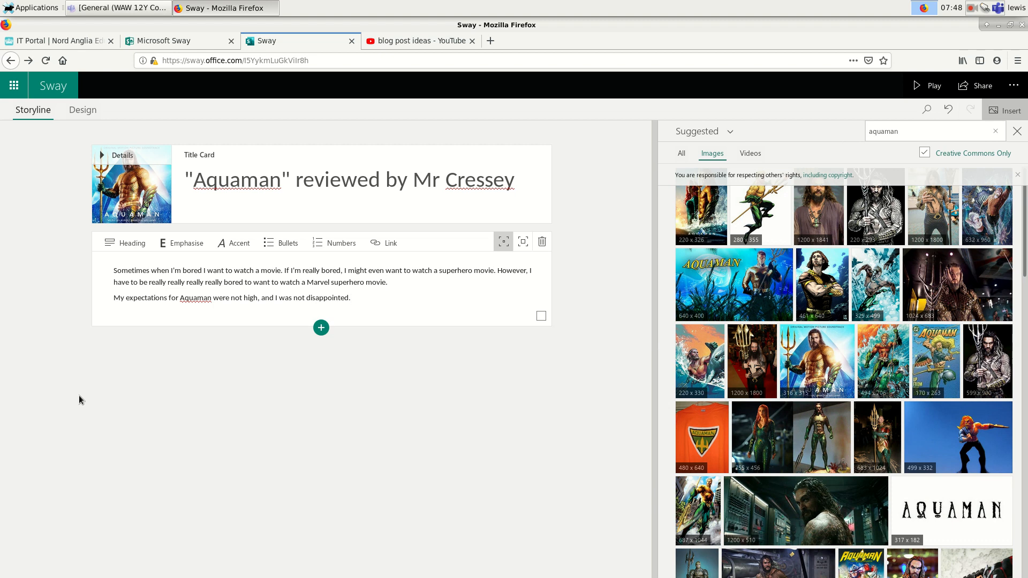
Step: Add a new line reading 'Here are some really dumb things in the story:'
left_click(351, 298)
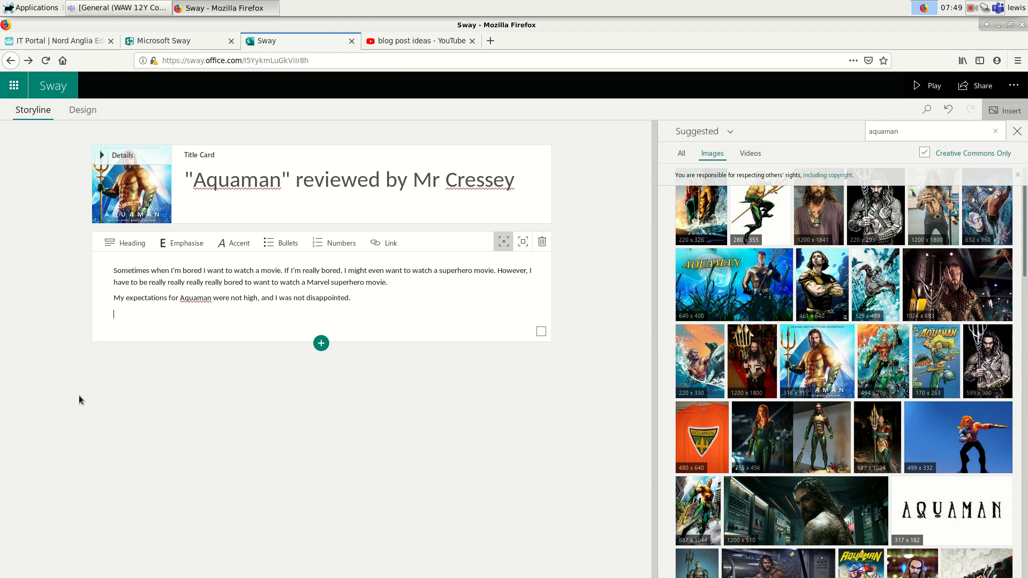
type("Here are some")
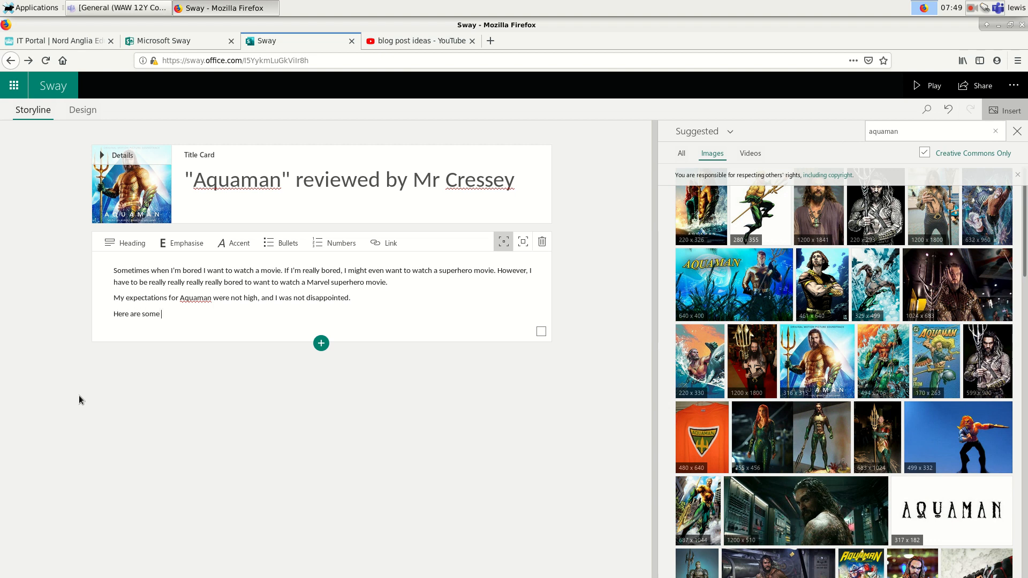
type("really dumb")
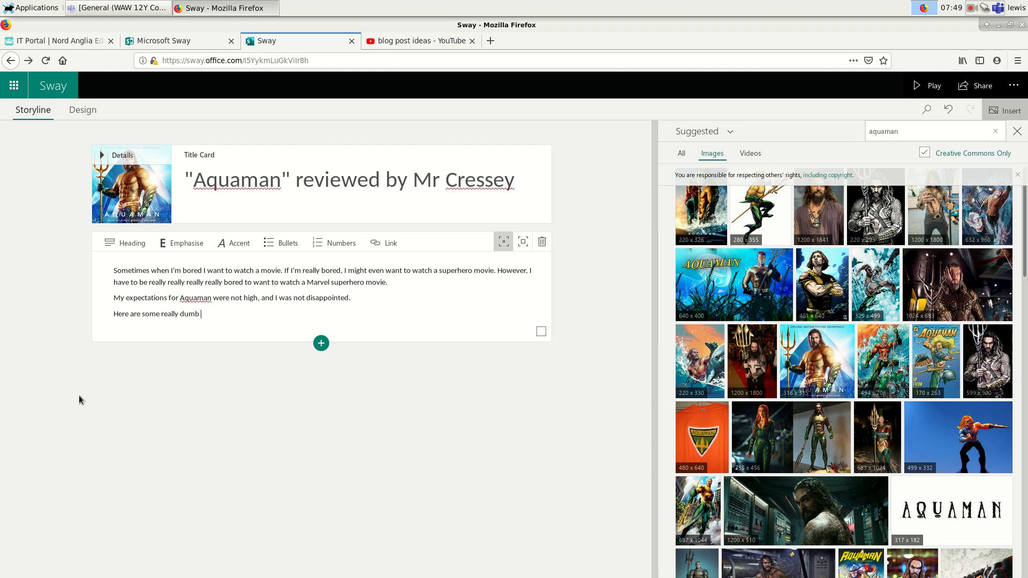
type("things")
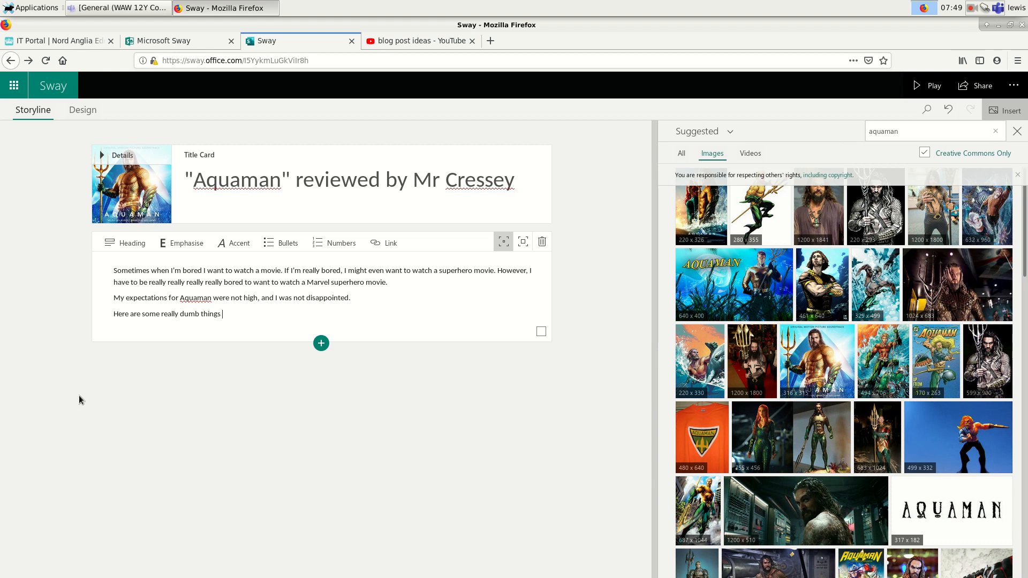
type("in the story:")
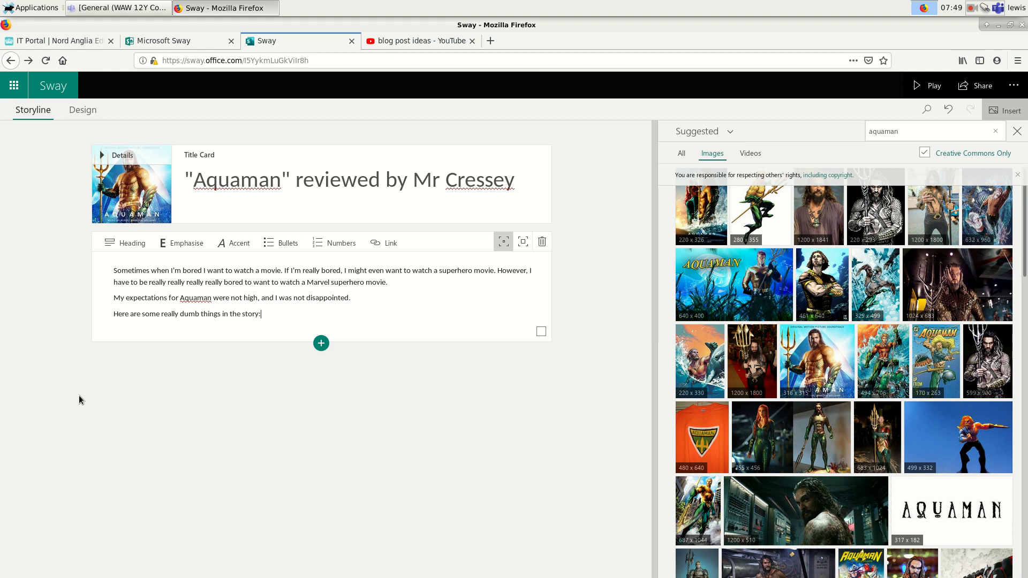
mouse_move(321, 343)
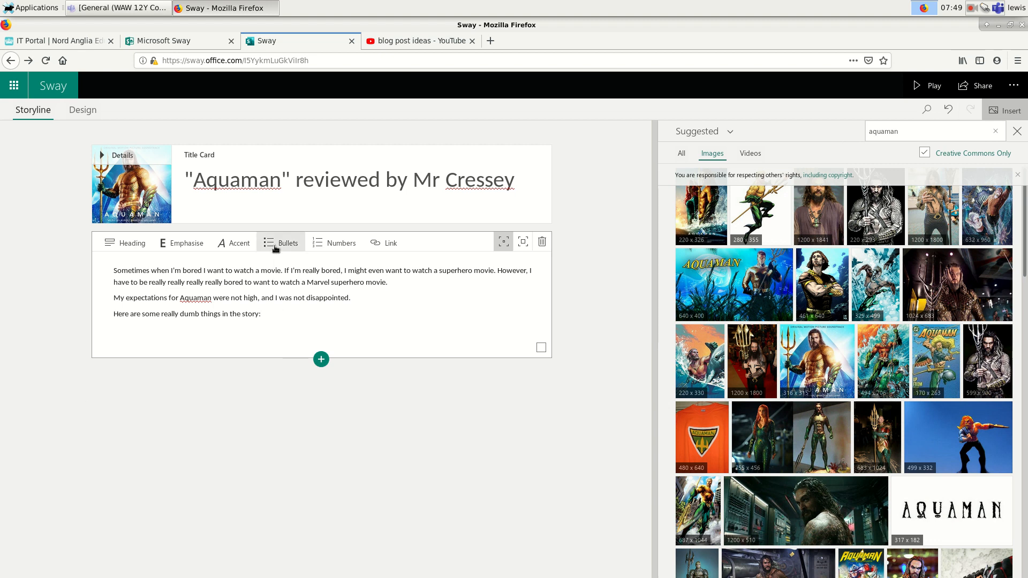
Step: Start a bullet: Aquaman's dad has no powers, so he should be only half as powerful as his enemies
left_click(279, 243)
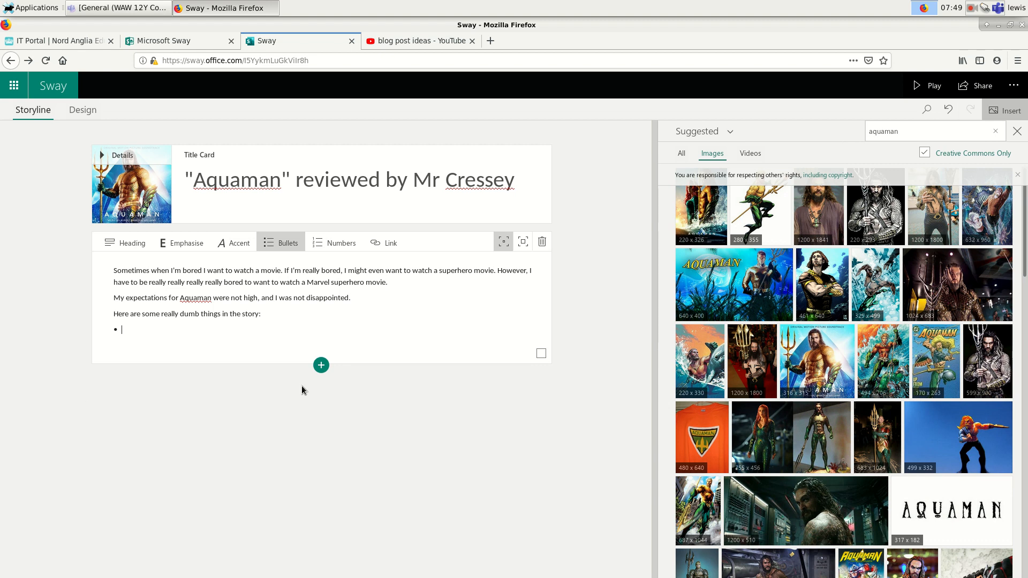
type("Qua")
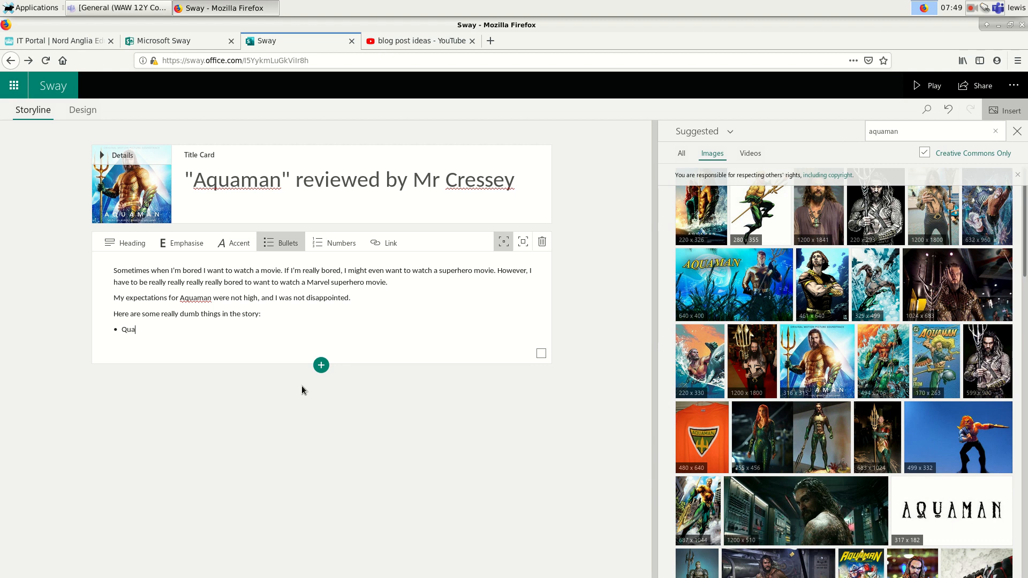
type("Aquaman's mum")
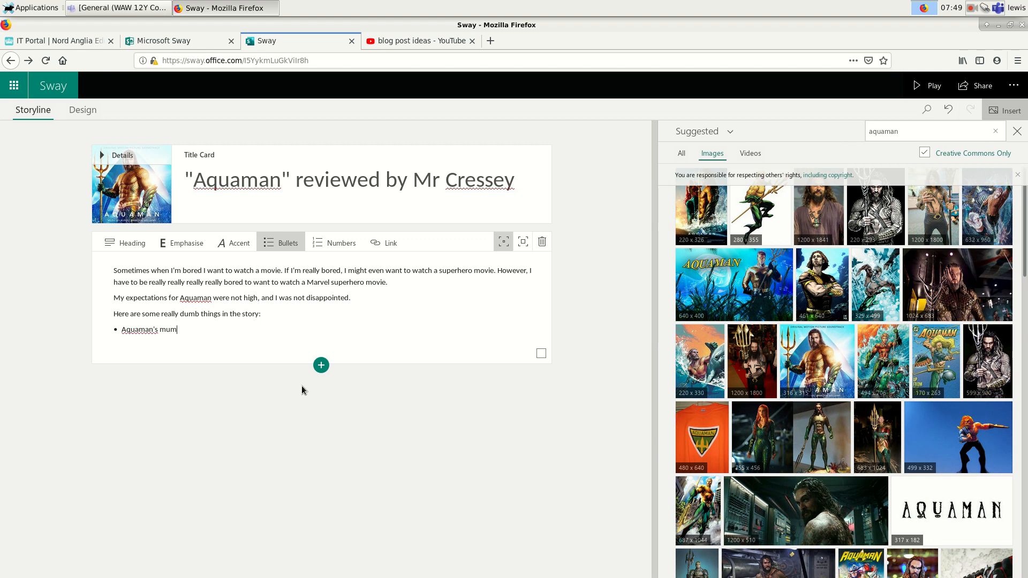
type("has super")
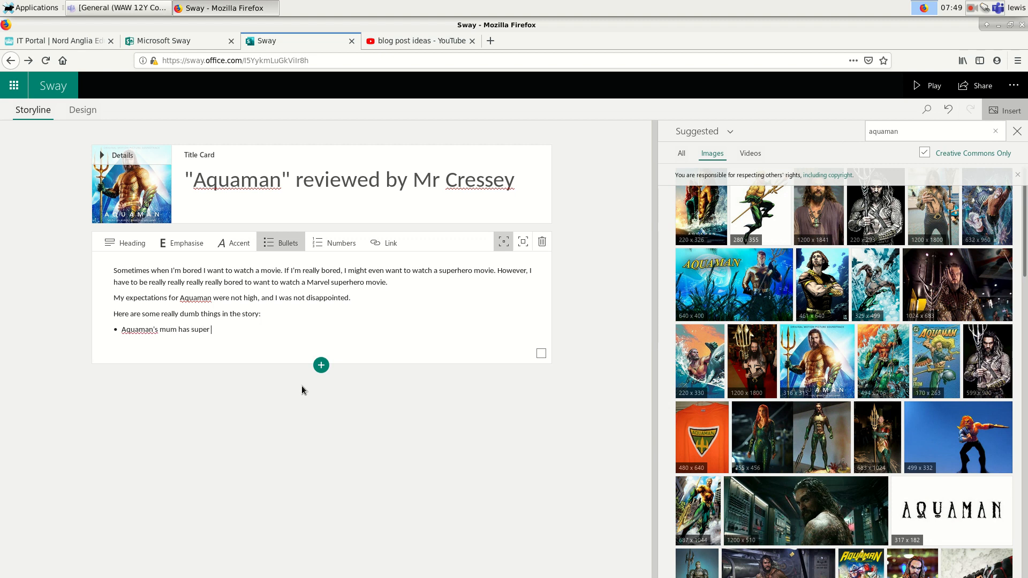
type("powers but")
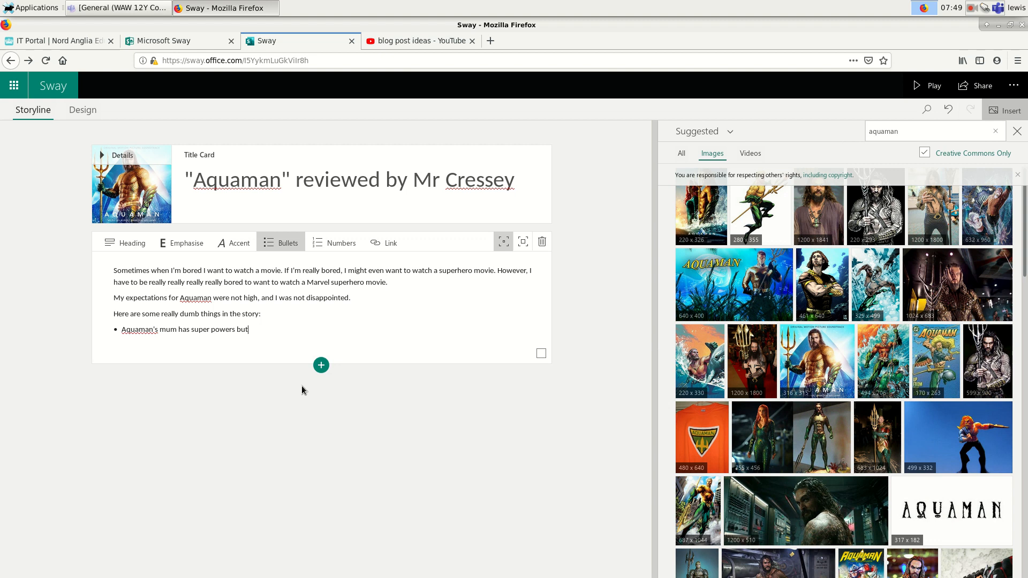
type("his dad")
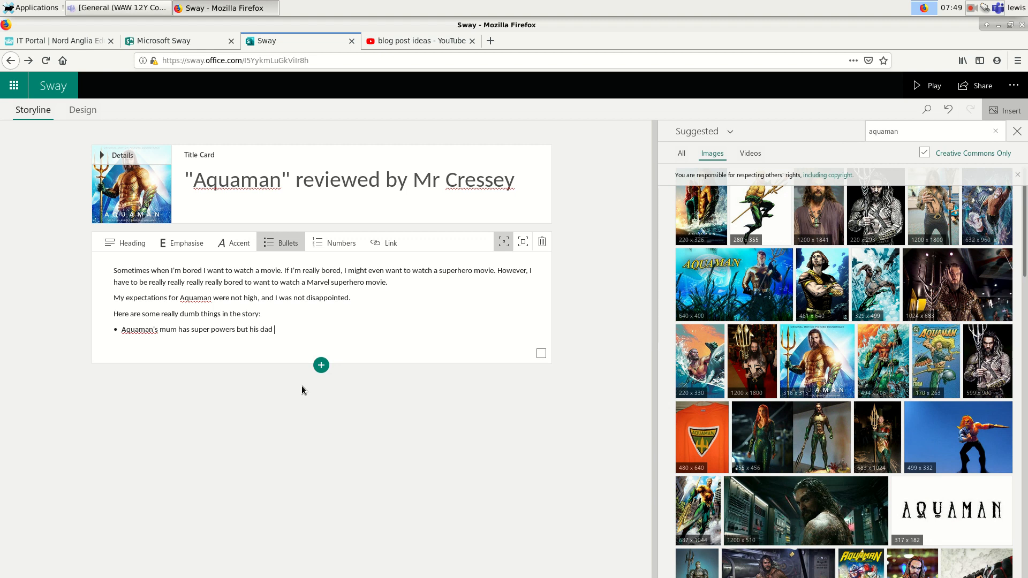
type("doesn't, so")
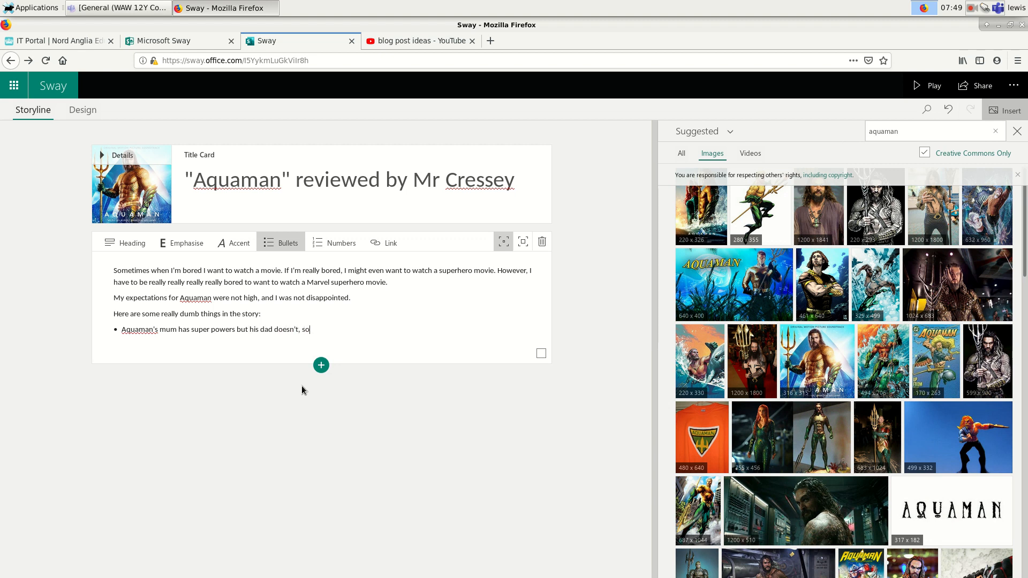
type("he should r")
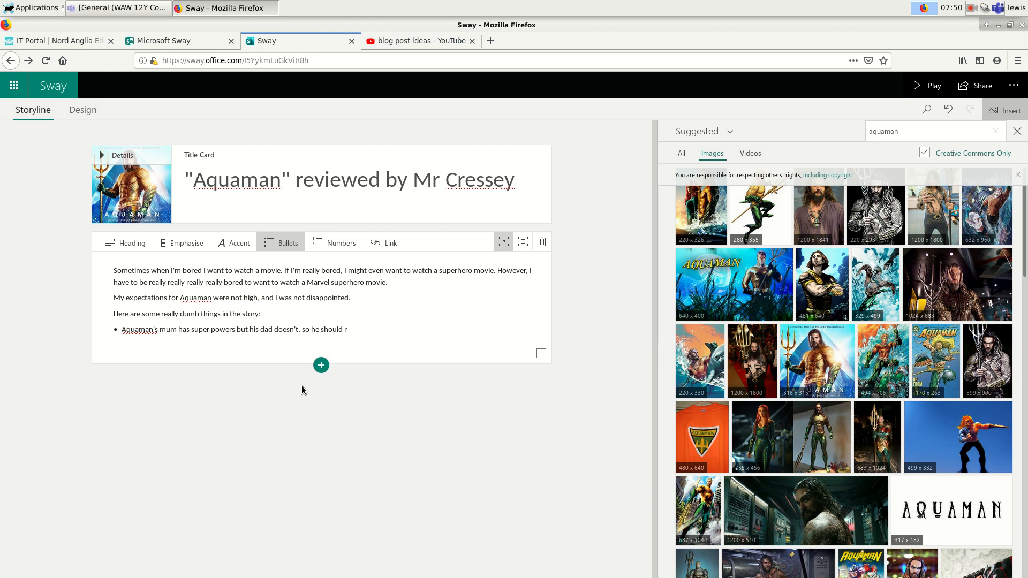
type("eally only")
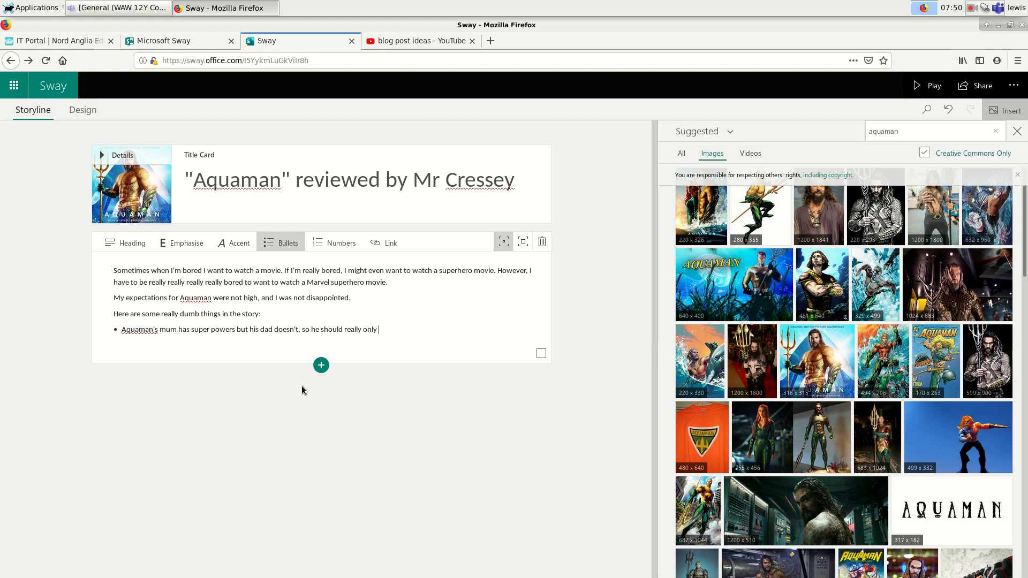
type("be half as")
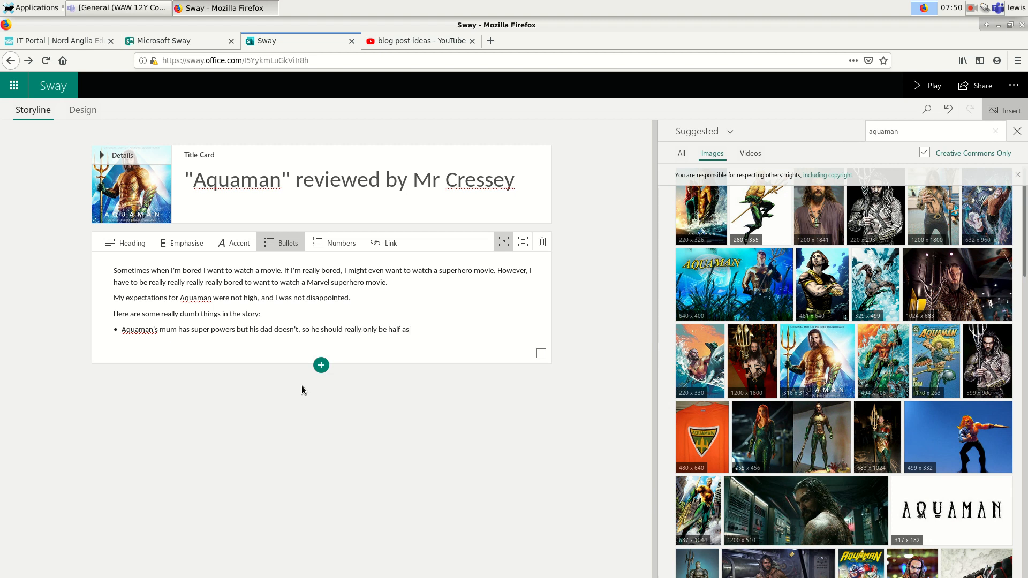
type("powerful as")
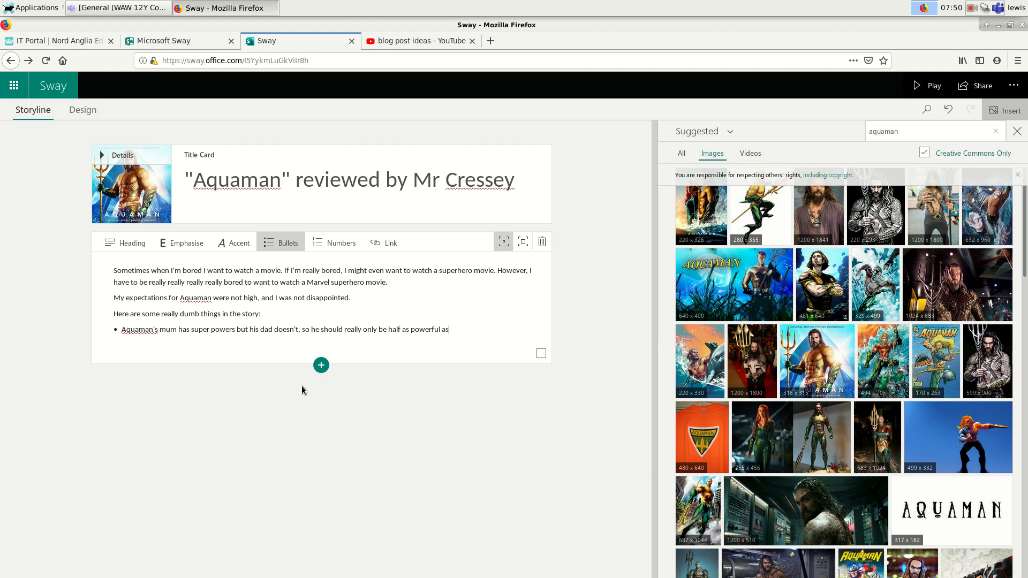
type("his enemies.")
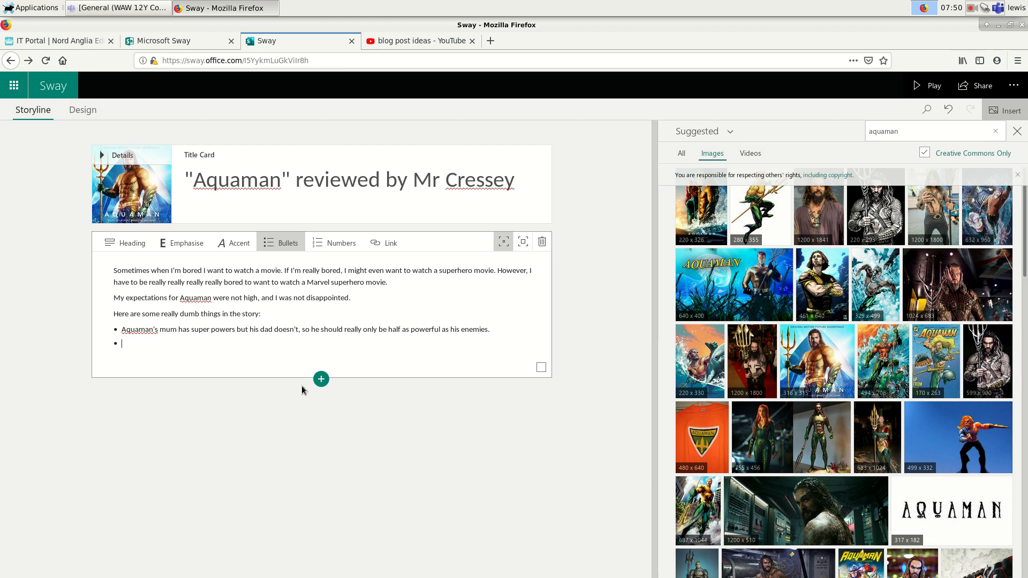
Step: Add a bullet: Aquaman rides a fish and carries a fork, like a fish-and-chip shop advert
type("Q")
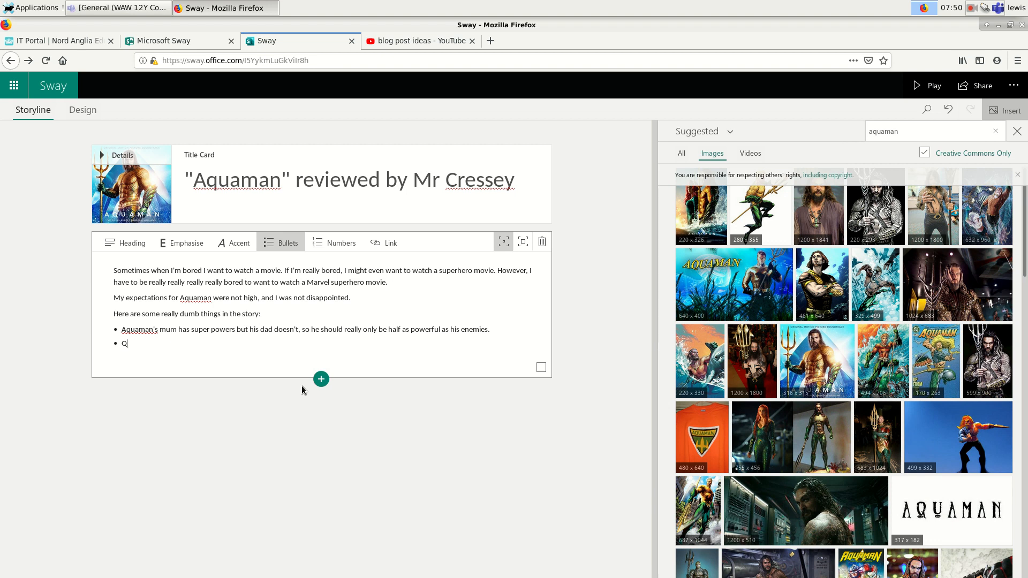
type("Aquaman rides on a")
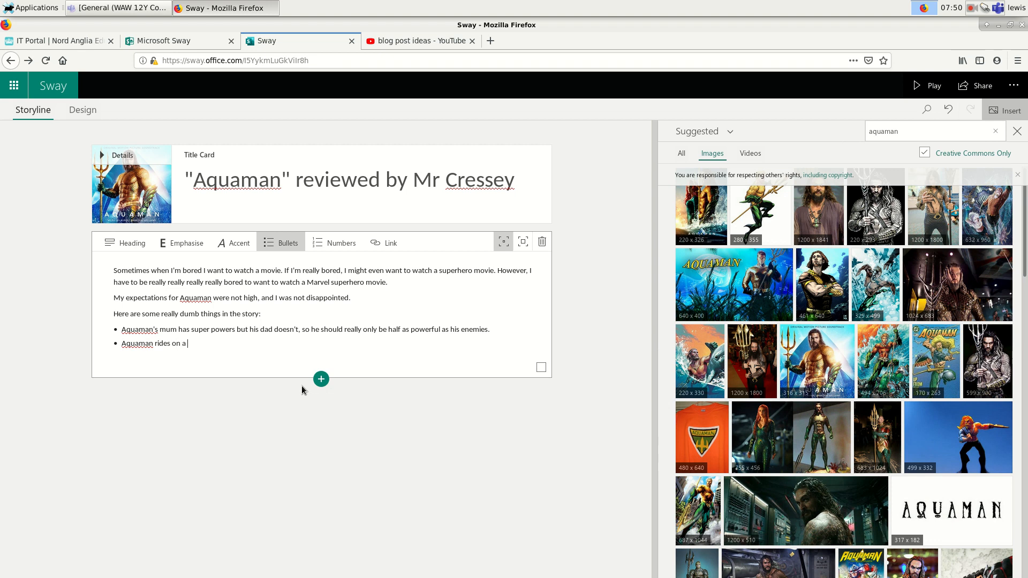
type("fish and")
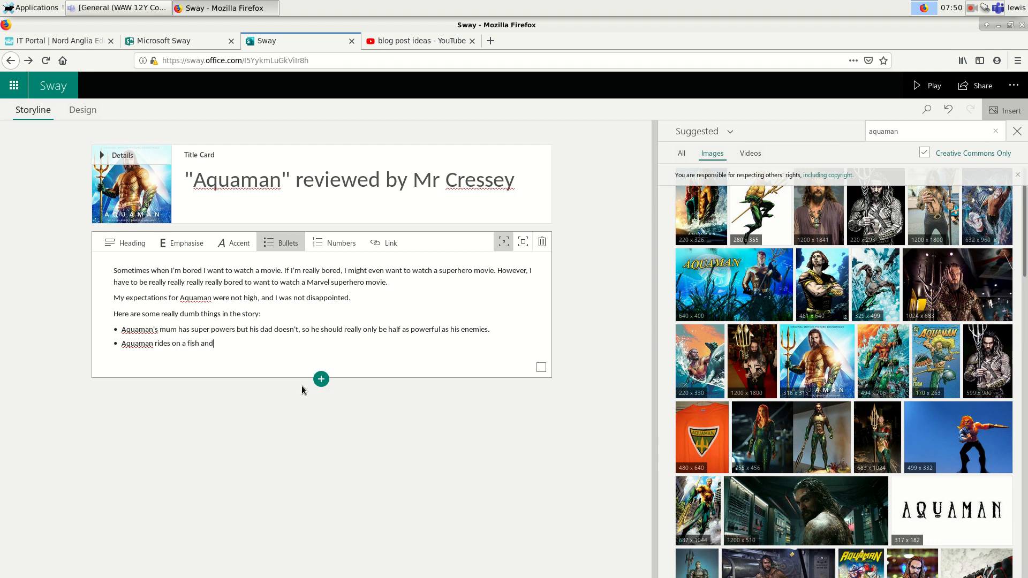
type("carries a fork, so he")
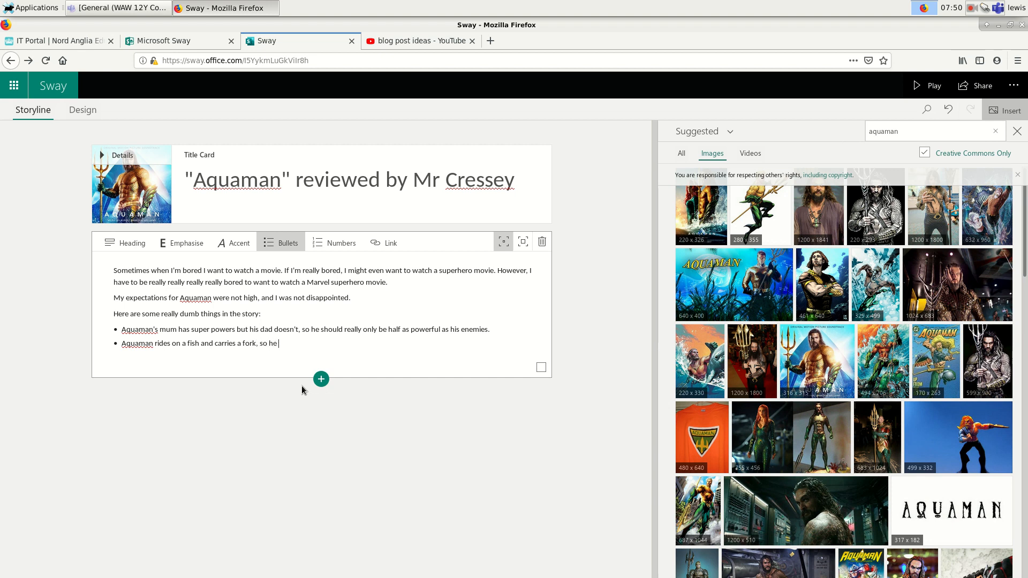
type("looks like")
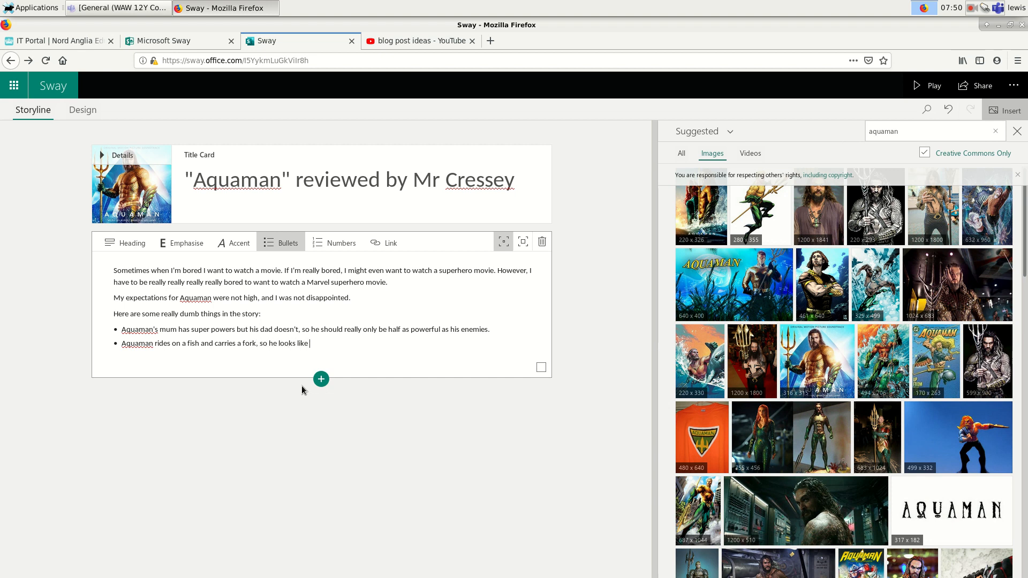
type("an advertisement for a")
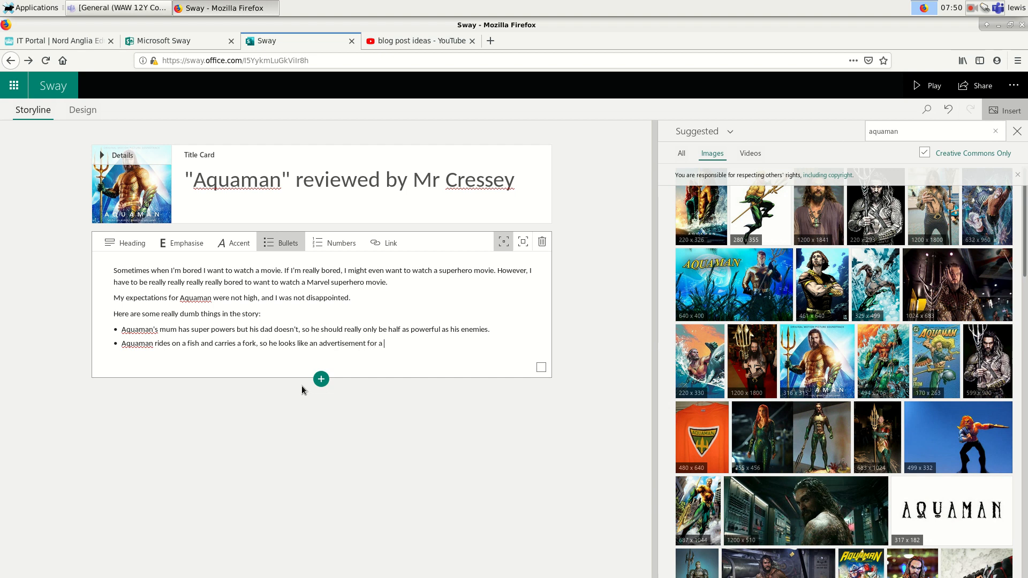
type("fish-and-chip shop.")
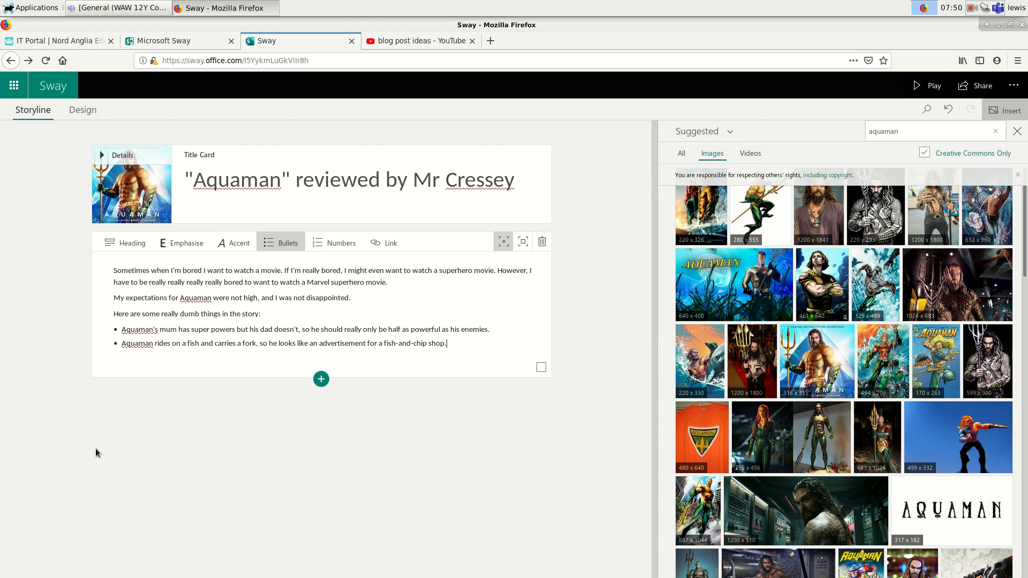
mouse_move(268, 408)
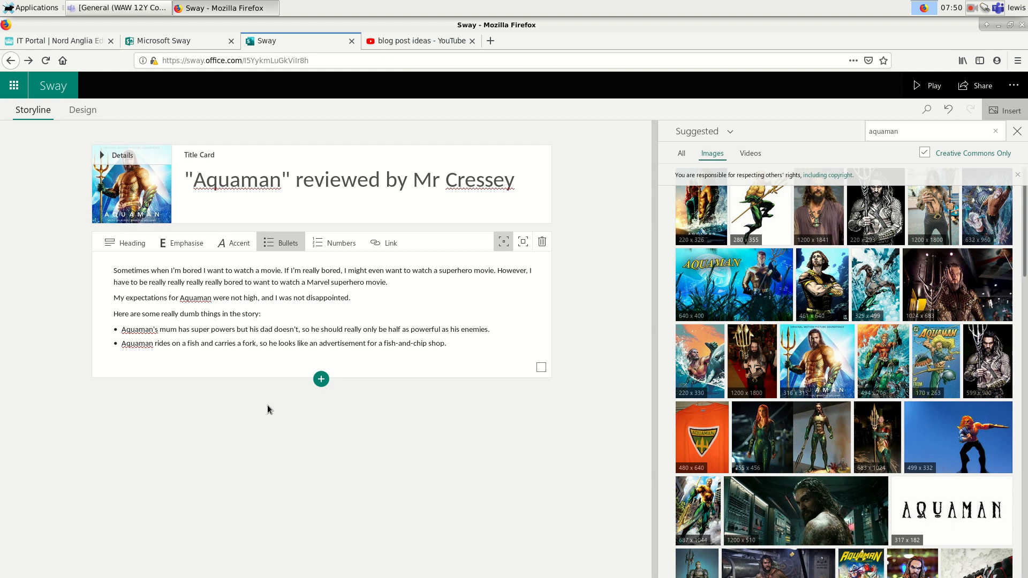
left_click(320, 379)
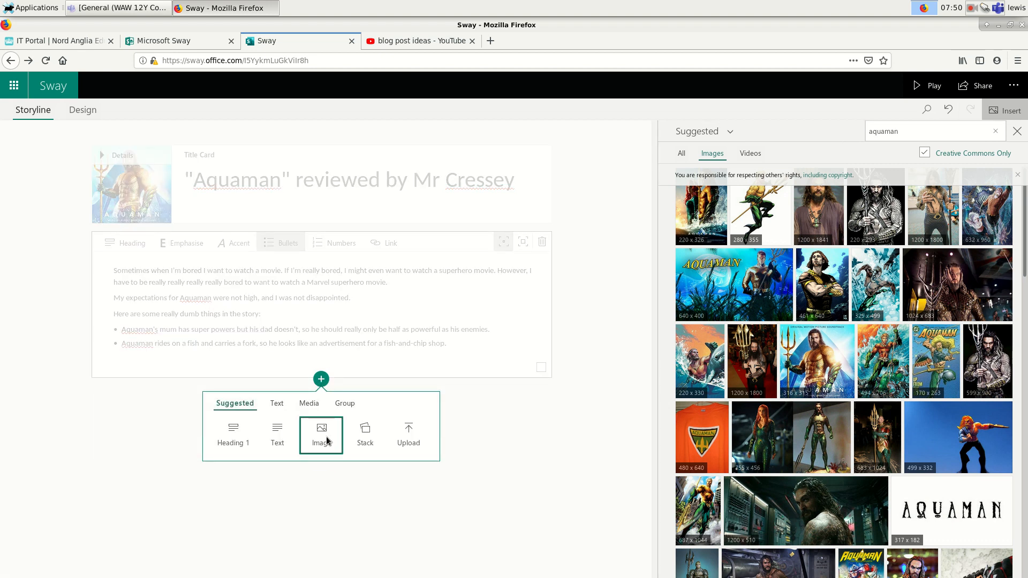
Step: Add an image card with the comic Aquaman picture captioned 'Aquaman is based on a comic book which I have never read.'
left_click(320, 435)
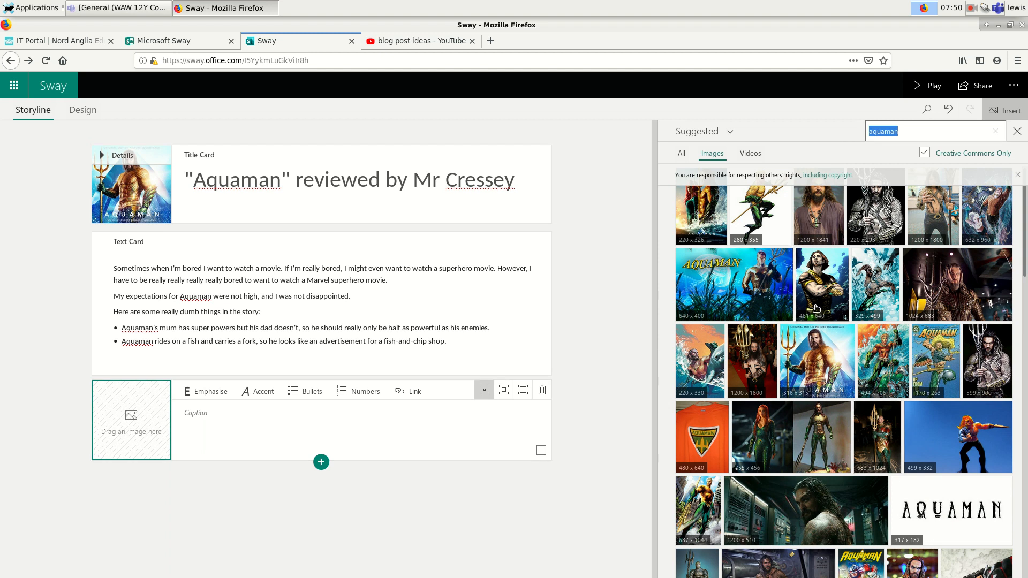
scroll("down", 3)
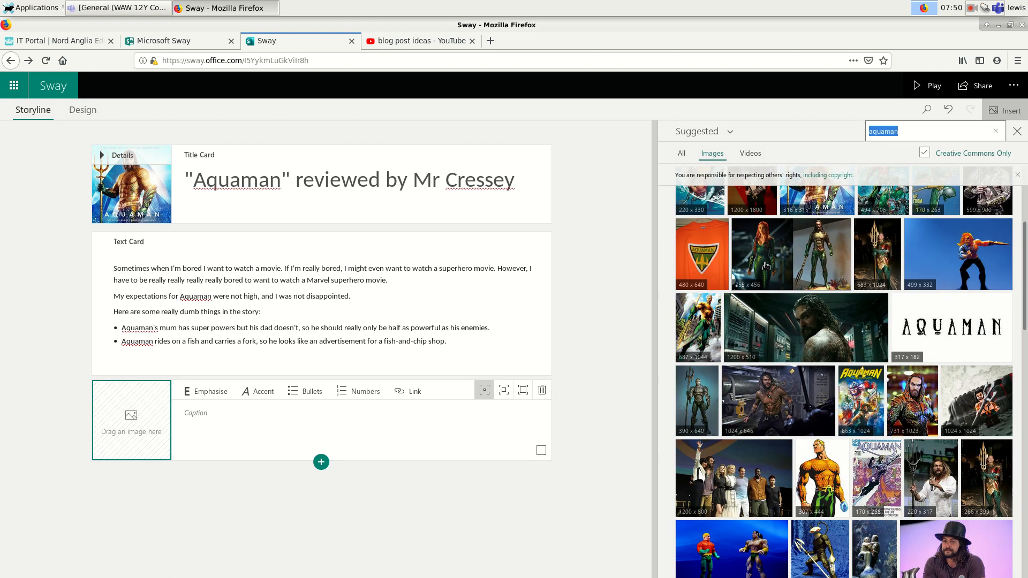
scroll("down", 3)
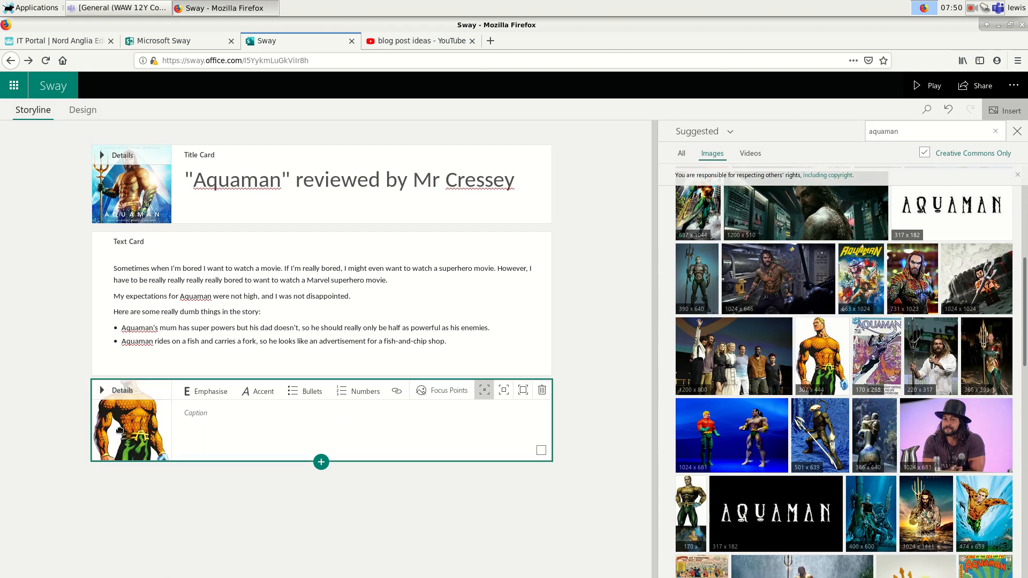
left_click(225, 421)
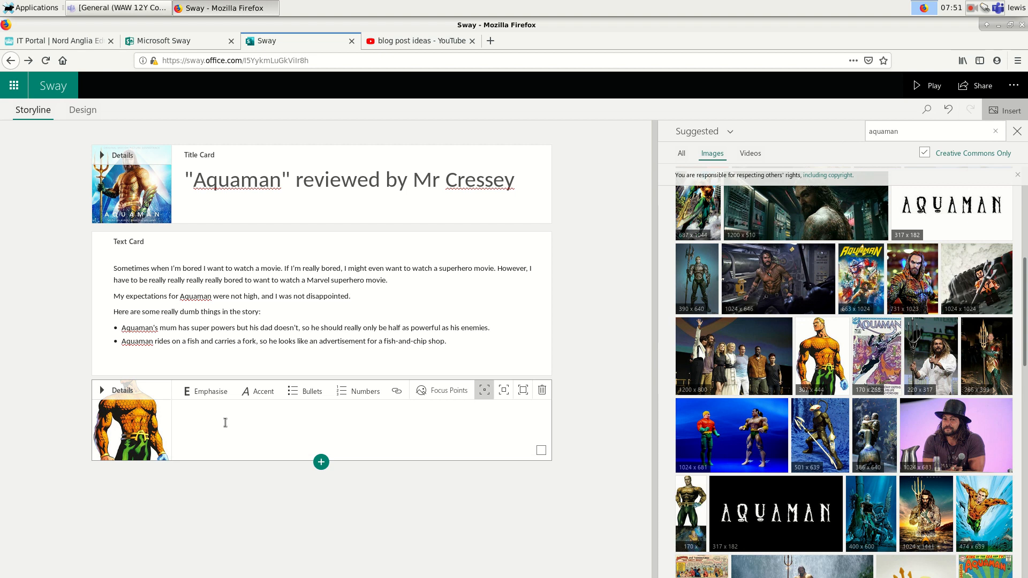
type("Aquaman")
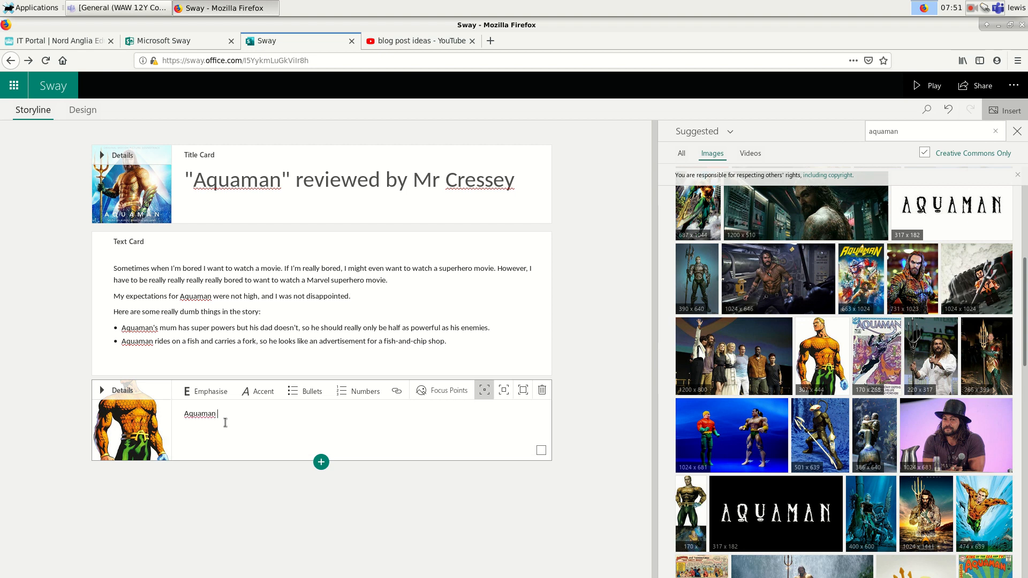
type("is based on a c")
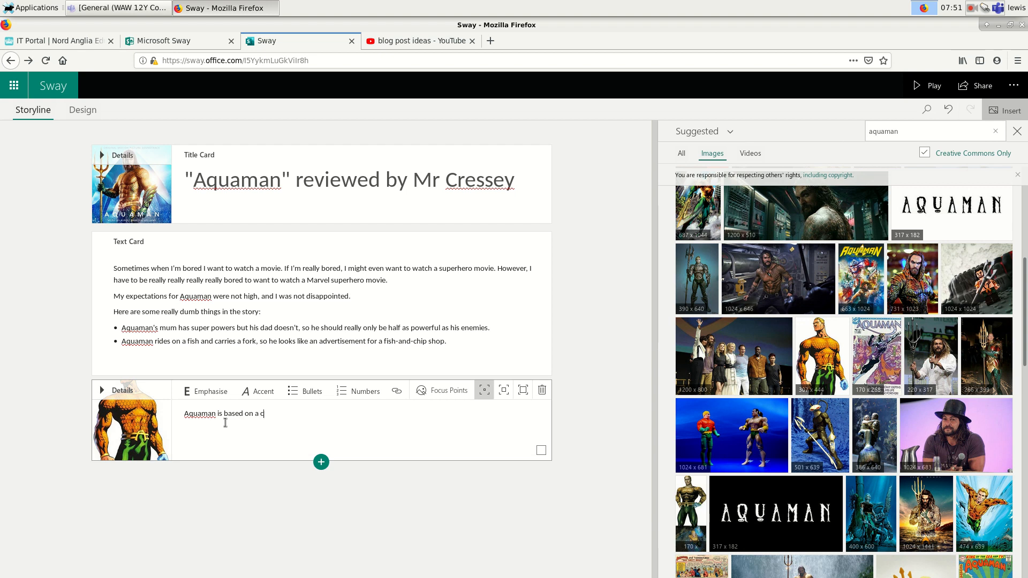
type("omic book whi")
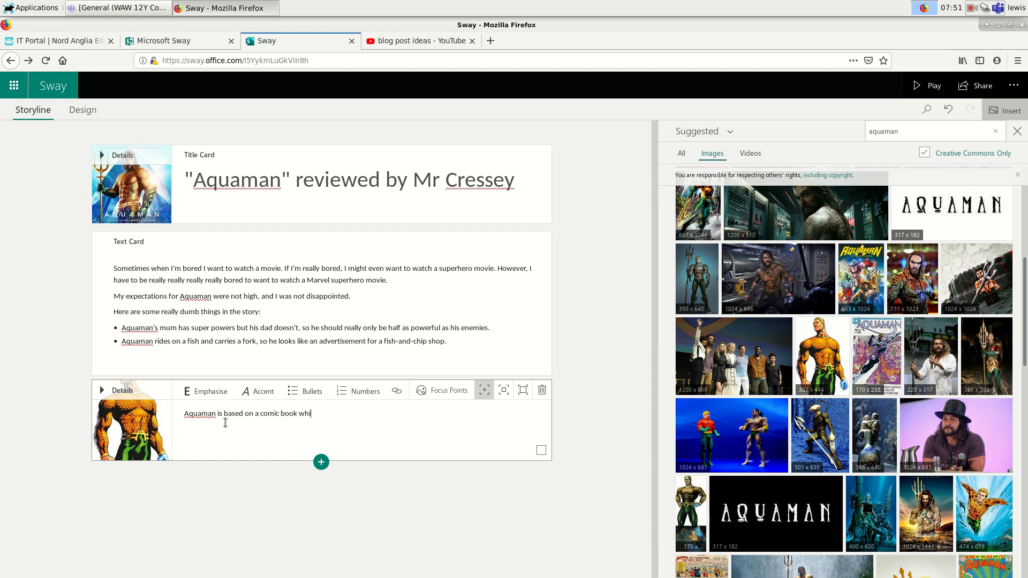
type("ch I have never read.")
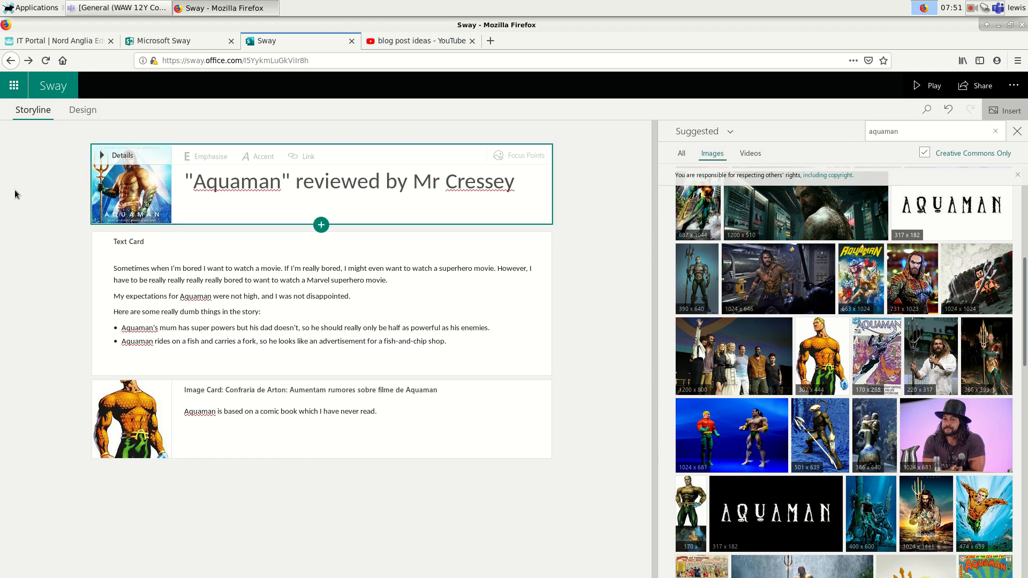
mouse_move(597, 151)
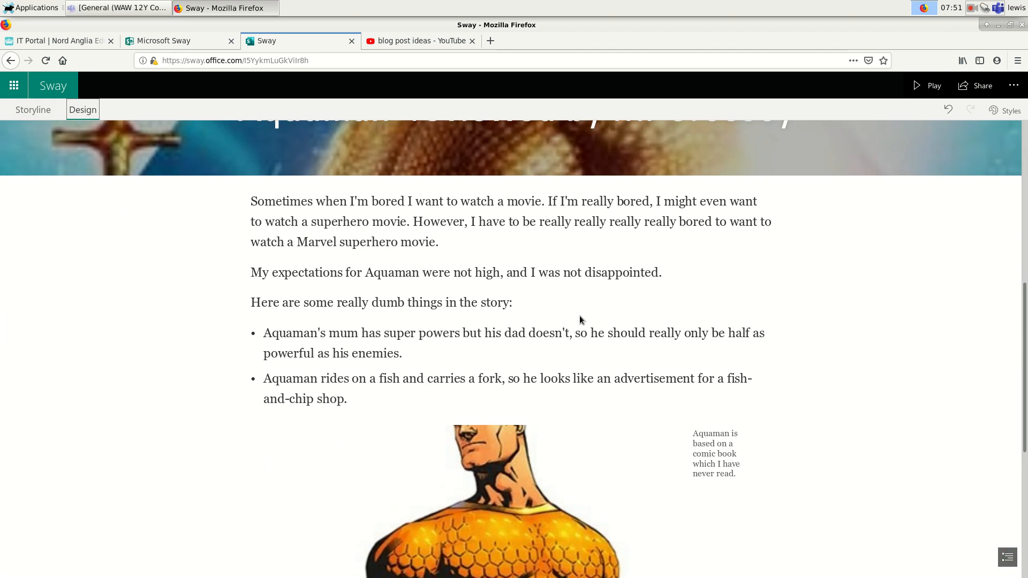
Step: Scroll the design preview of the review, then return to the Storyline editor
scroll("down", 3)
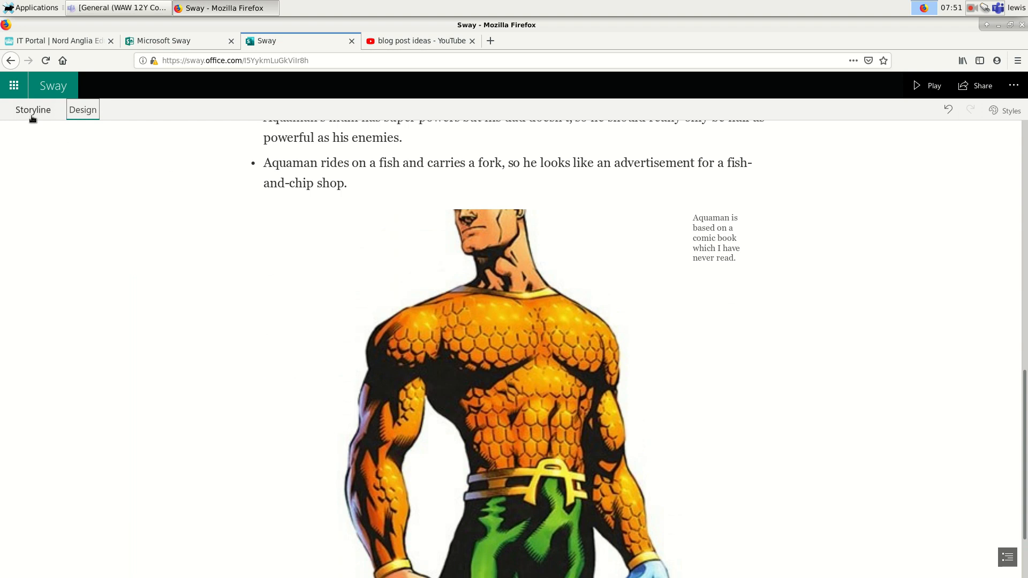
left_click(34, 109)
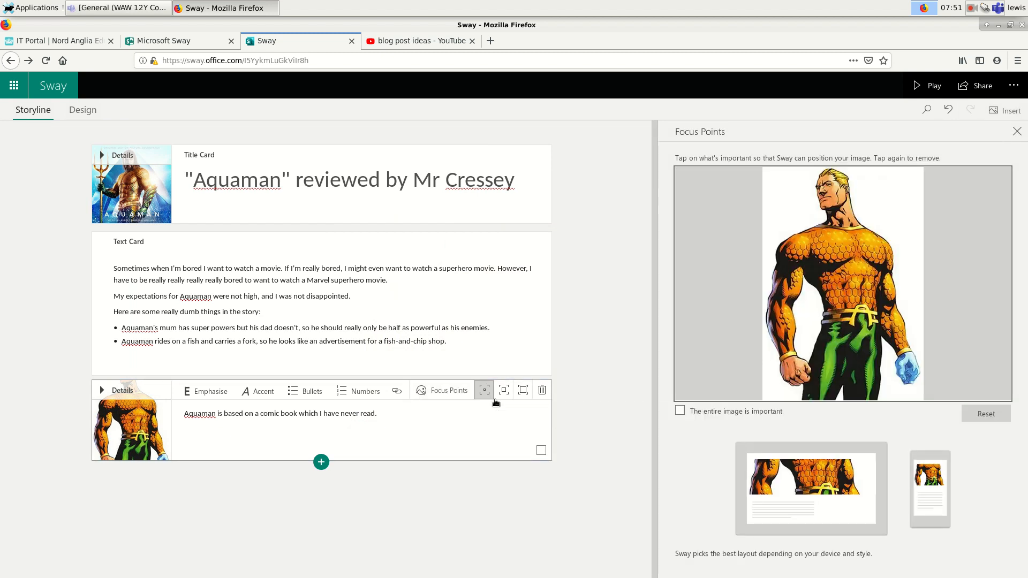
Step: Mark the whole comic picture as important and check the result in the design preview
left_click(680, 411)
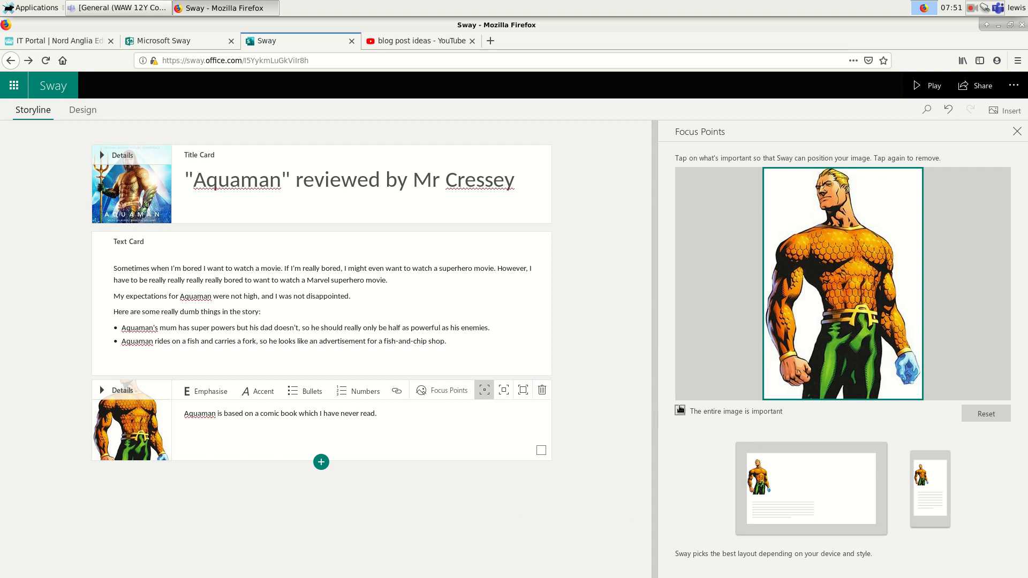
left_click(82, 109)
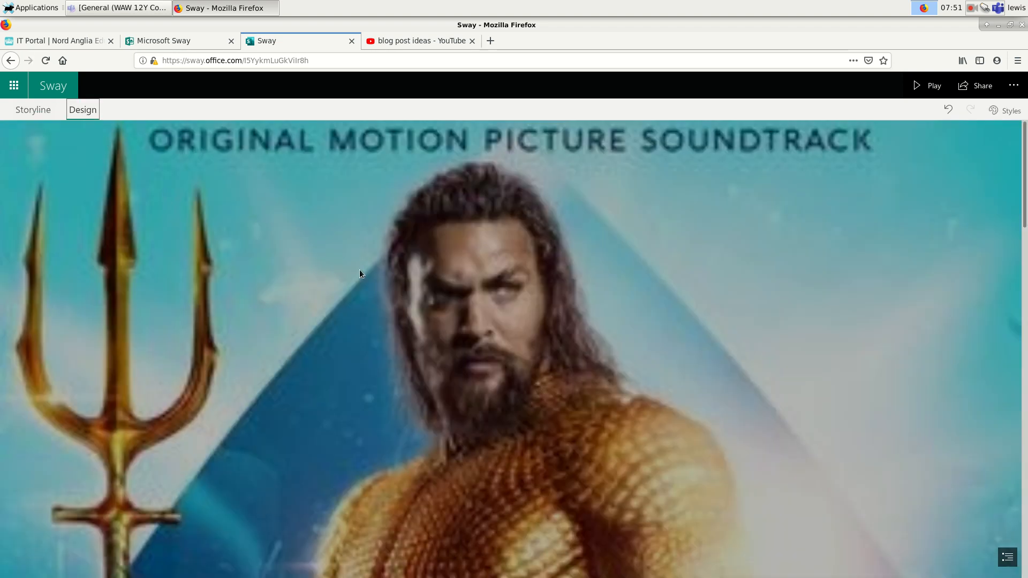
scroll("down", 3)
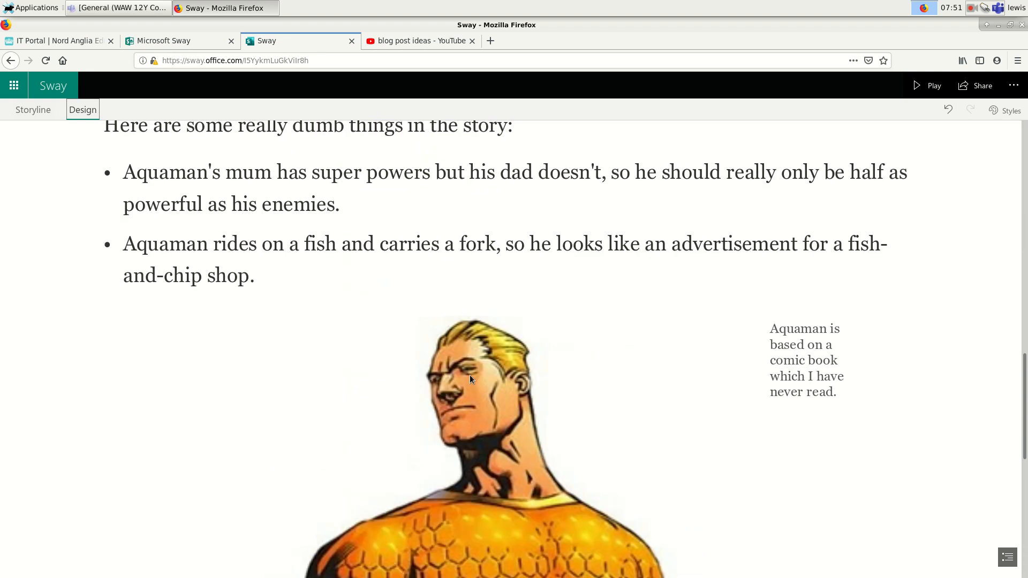
scroll("down", 3)
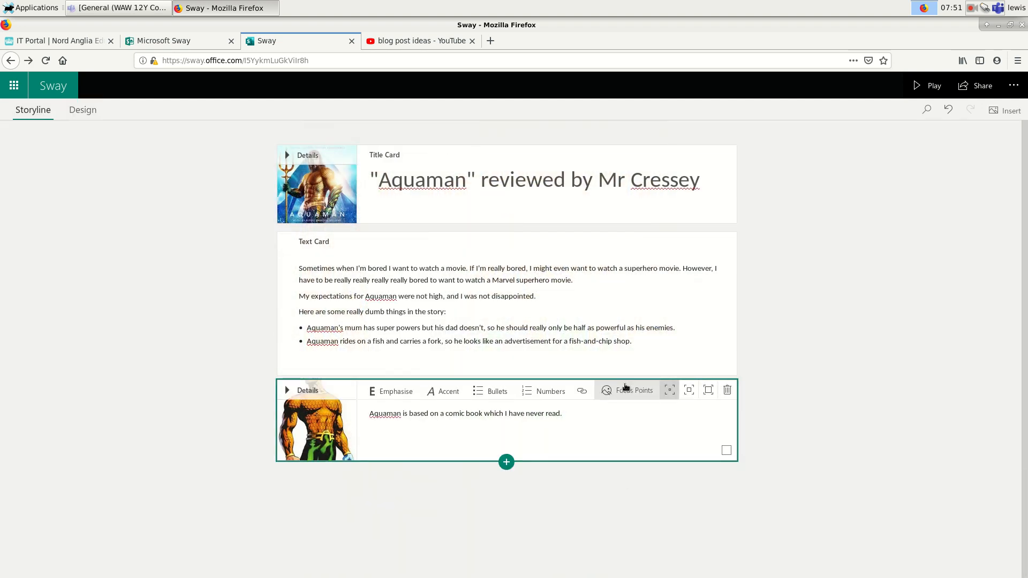
Step: Set focus points on Aquaman's chest, face and top of head, confirm in preview, and return to Storyline
left_click(628, 390)
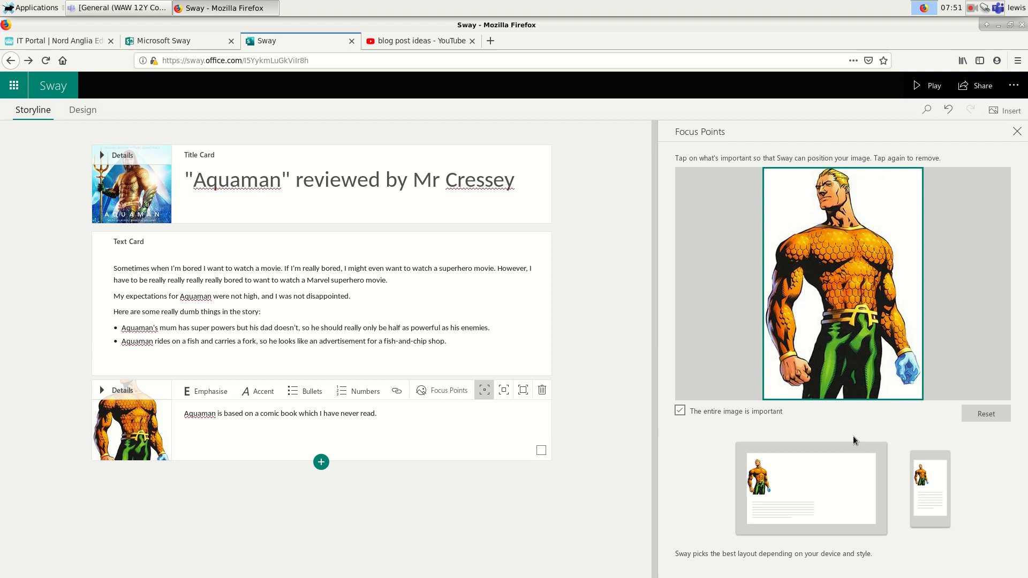
mouse_move(823, 455)
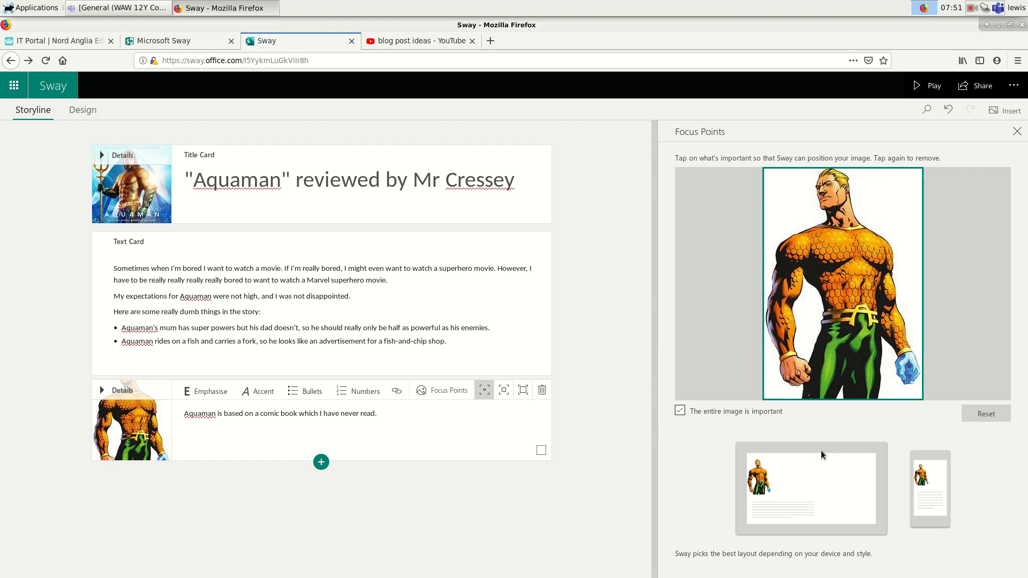
mouse_move(802, 468)
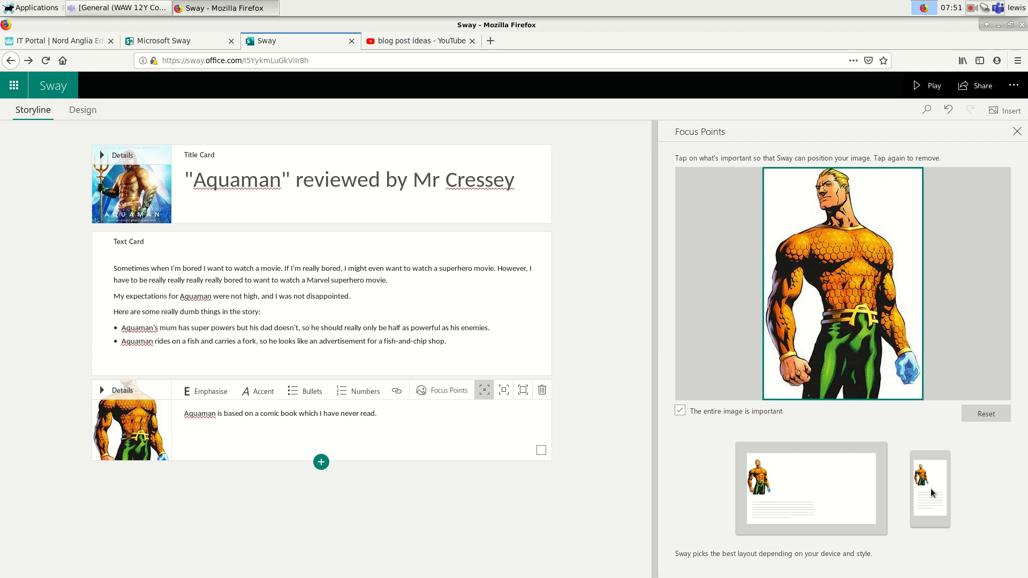
mouse_move(890, 481)
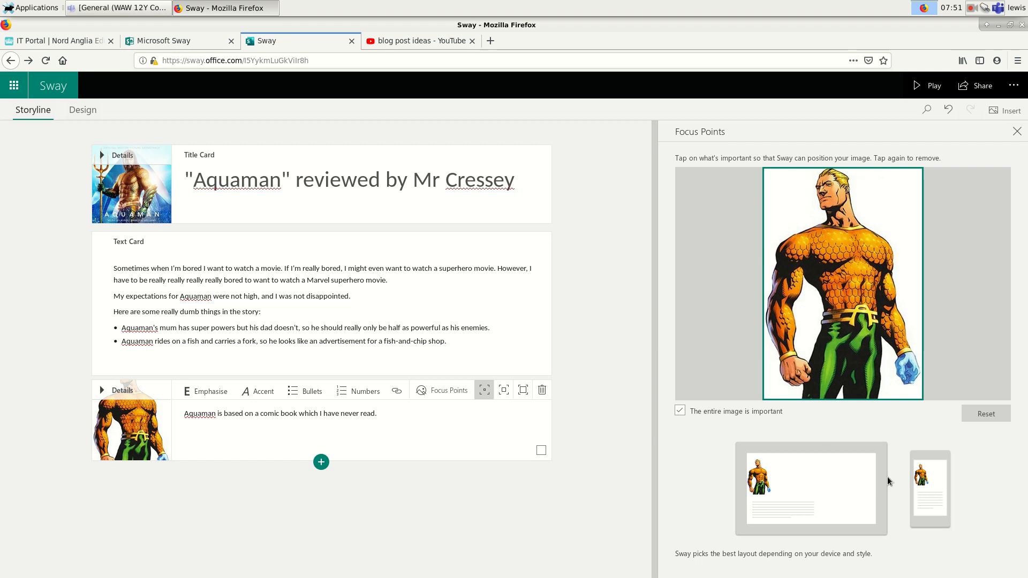
left_click(680, 410)
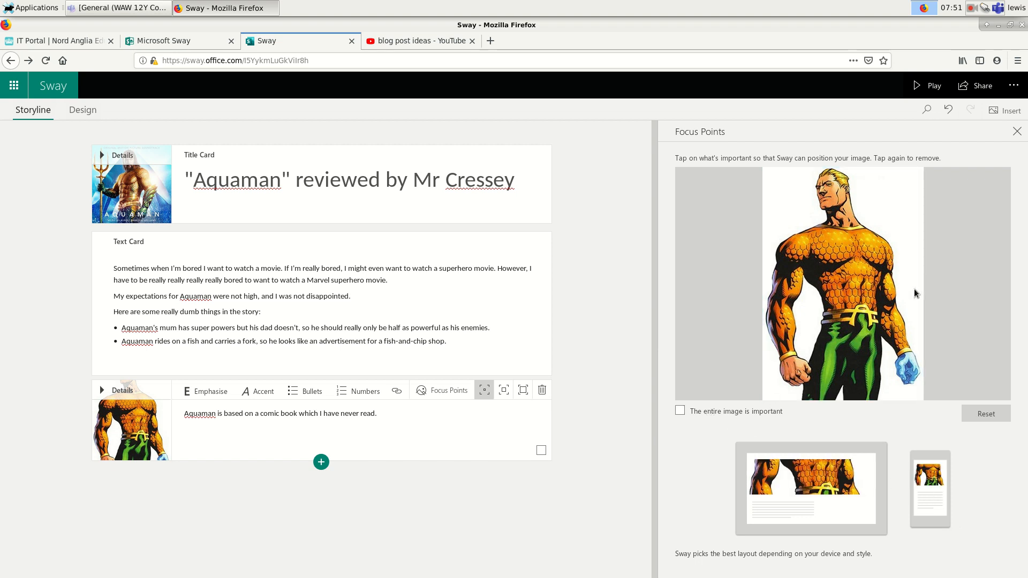
left_click(877, 238)
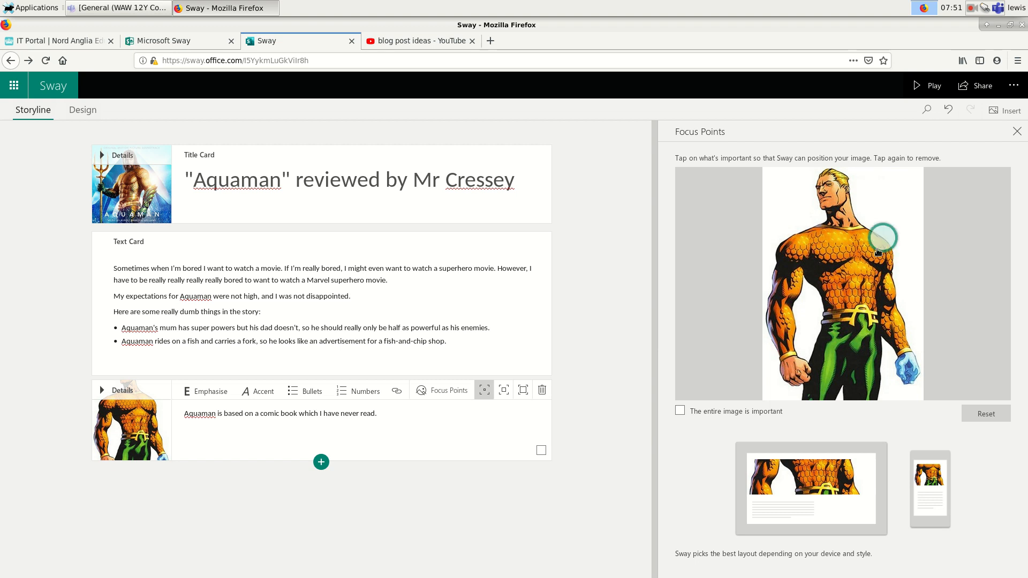
left_click(819, 206)
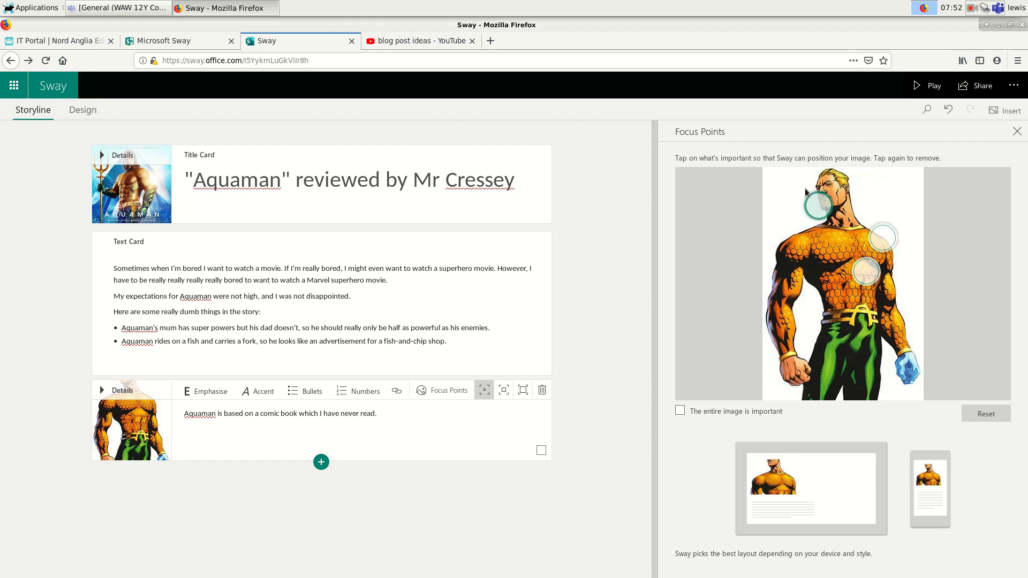
left_click(819, 183)
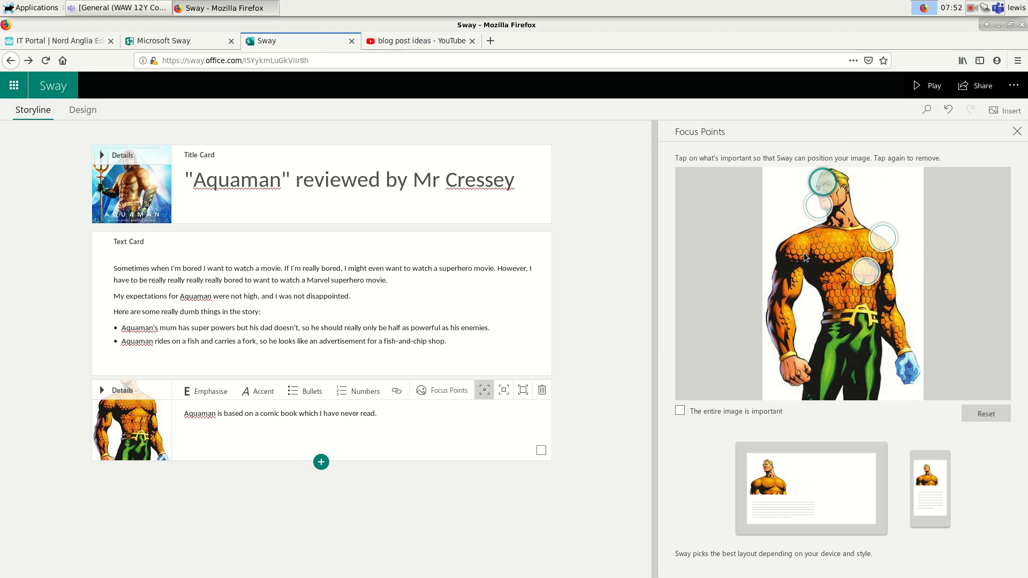
mouse_move(794, 503)
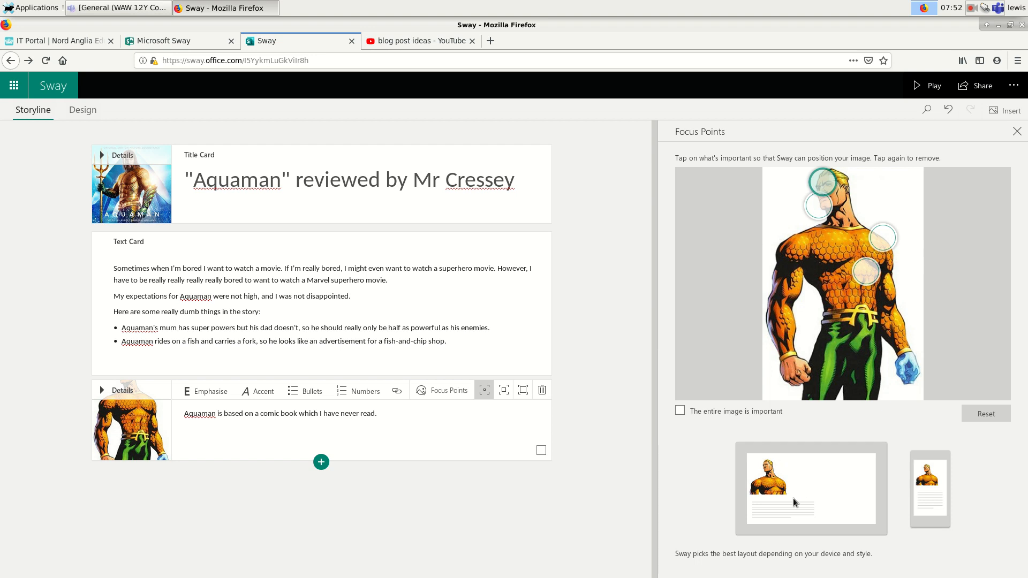
mouse_move(713, 424)
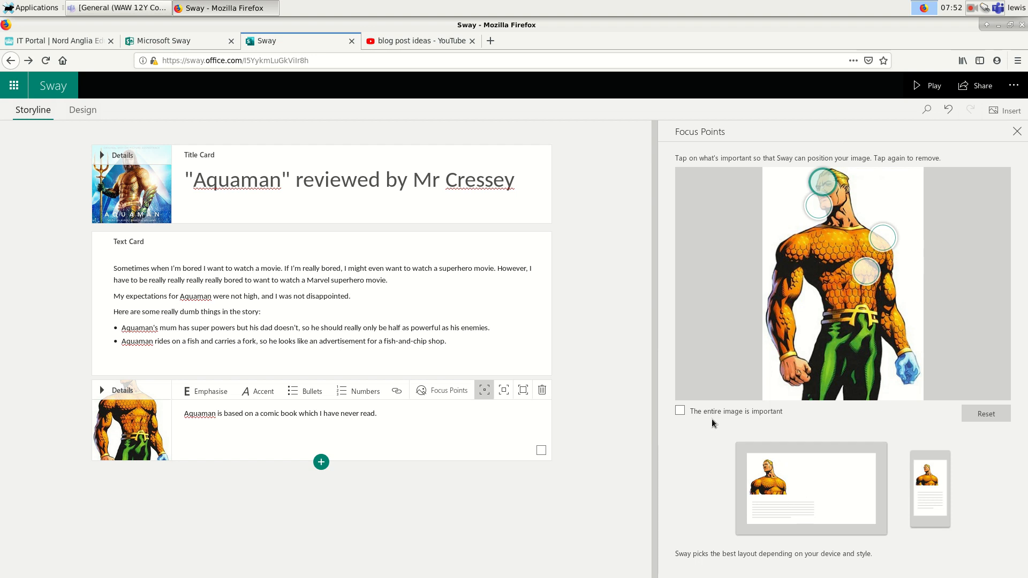
left_click(82, 109)
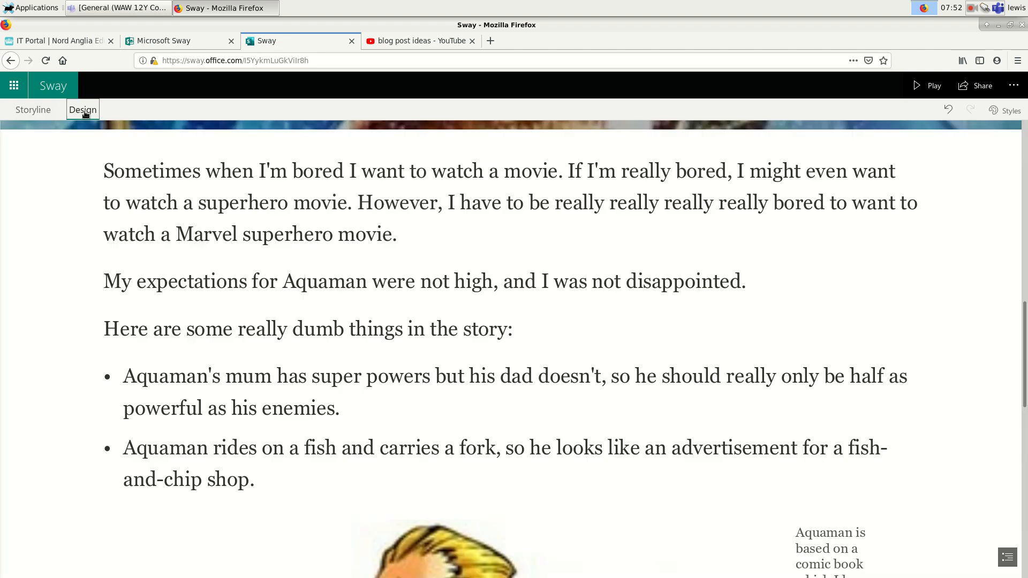
scroll("down", 3)
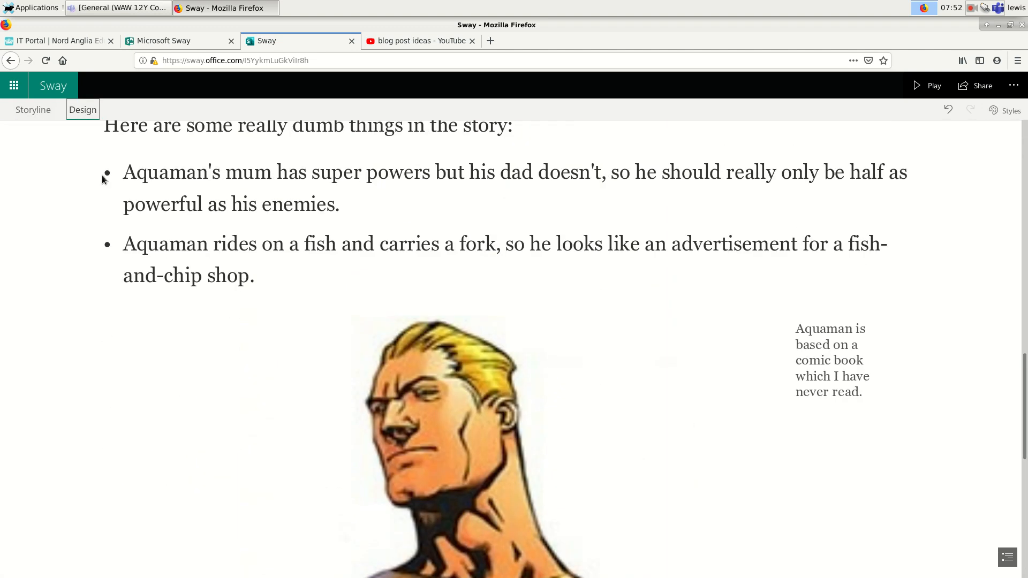
left_click(33, 109)
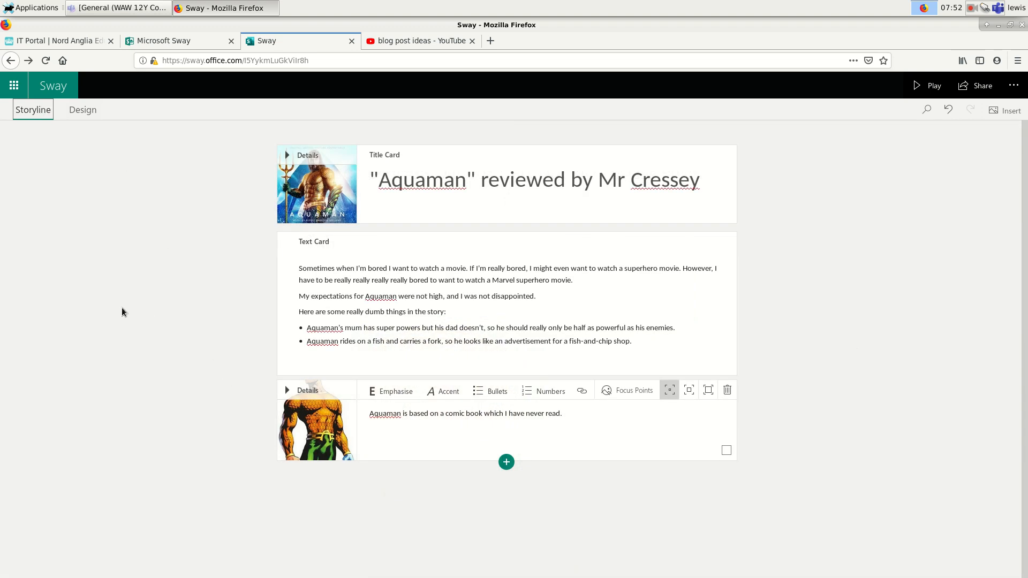
mouse_move(122, 311)
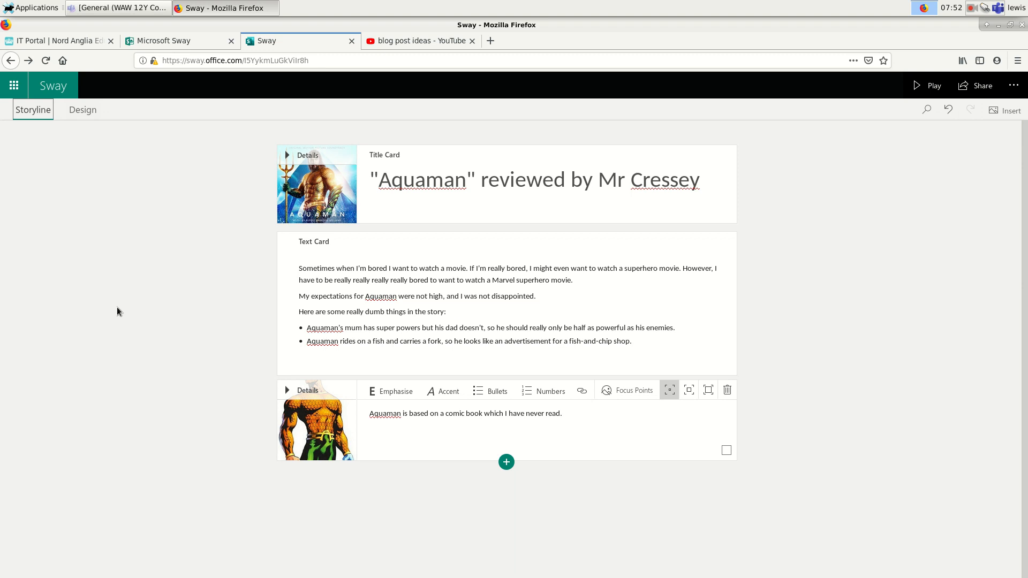
mouse_move(95, 308)
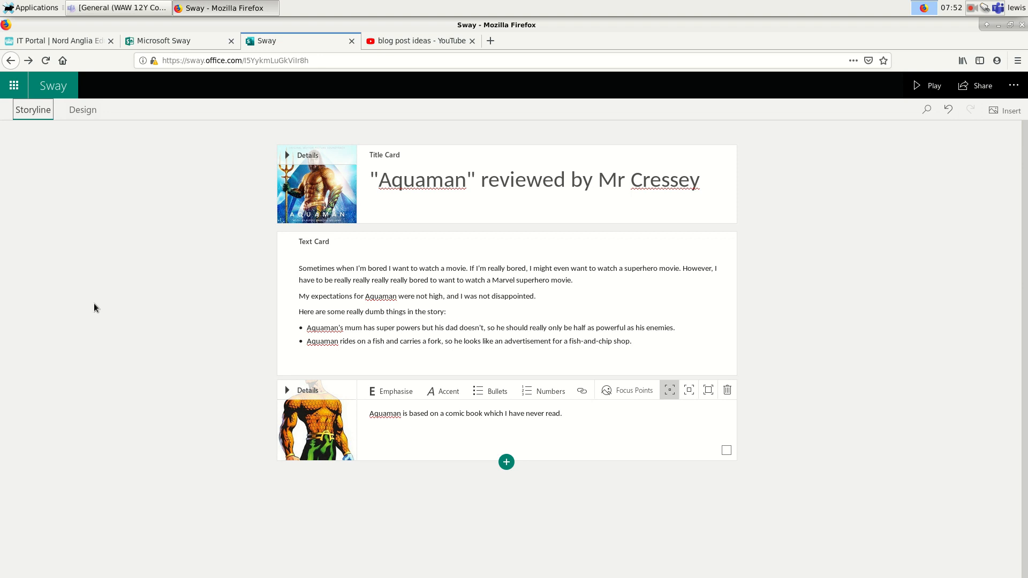
mouse_move(25, 263)
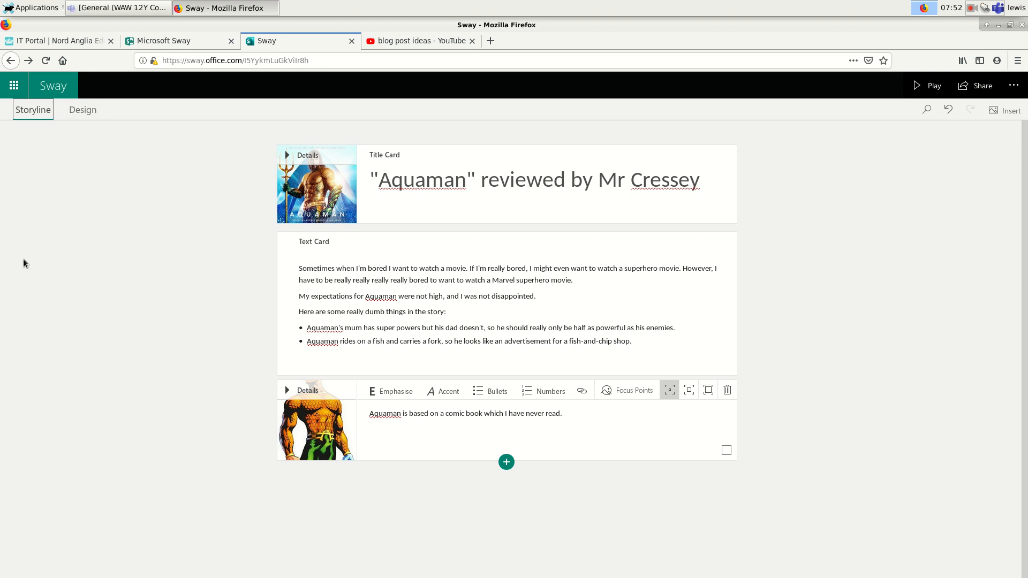
mouse_move(743, 405)
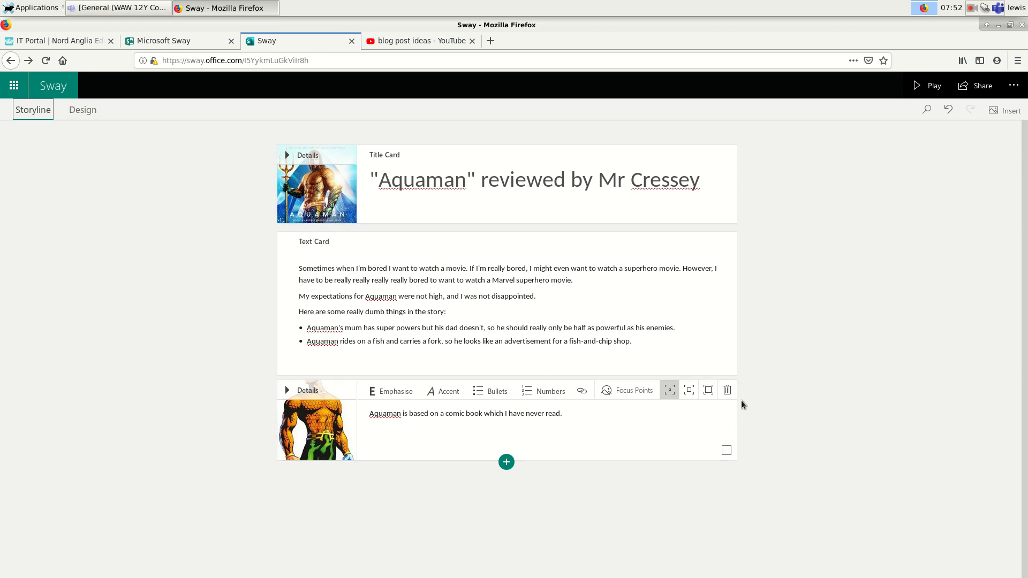
mouse_move(78, 168)
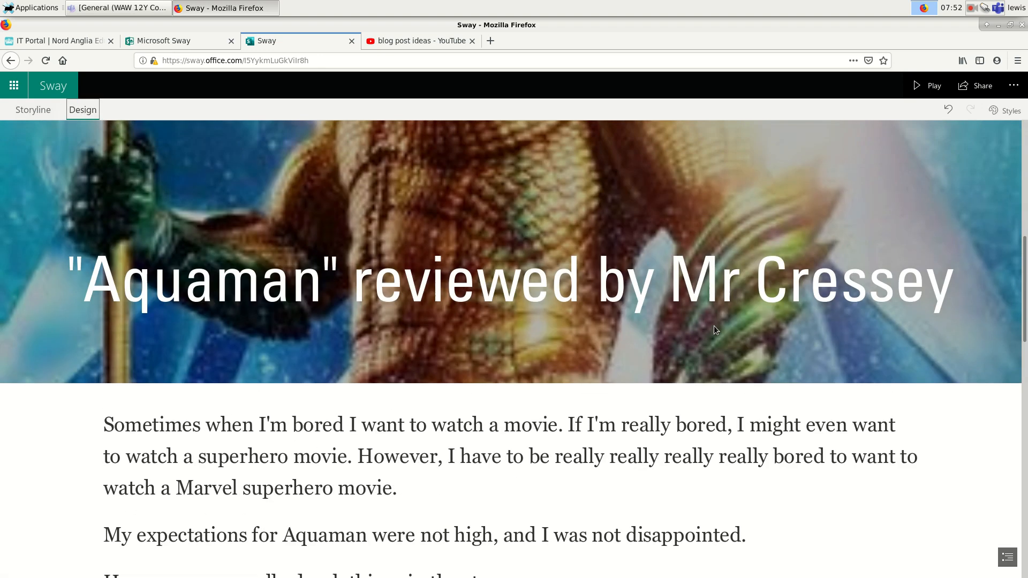
Step: Switch the Aquaman review to a horizontal layout from the Styles pane
scroll("down", 3)
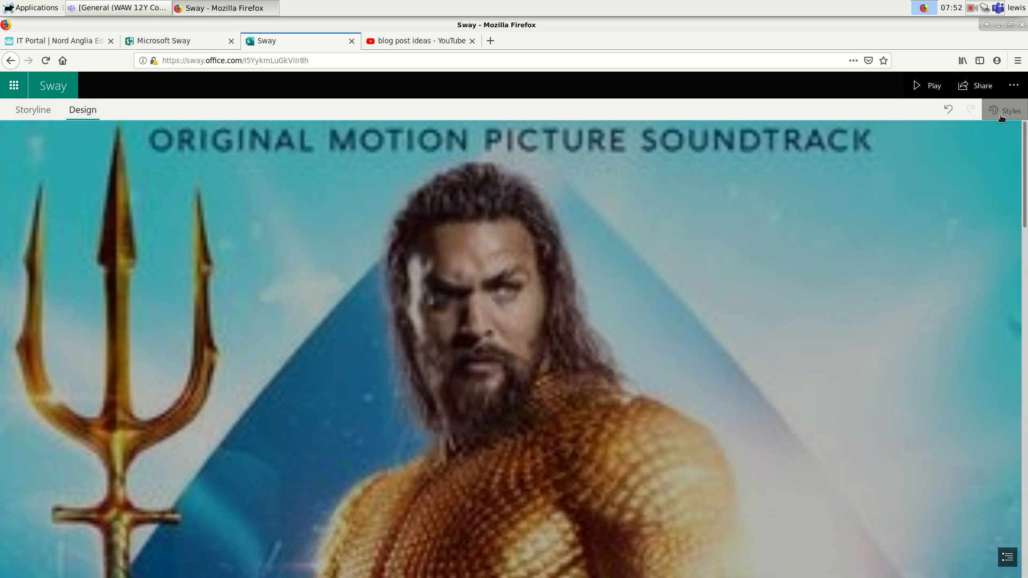
left_click(1005, 110)
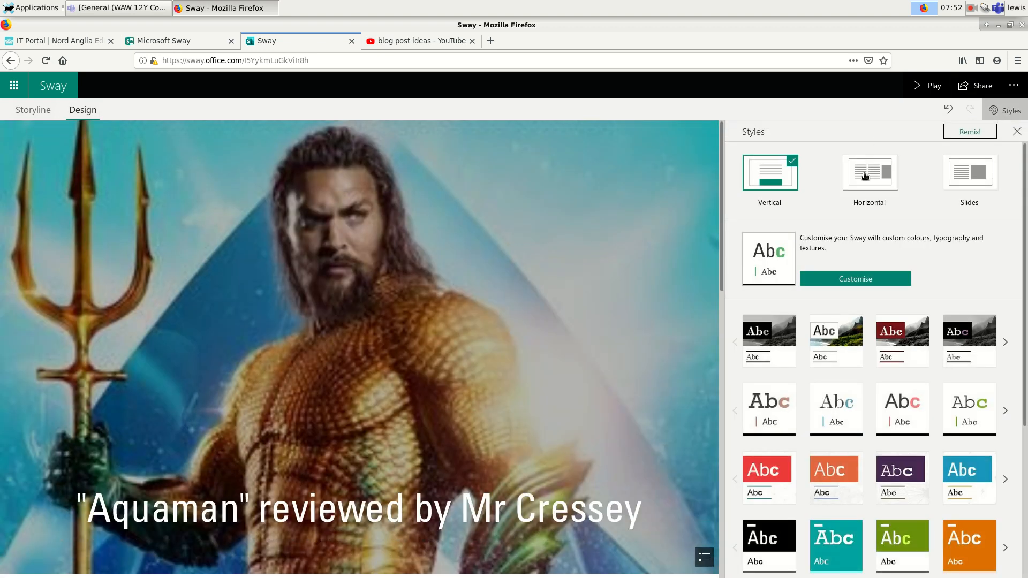
left_click(868, 173)
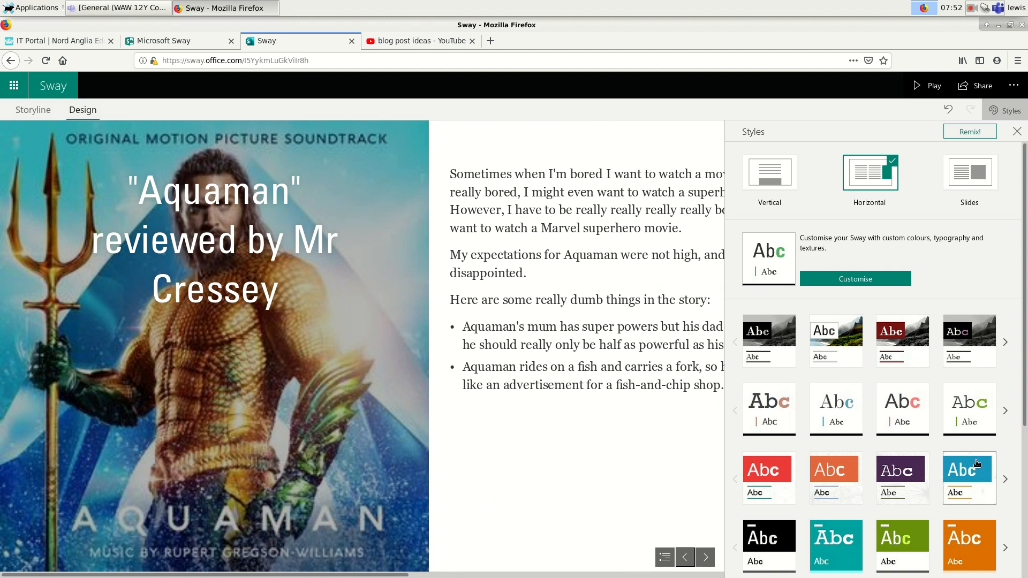
scroll("down", 3)
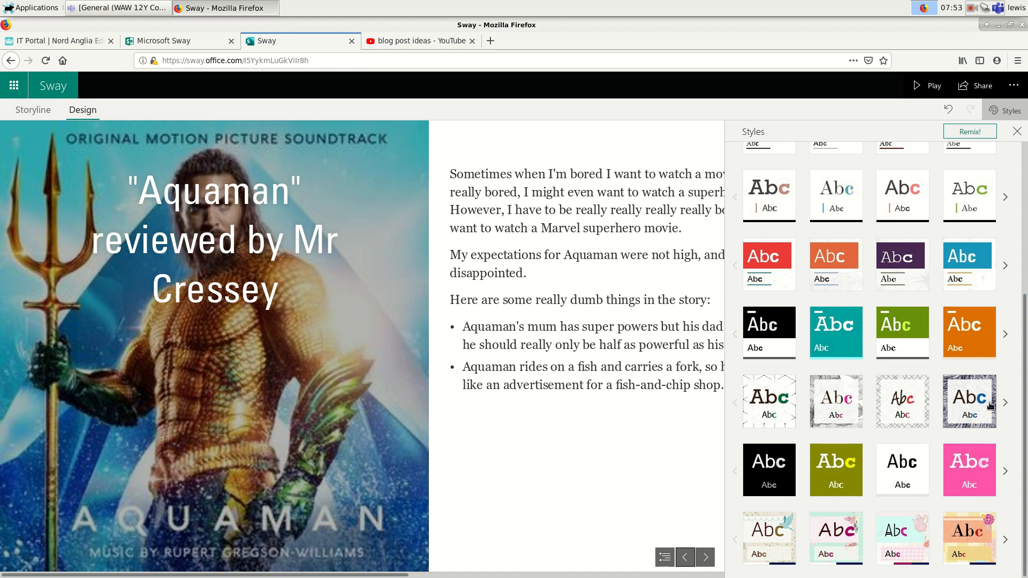
mouse_move(969, 402)
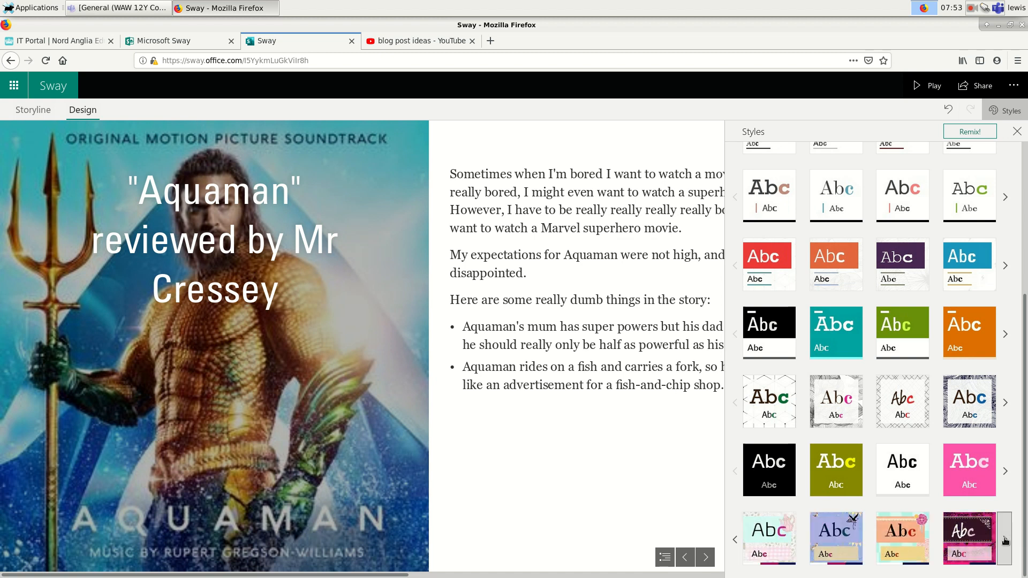
mouse_move(1004, 539)
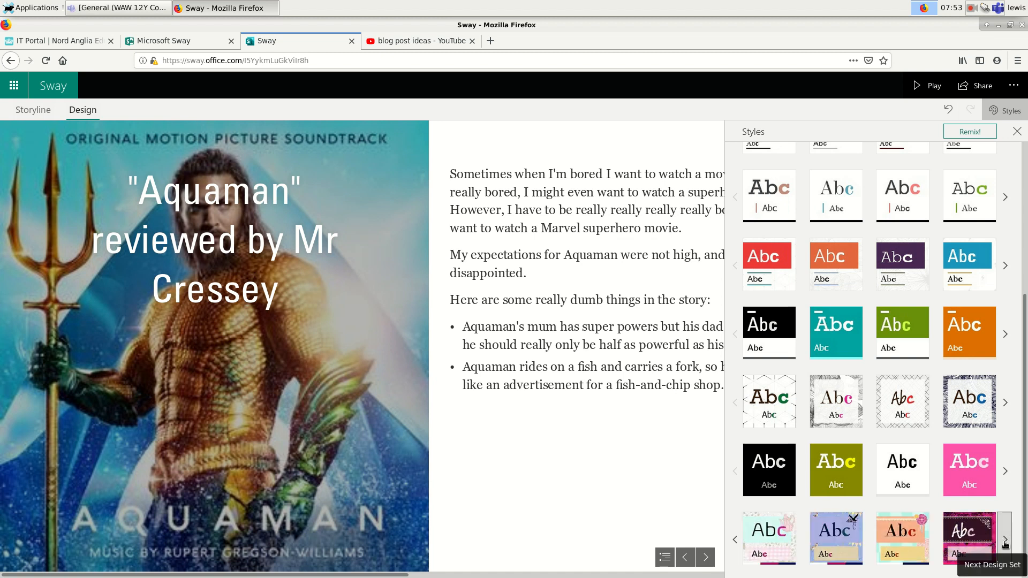
Step: Browse the style variations and apply the green handwritten-title style, checking it on the title section
left_click(1003, 539)
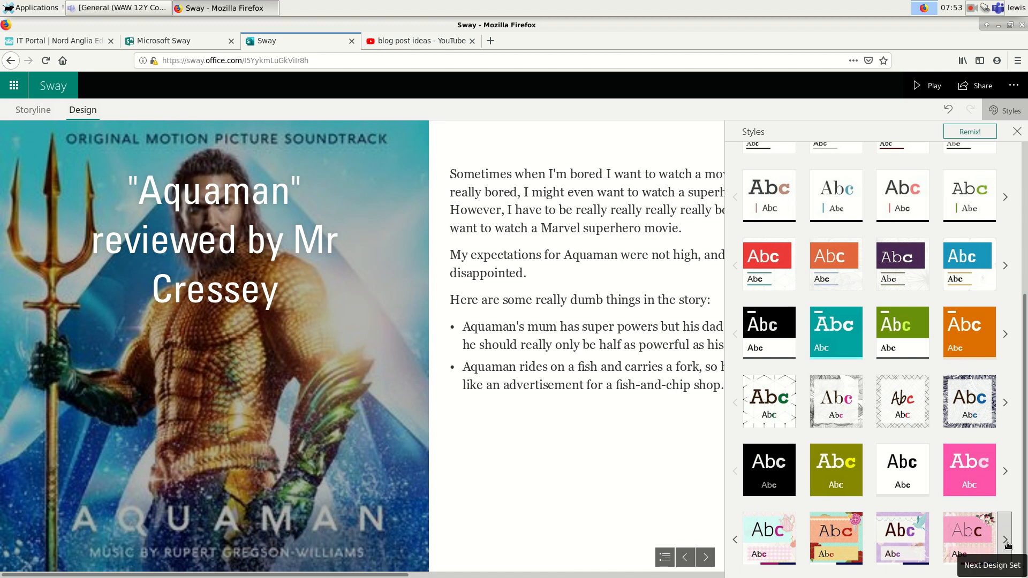
left_click(1004, 472)
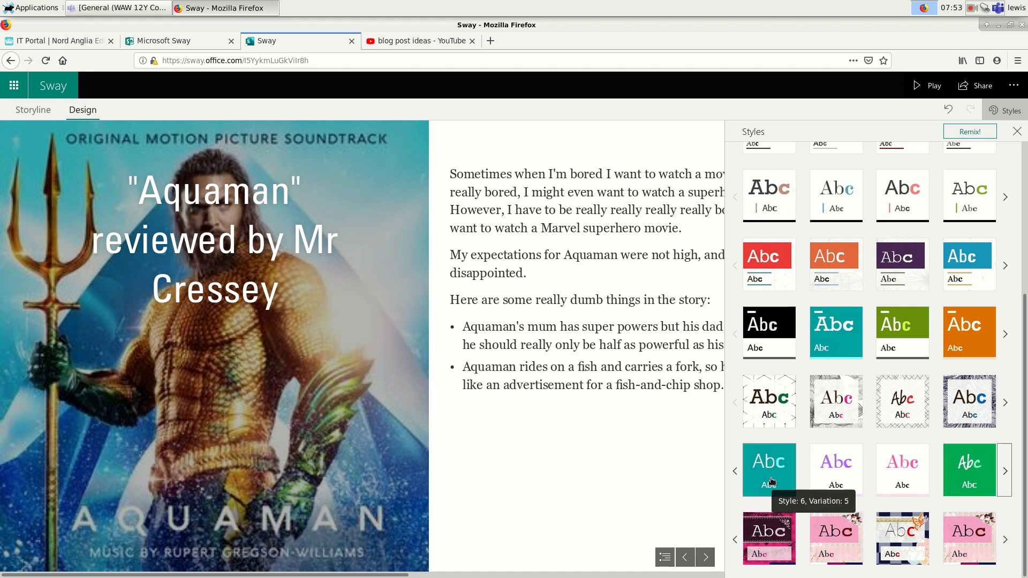
left_click(769, 463)
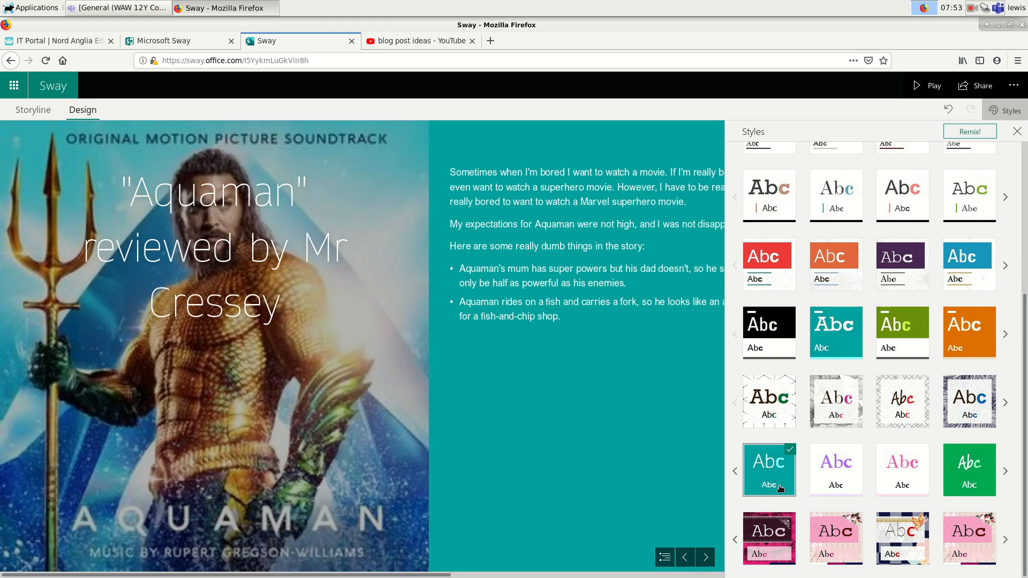
mouse_move(611, 418)
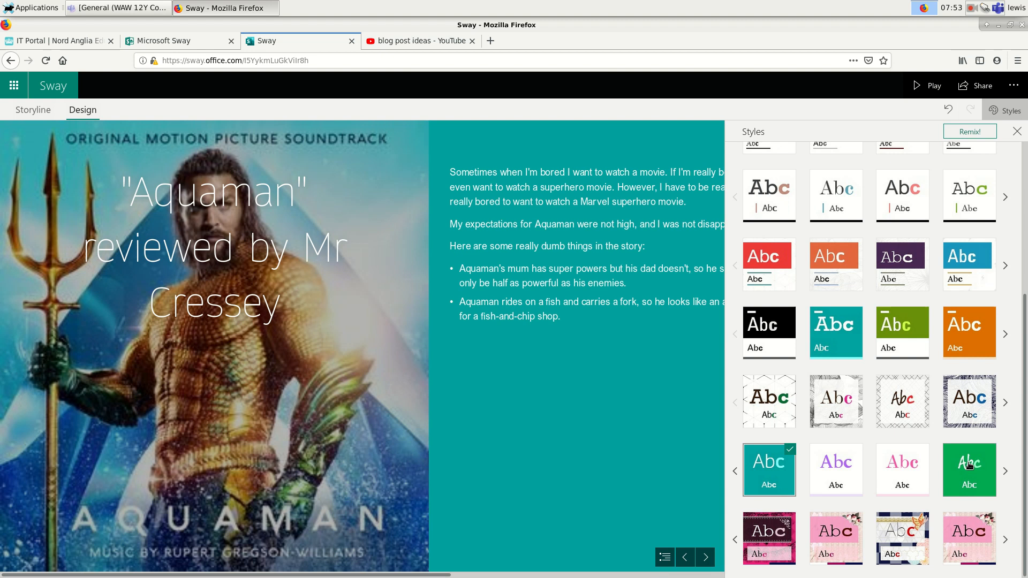
left_click(969, 470)
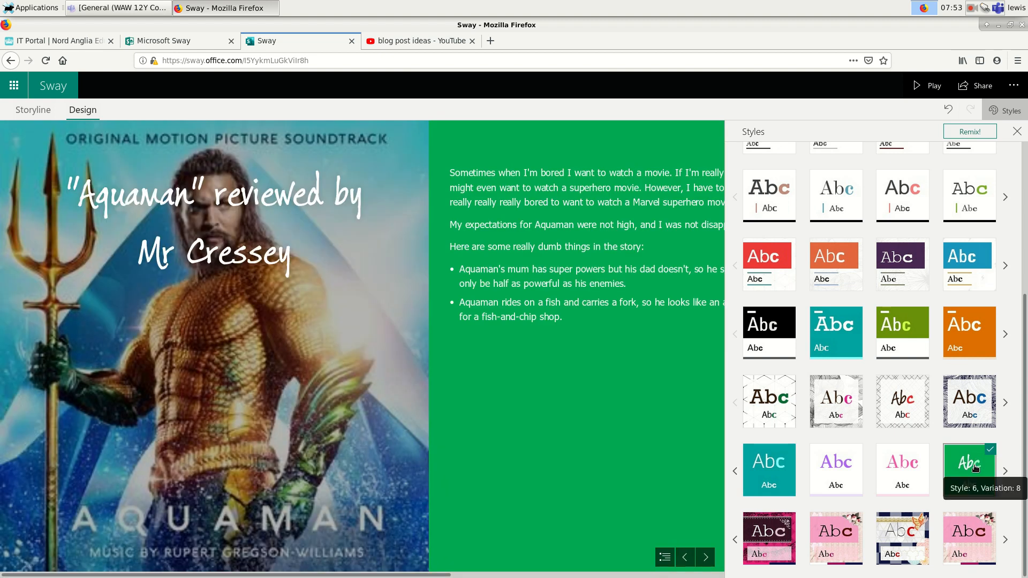
left_click(705, 556)
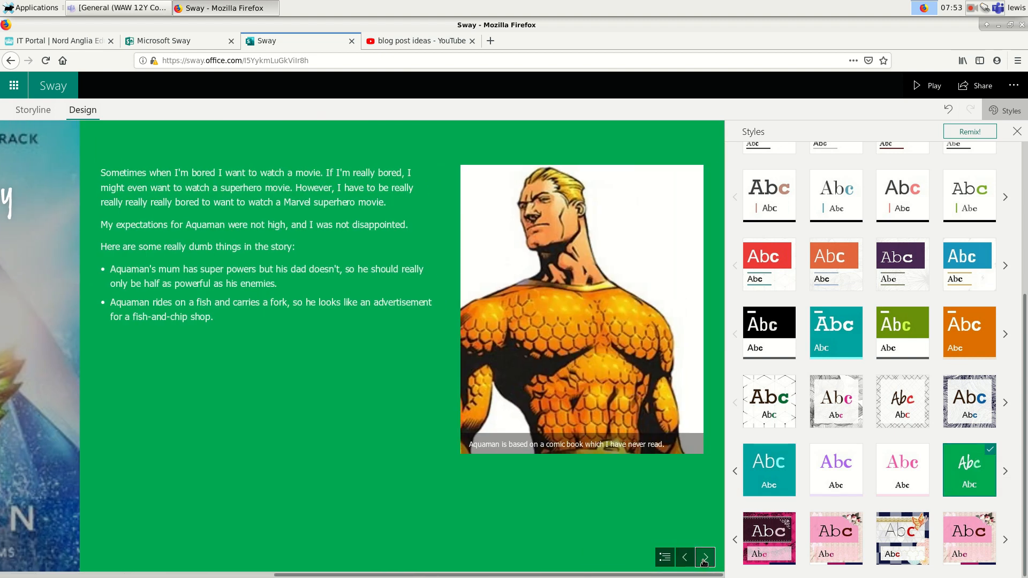
left_click(684, 557)
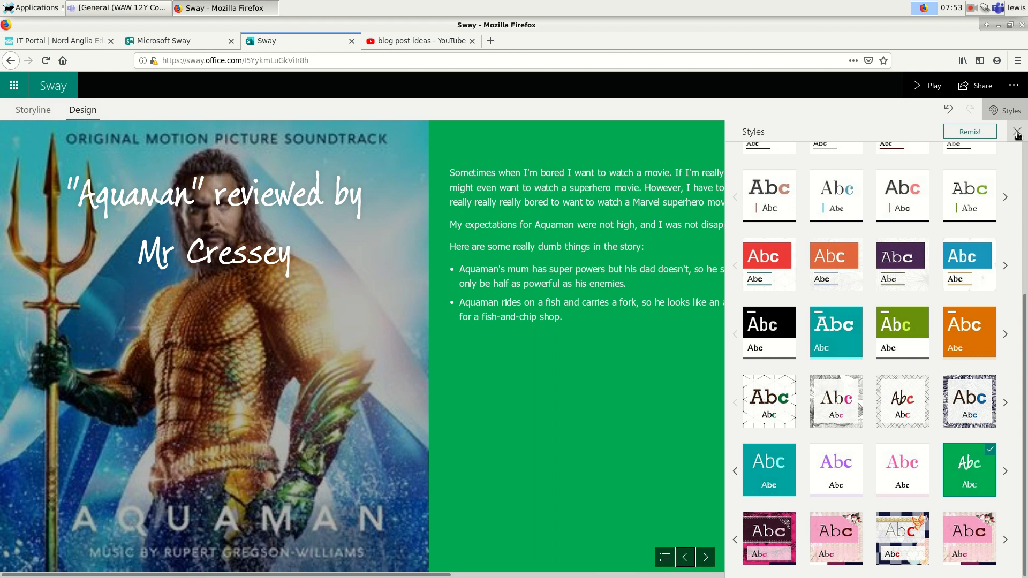
left_click(1017, 132)
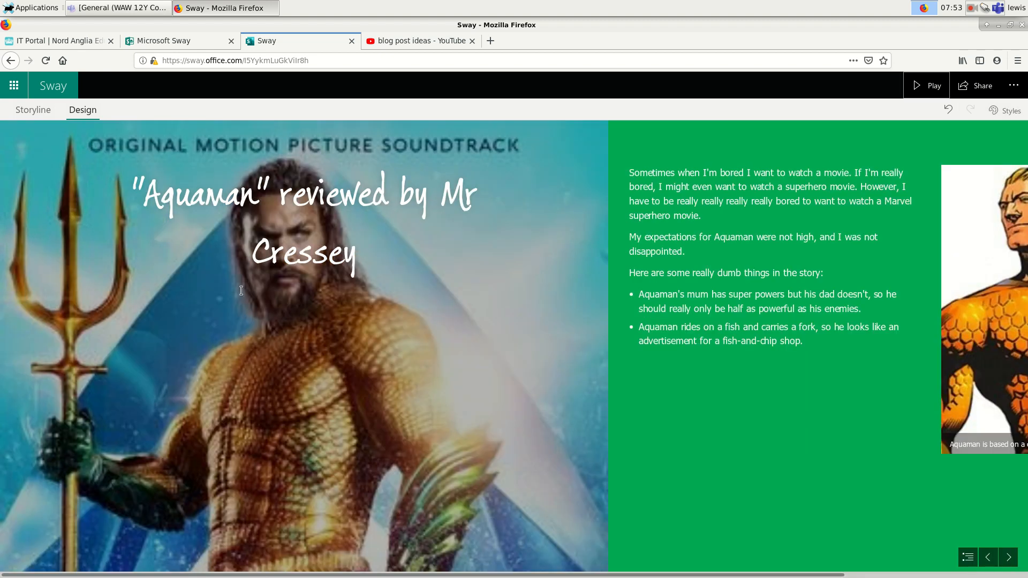
mouse_move(560, 536)
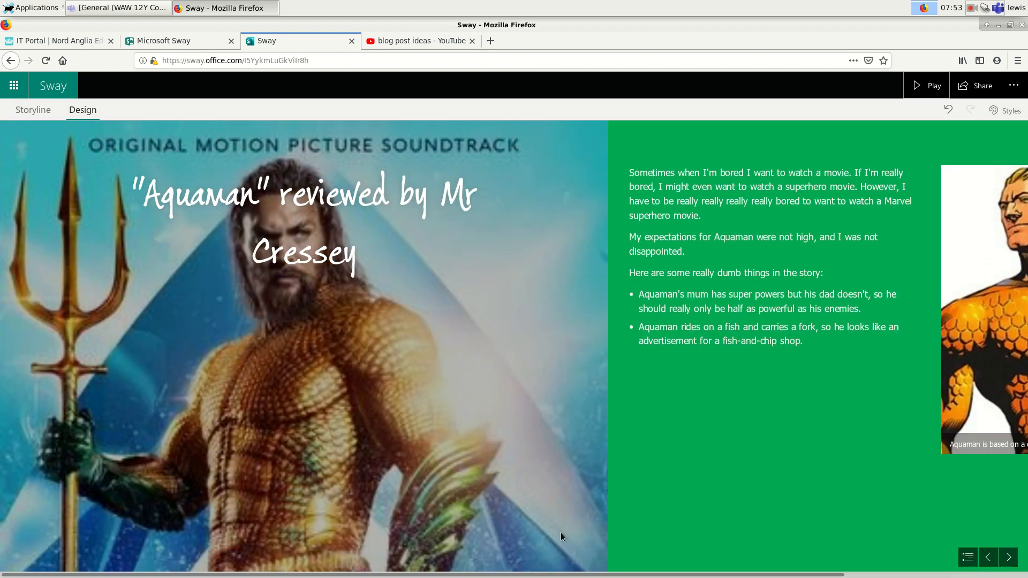
mouse_move(366, 371)
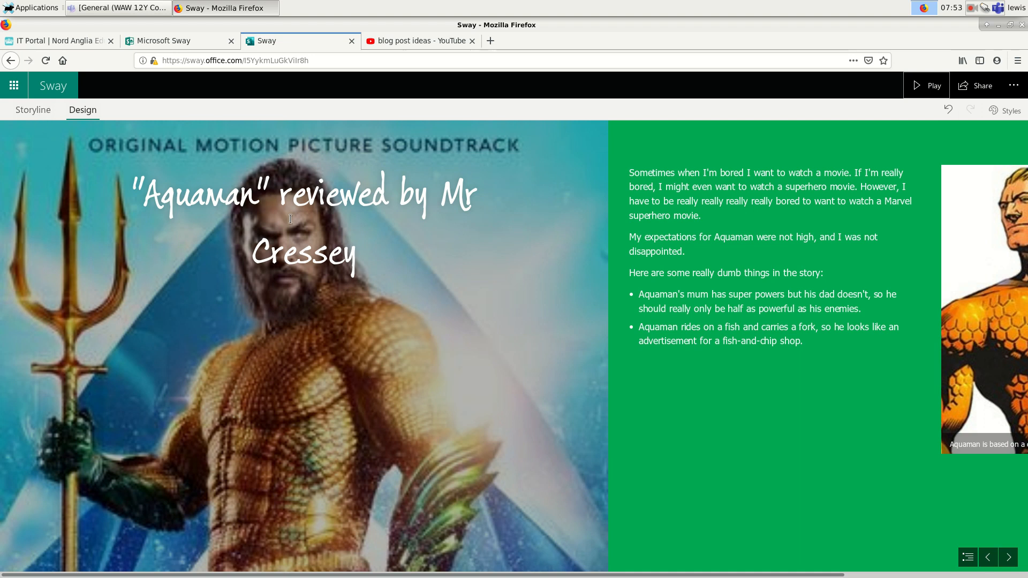
mouse_move(1001, 136)
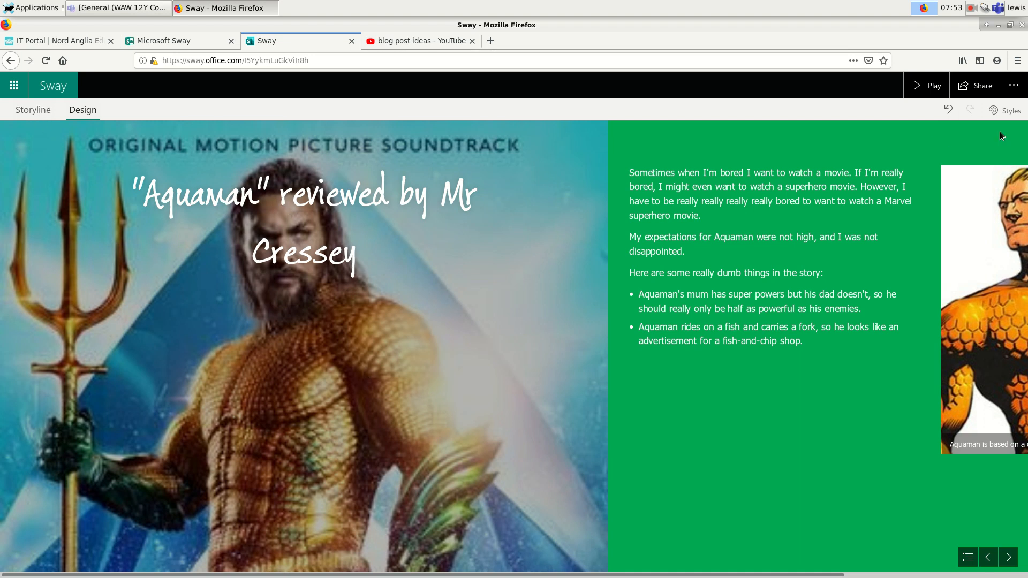
Step: In Styles > Customise, try the Cavolini font set on the review
left_click(1009, 110)
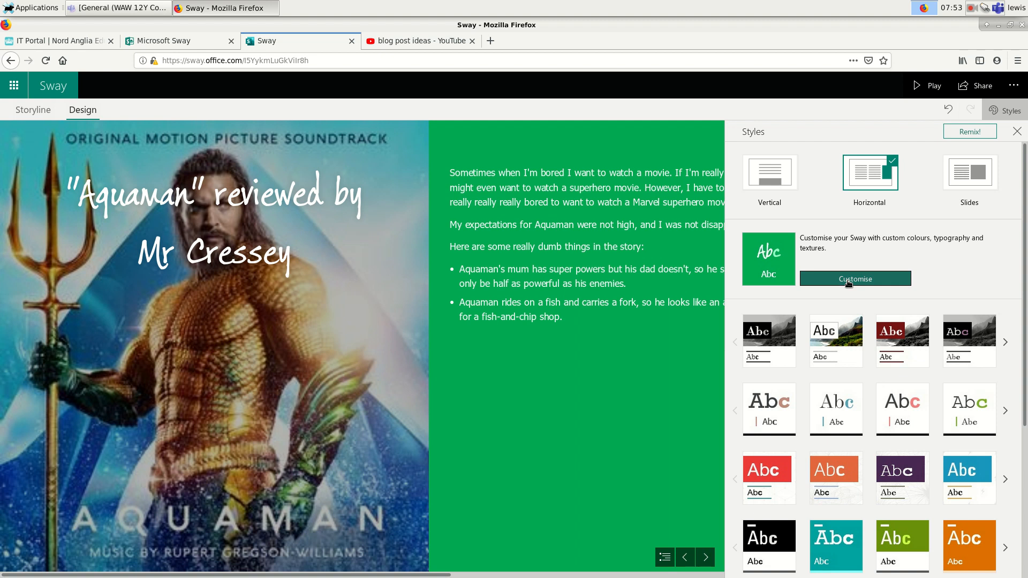
left_click(854, 279)
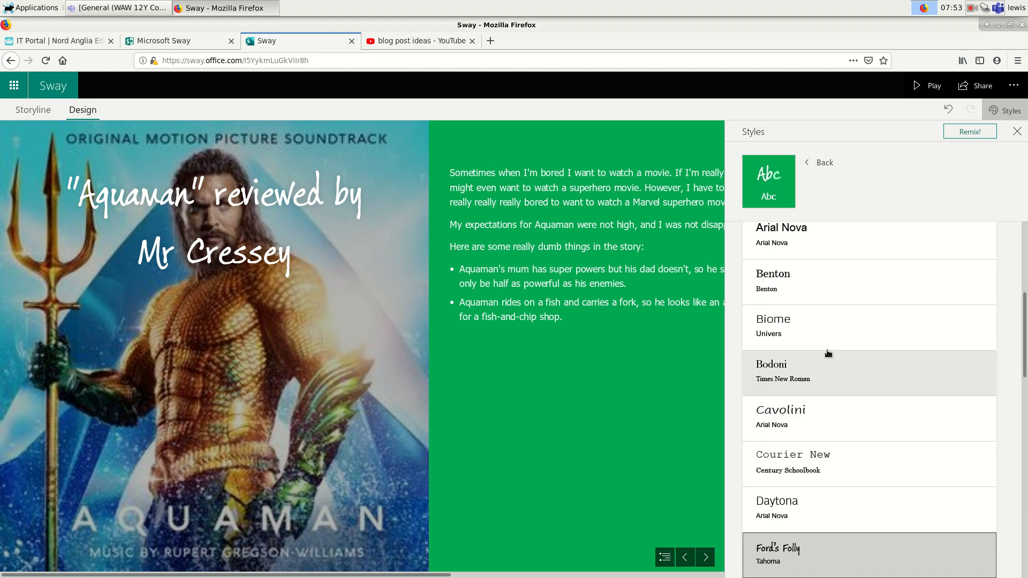
scroll("down", 3)
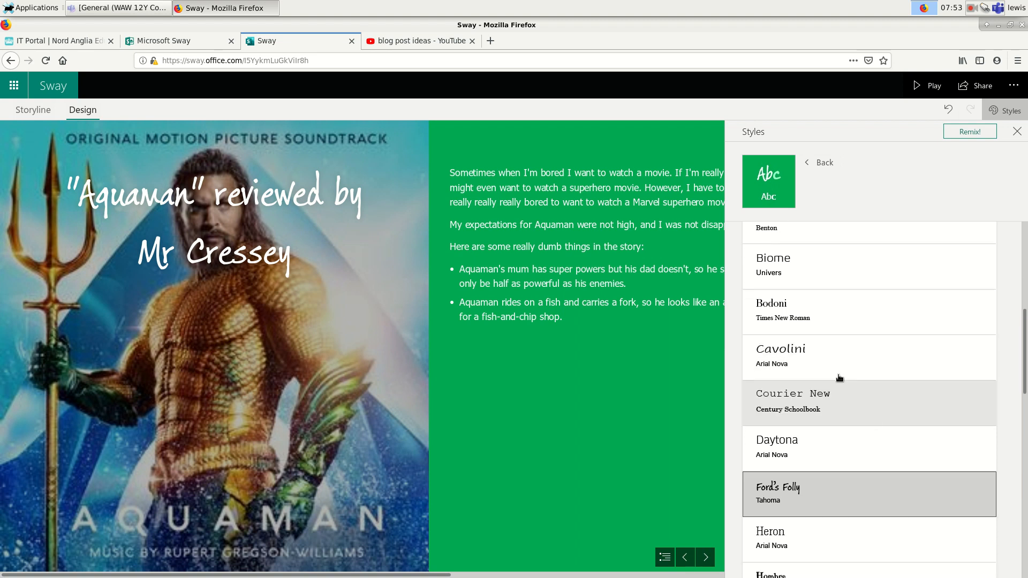
left_click(781, 356)
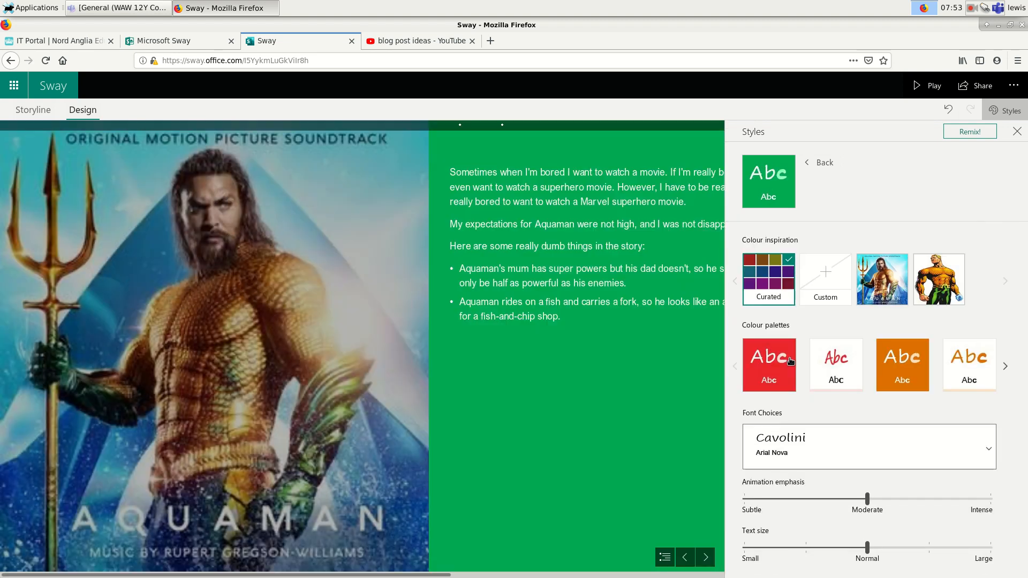
left_click(836, 366)
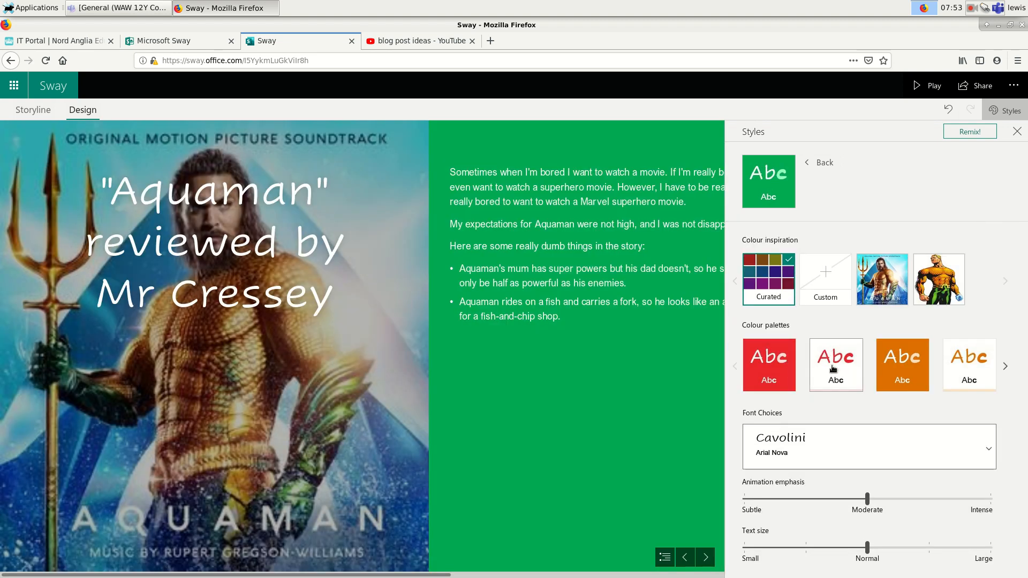
Step: Apply the Univers Condensed / Georgia Pro font set instead
left_click(869, 447)
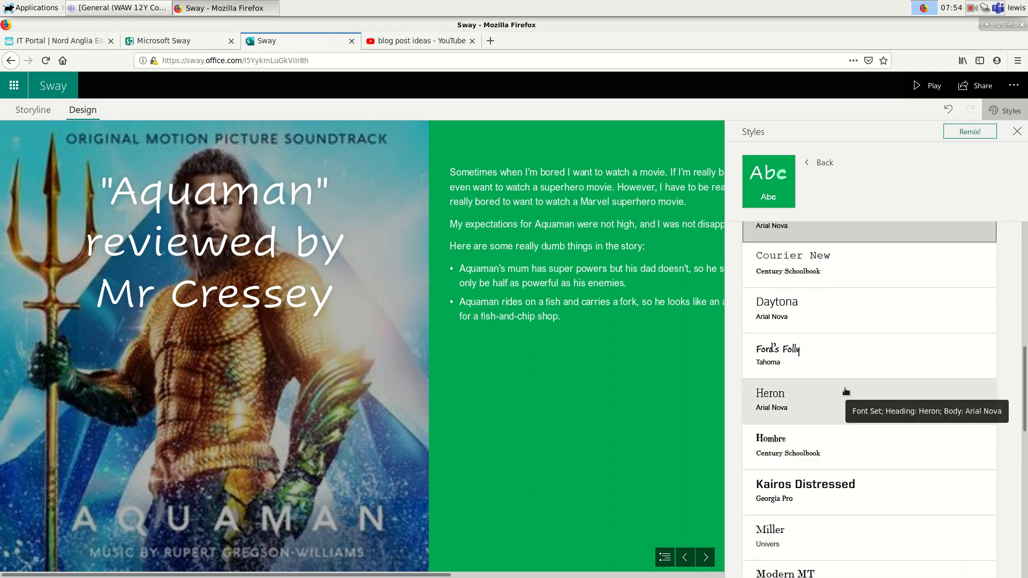
scroll("down", 3)
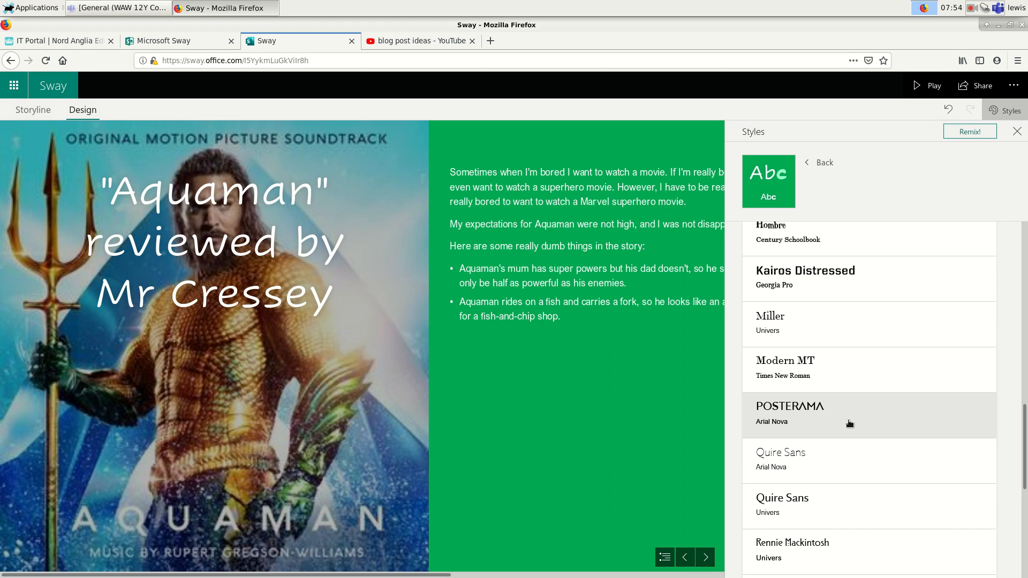
scroll("down", 3)
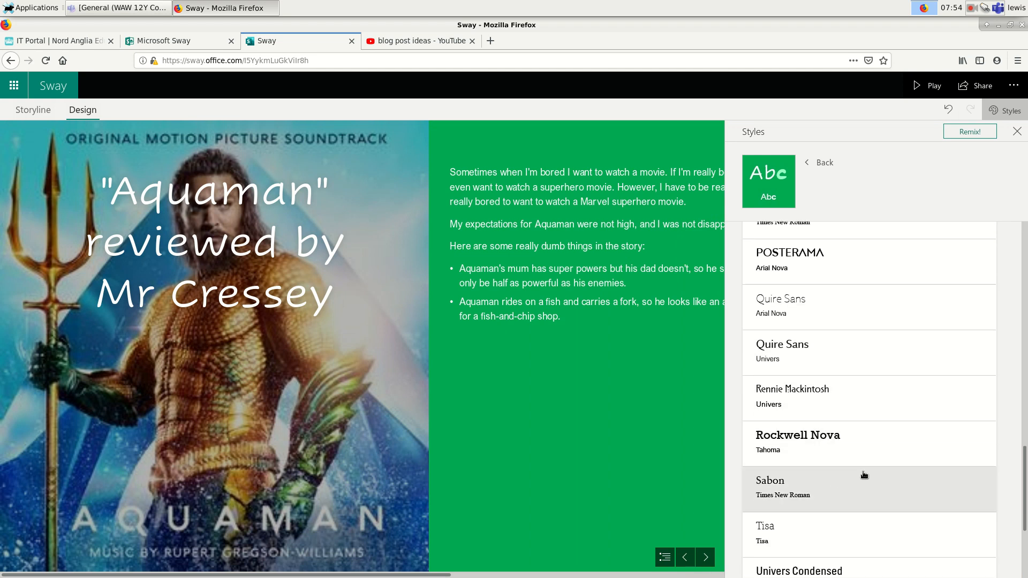
scroll("down", 3)
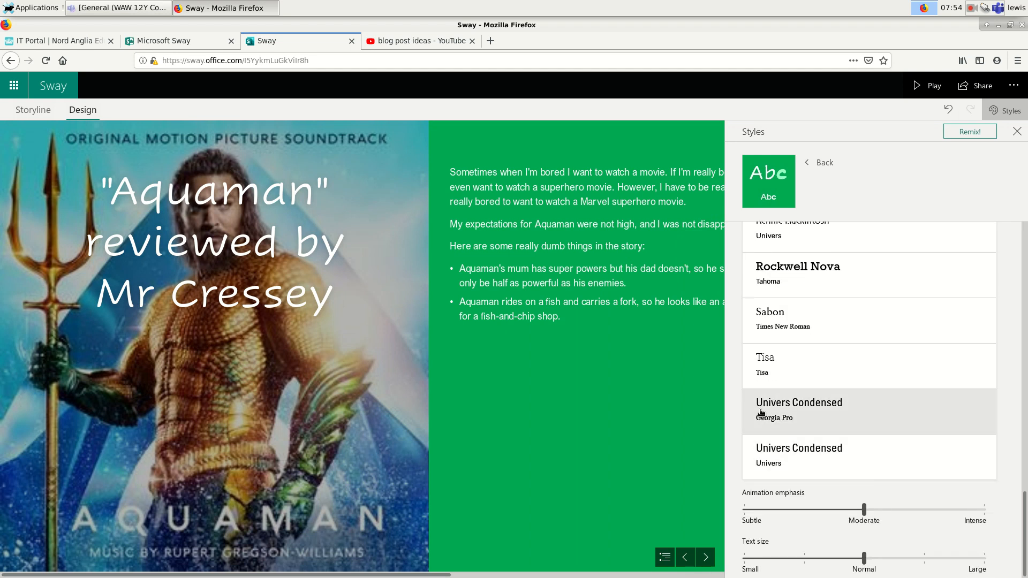
left_click(798, 410)
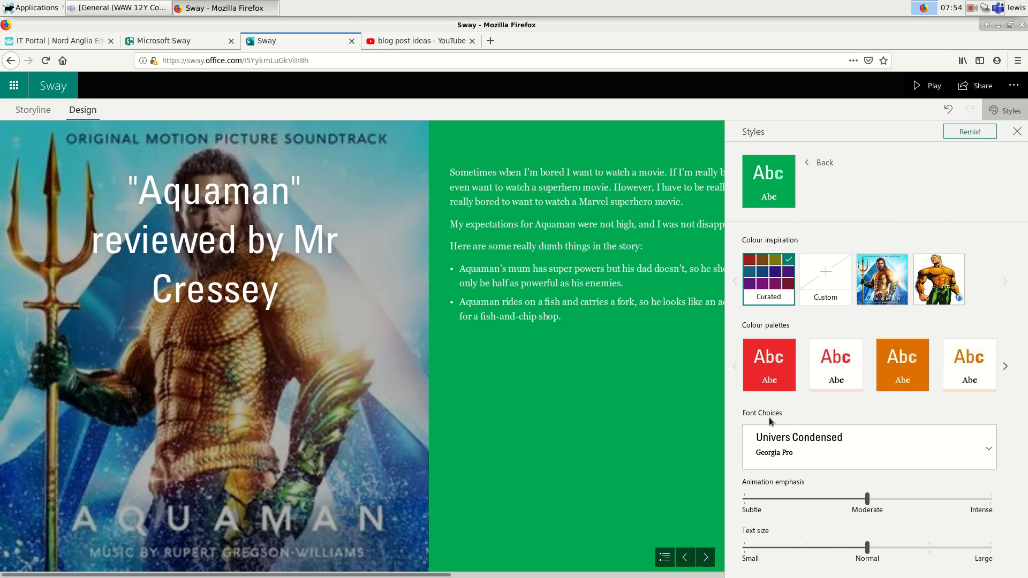
mouse_move(771, 406)
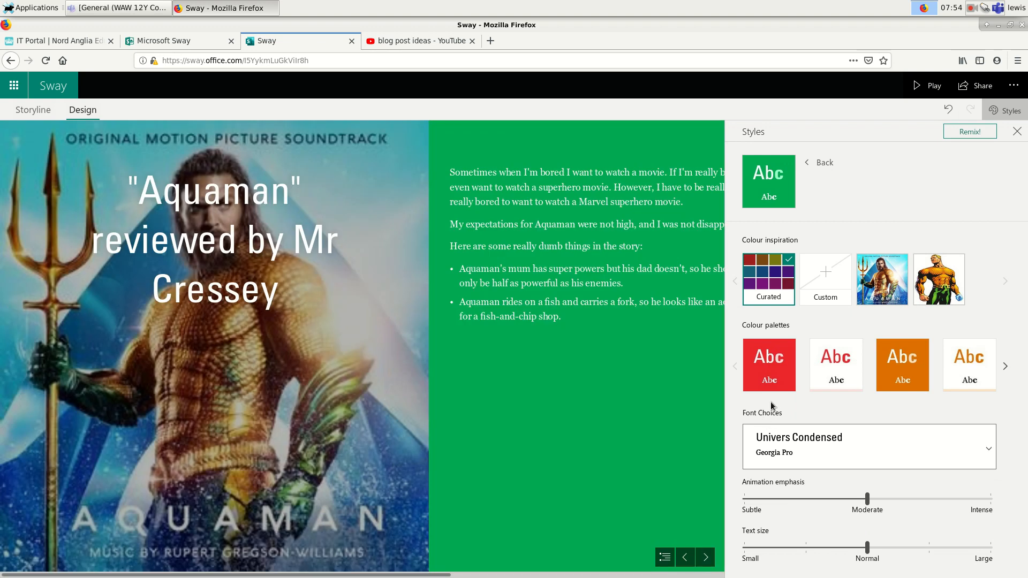
mouse_move(780, 404)
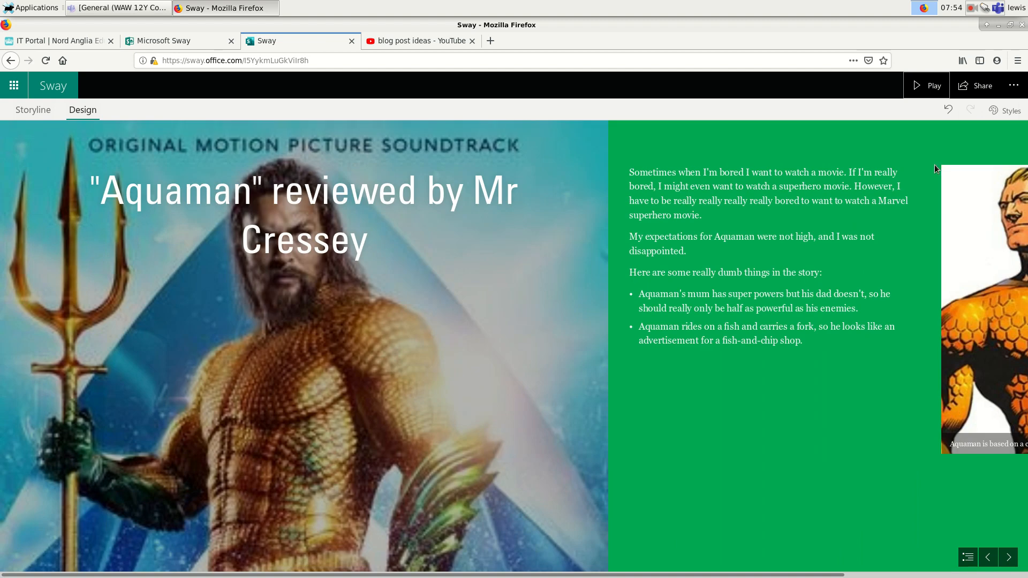
mouse_move(18, 179)
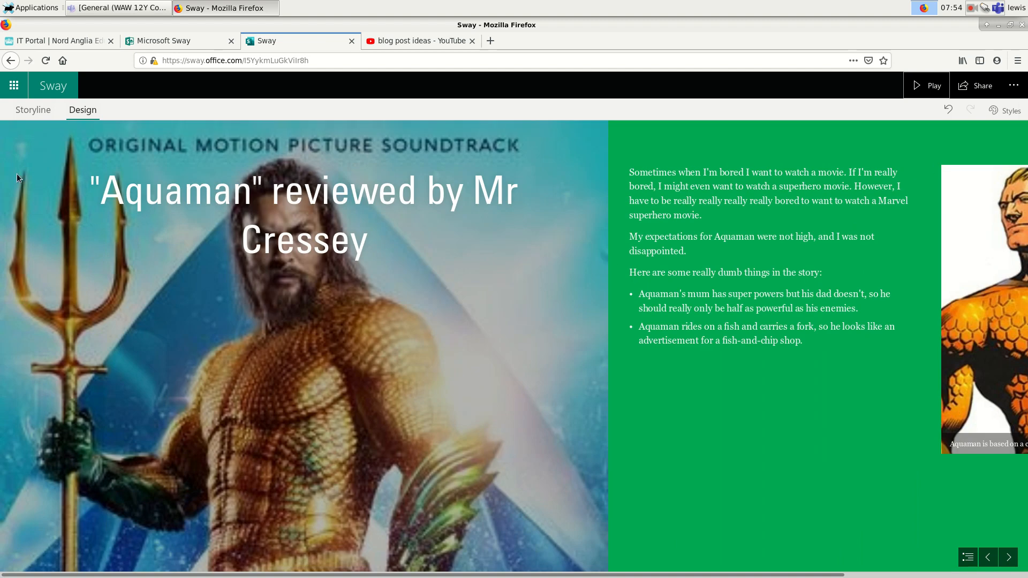
Step: From Storyline, copy the organisation-only share link for the Aquaman review
left_click(33, 109)
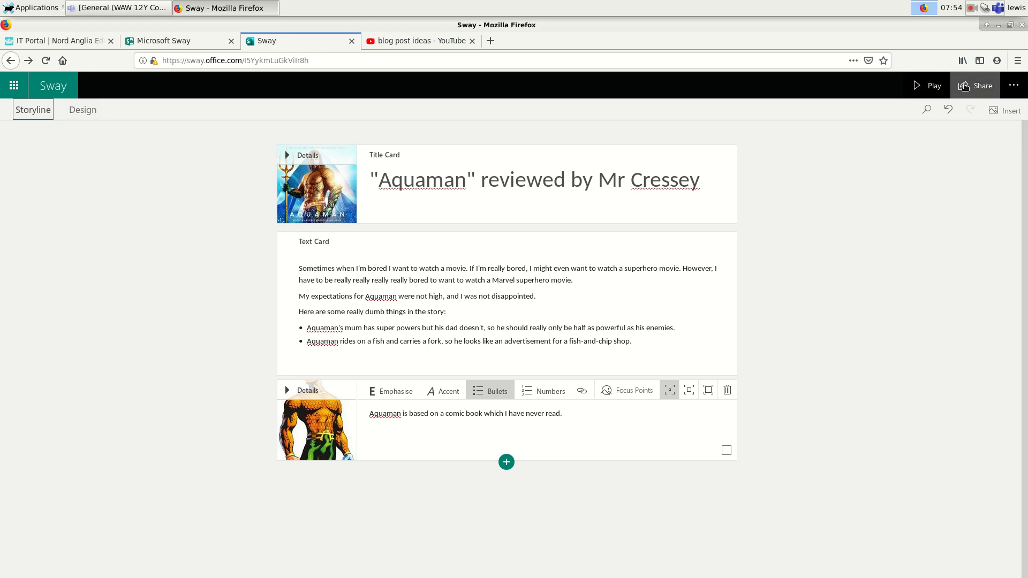
left_click(974, 86)
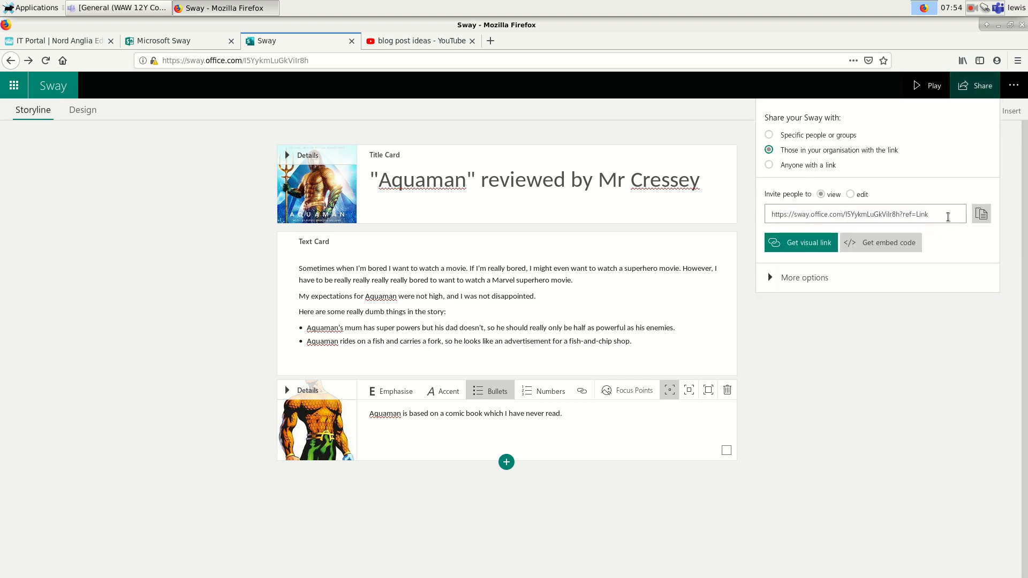
left_click(981, 214)
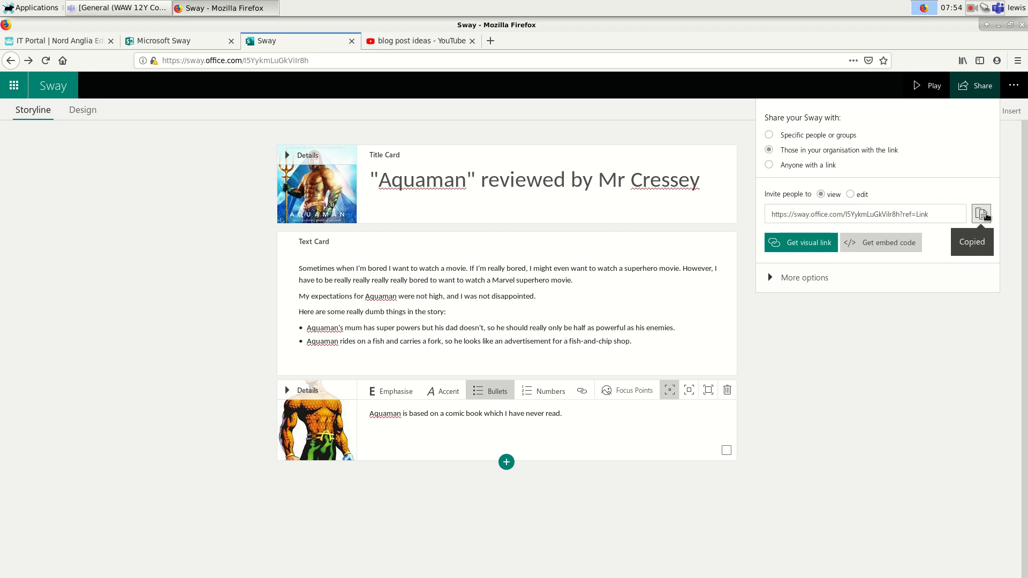
mouse_move(858, 388)
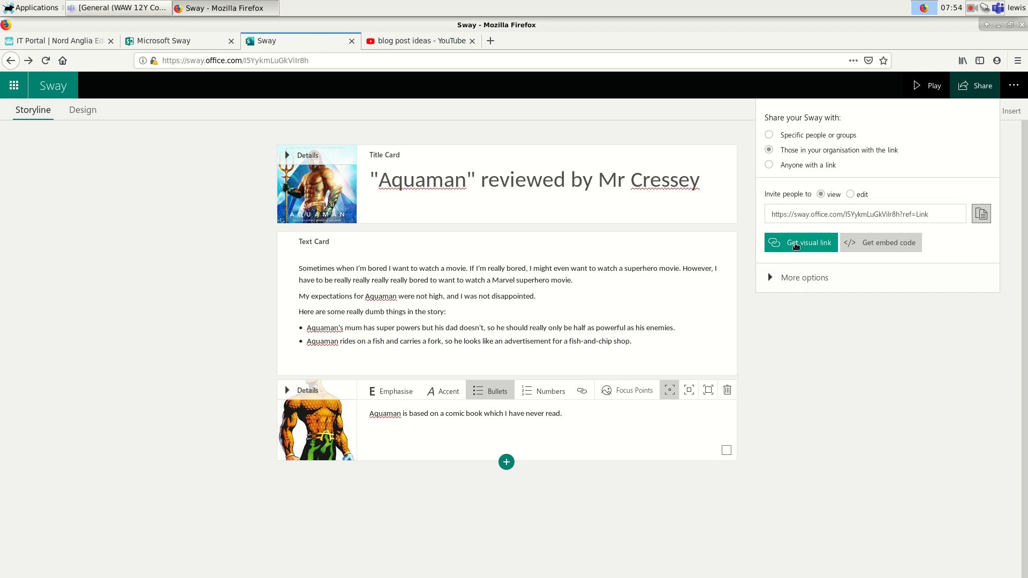
Step: Get the review's visual link, copy the thumbnail and close the dialog
left_click(799, 243)
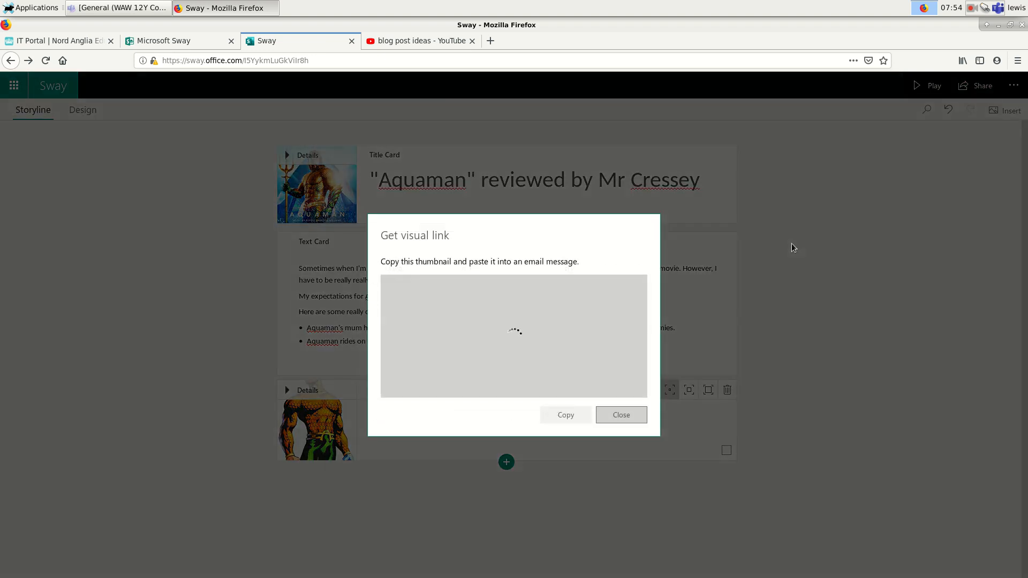
mouse_move(684, 348)
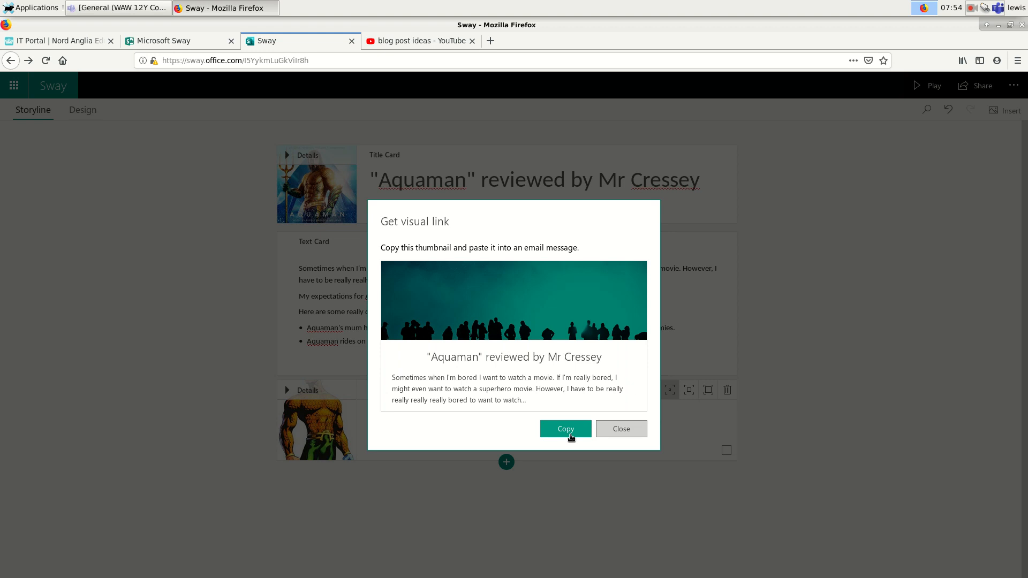
left_click(564, 428)
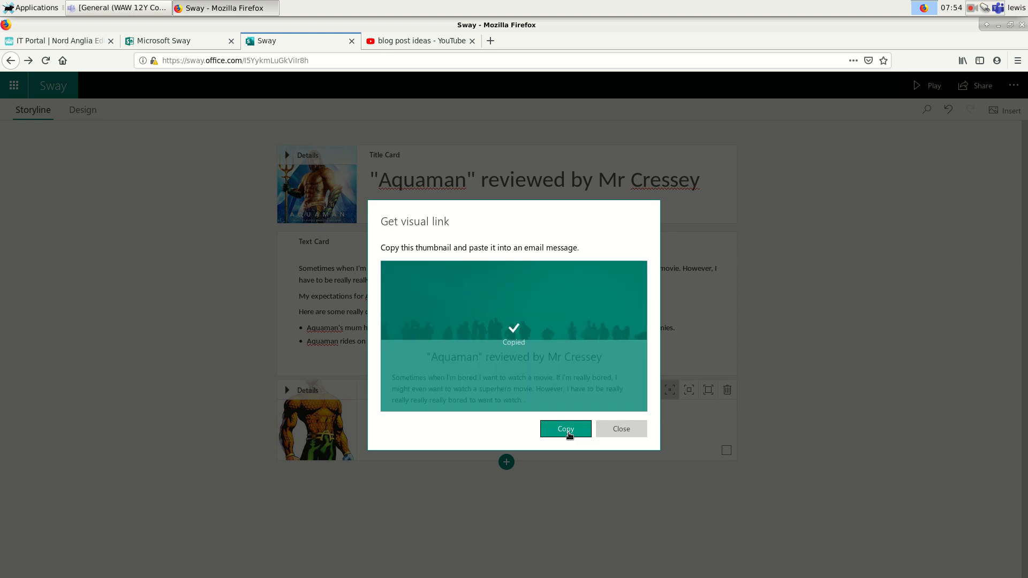
left_click(620, 428)
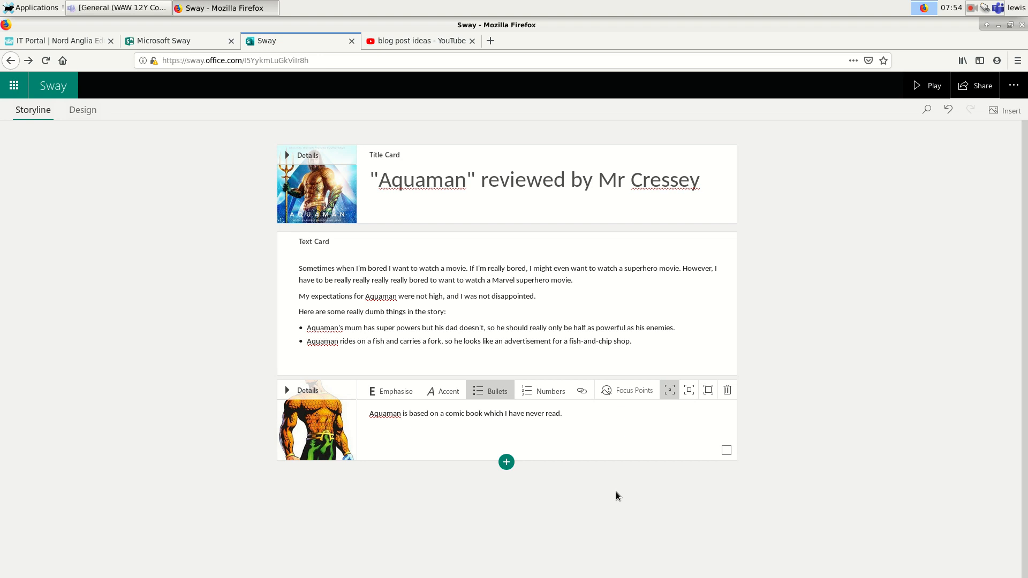
mouse_move(606, 495)
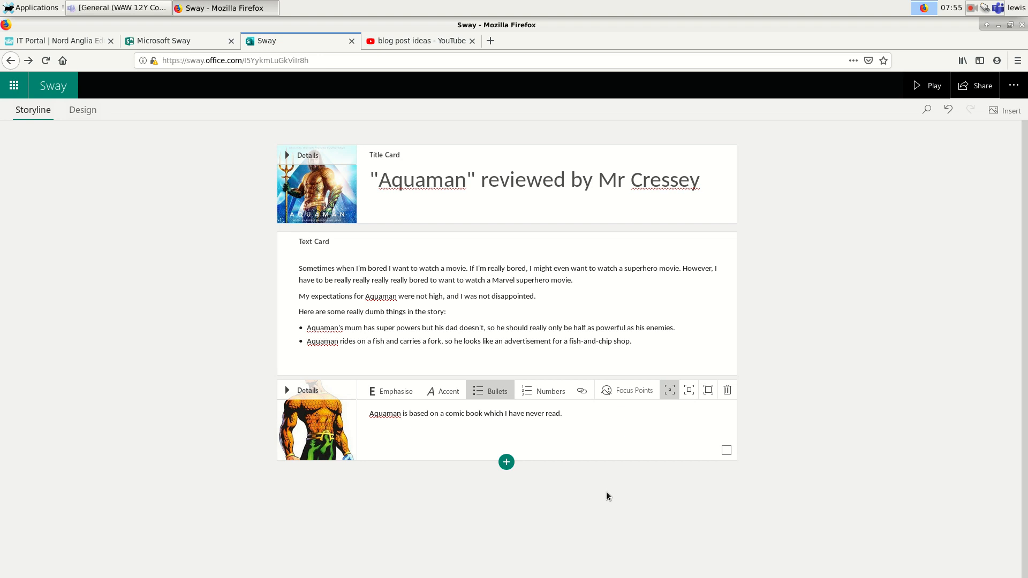